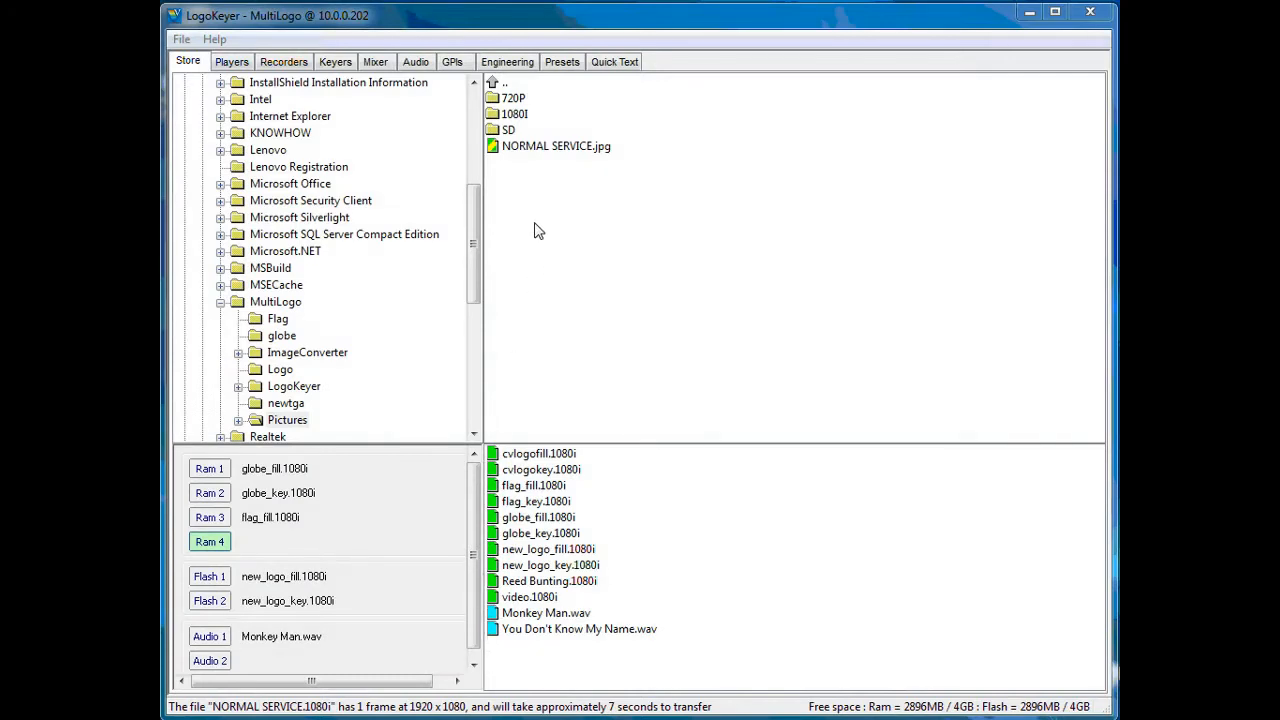
mouse_move(293, 356)
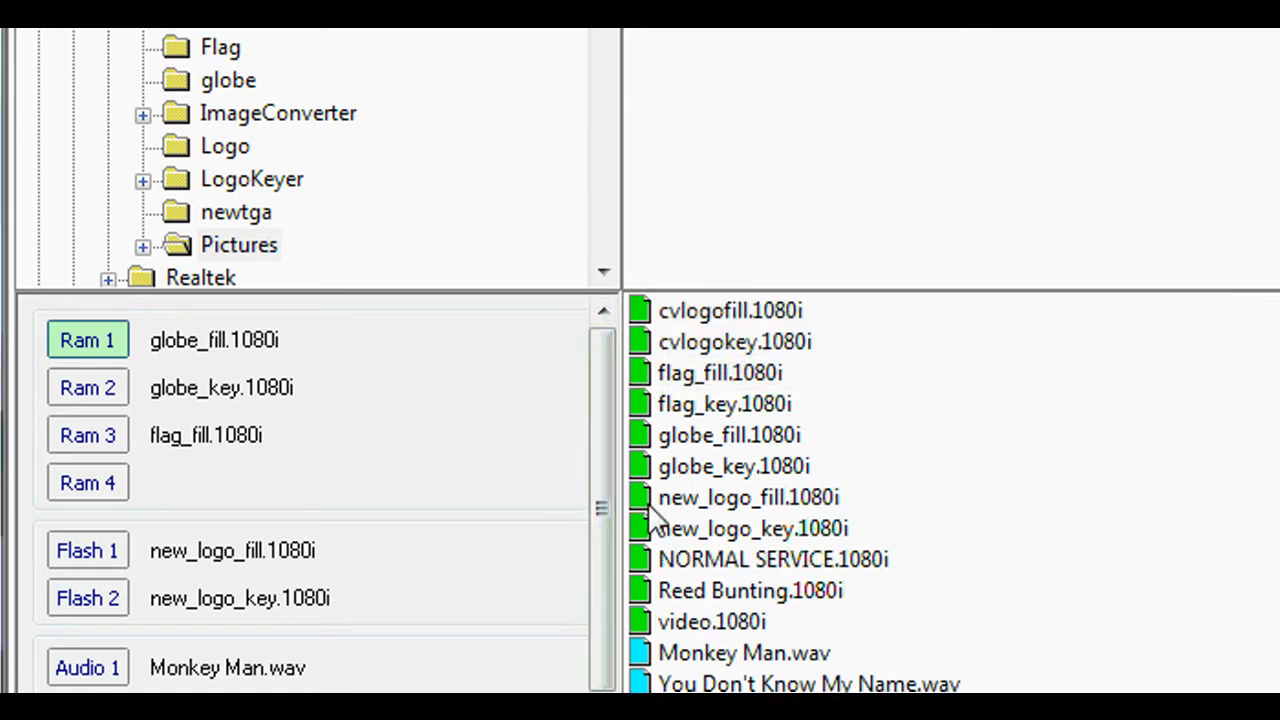
mouse_move(655, 528)
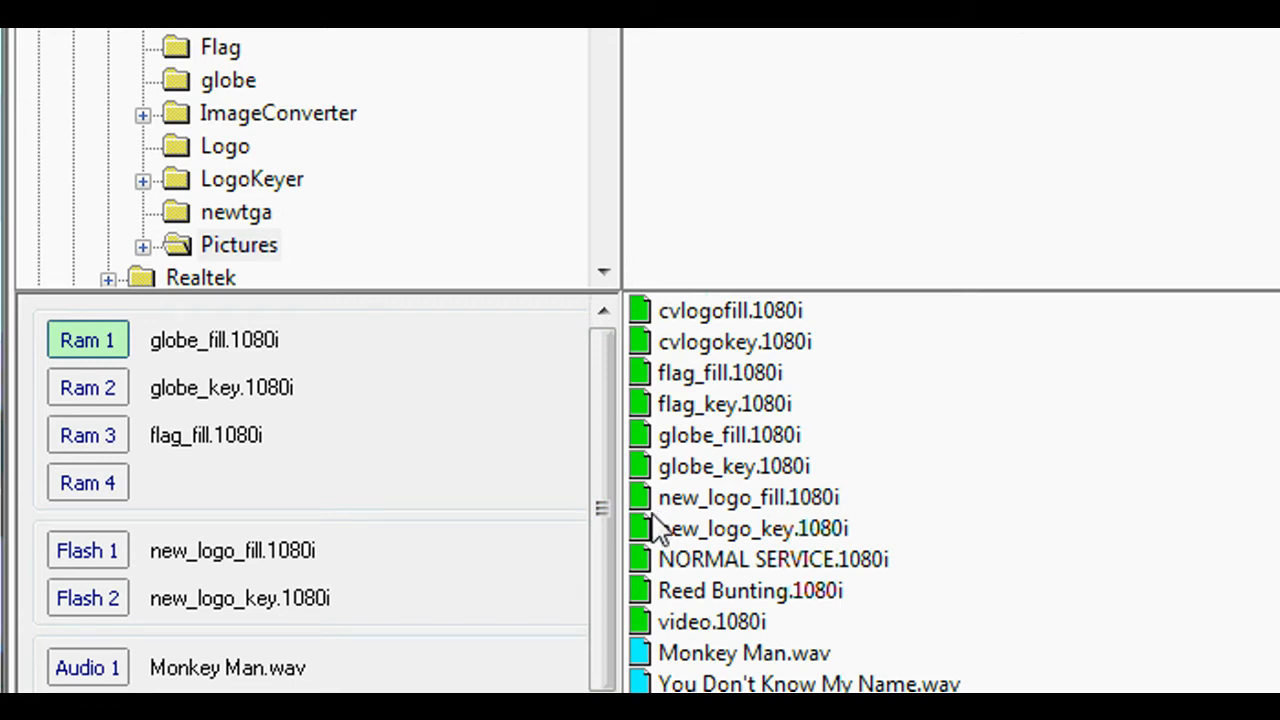
mouse_move(685, 573)
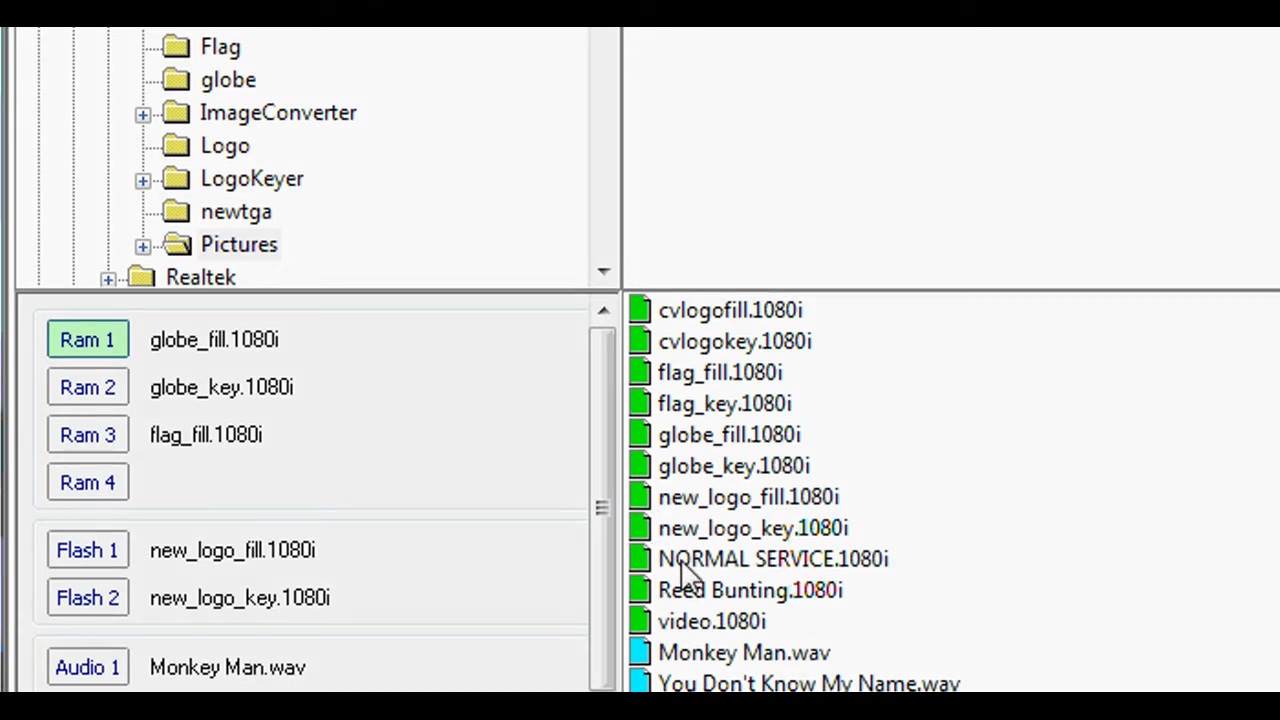
Load NORMAL SERVICE.1080i from the store list into RAM 4.
click(87, 482)
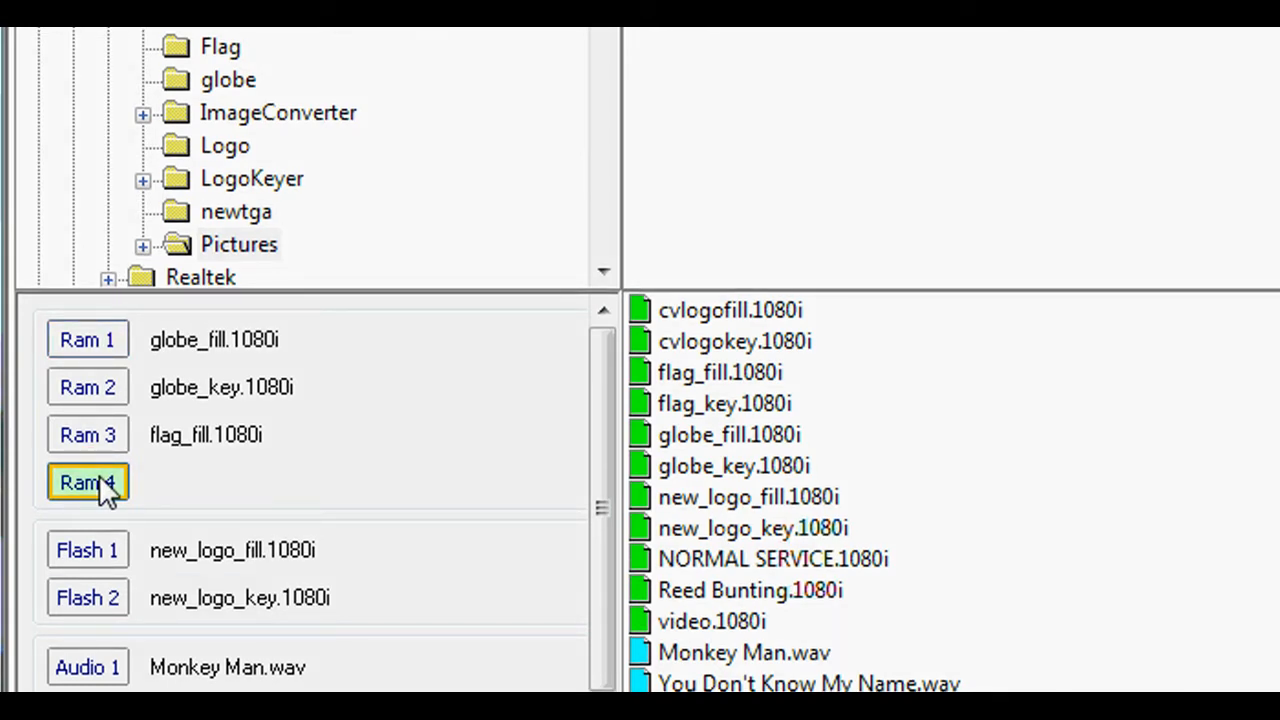
click(87, 482)
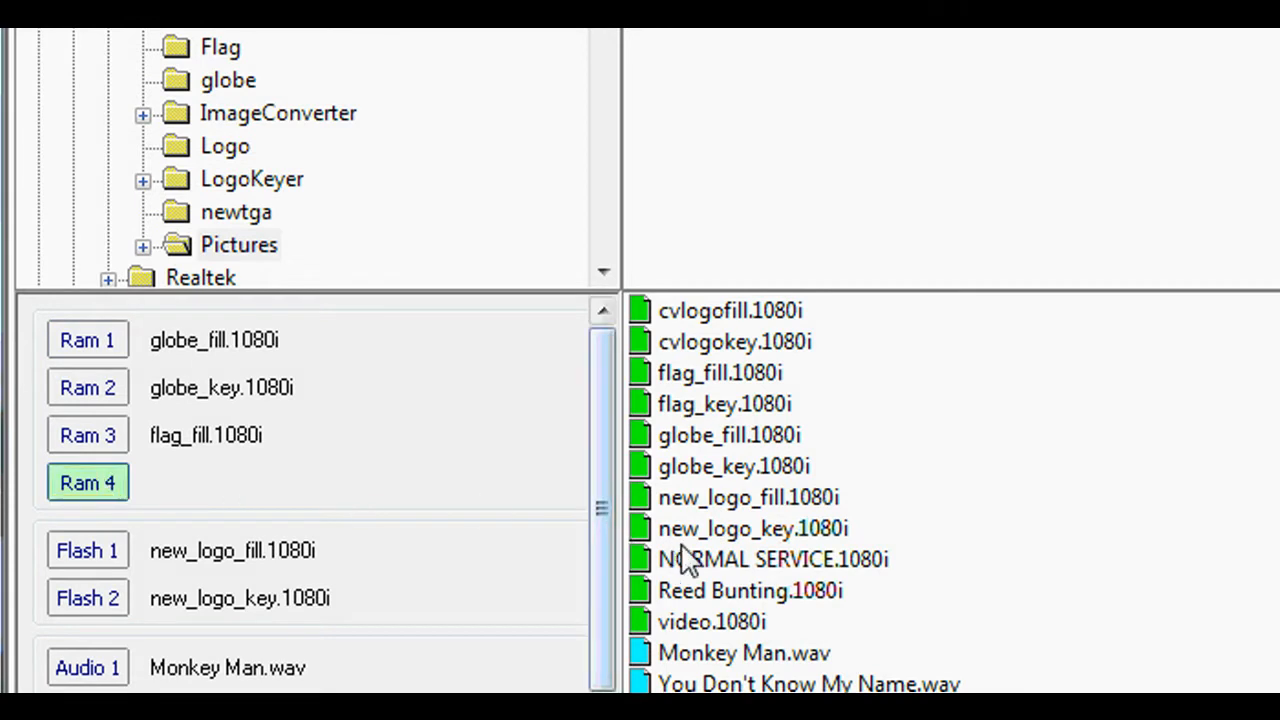
click(773, 559)
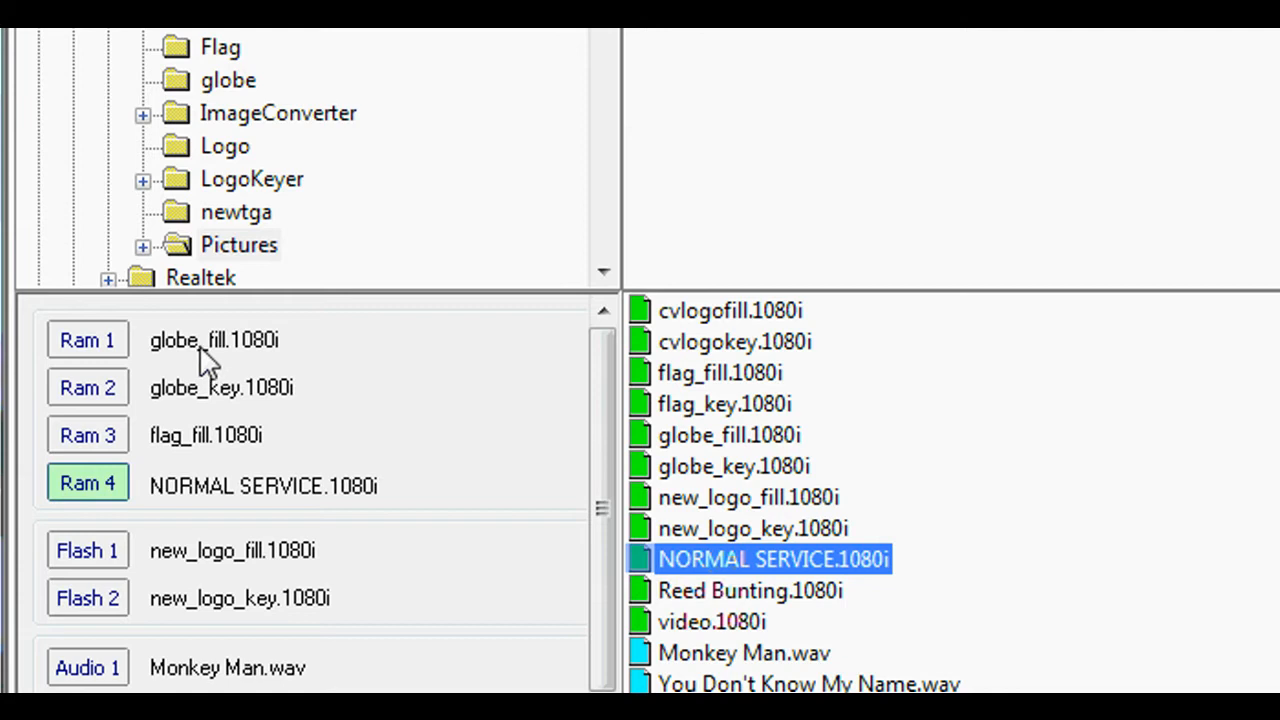
mouse_move(215, 405)
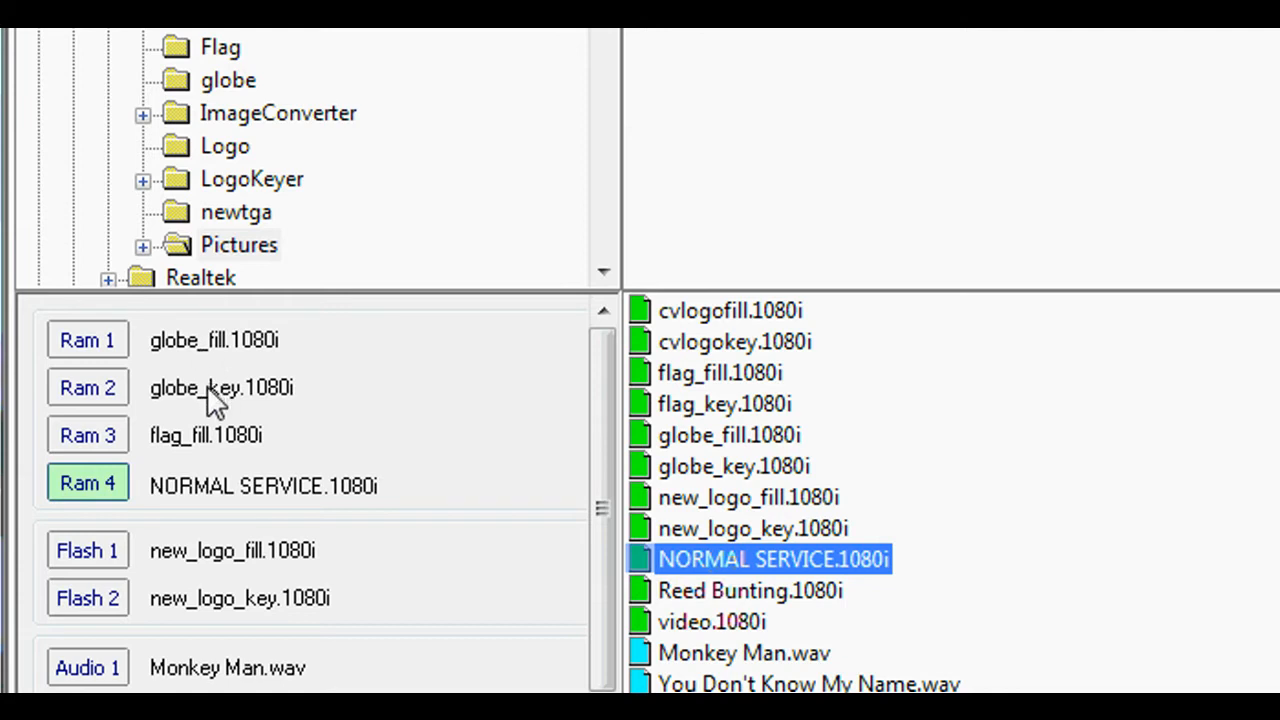
mouse_move(218, 472)
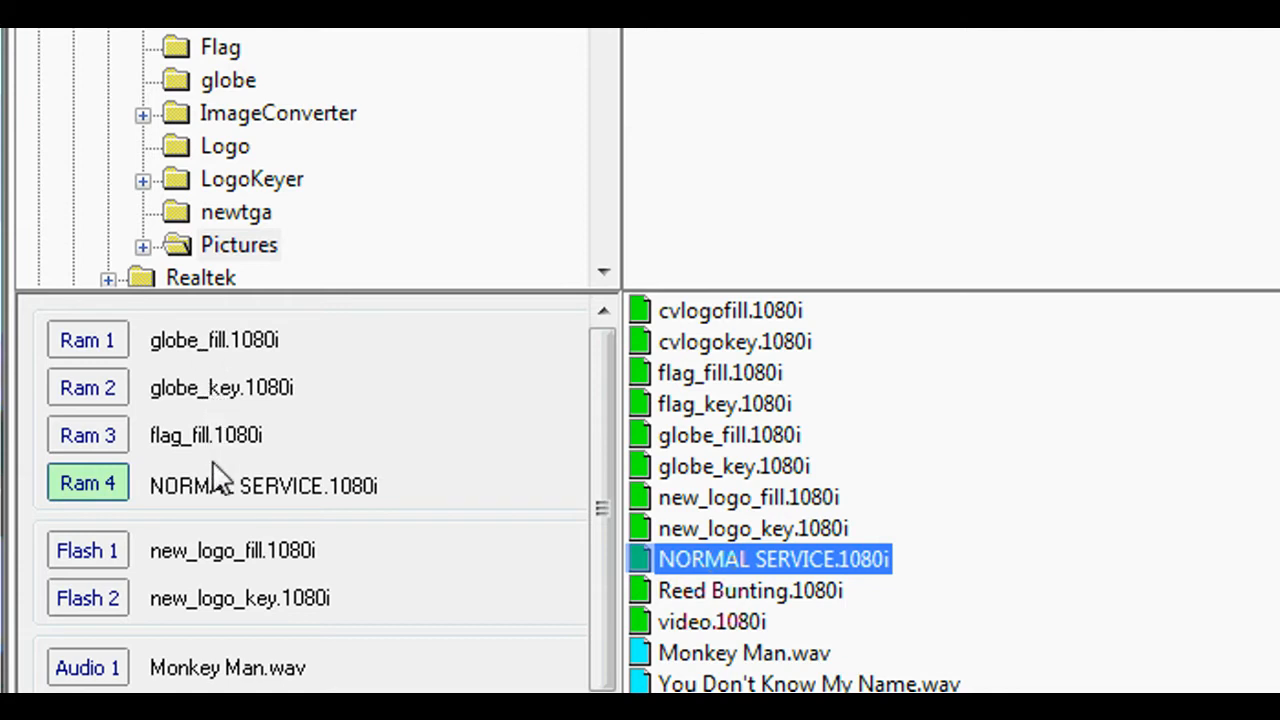
mouse_move(220, 565)
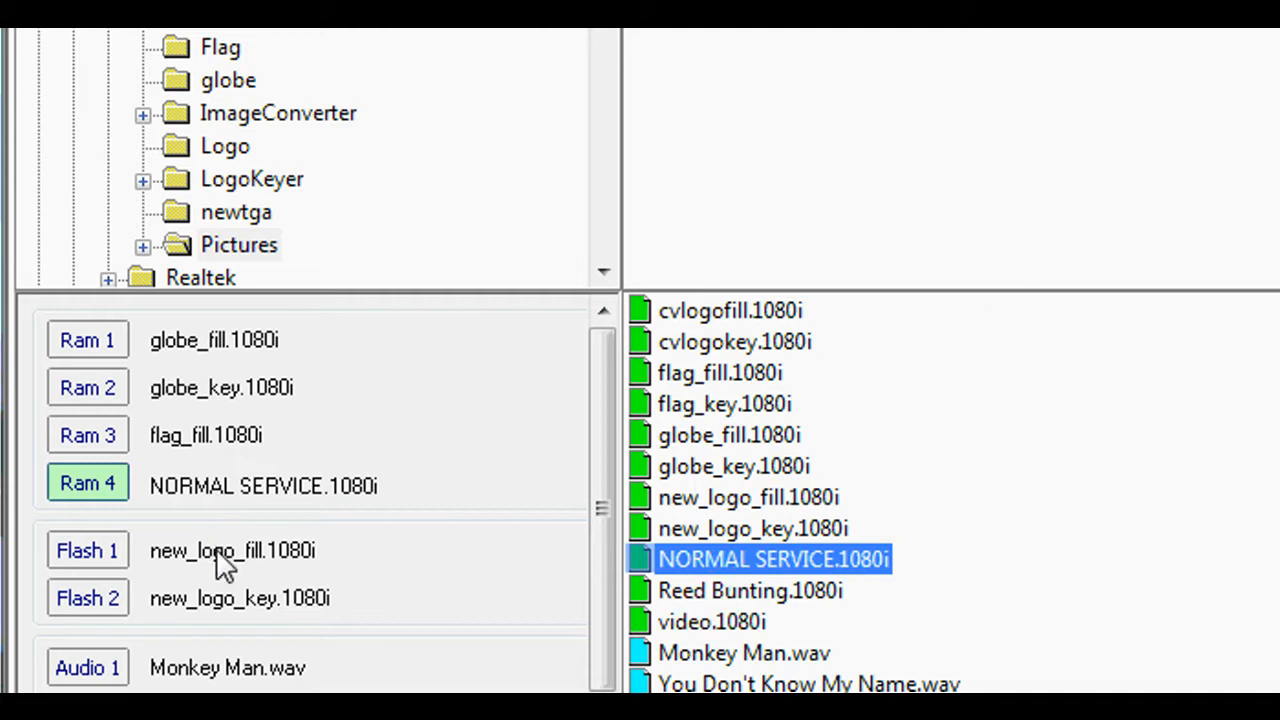
mouse_move(225, 620)
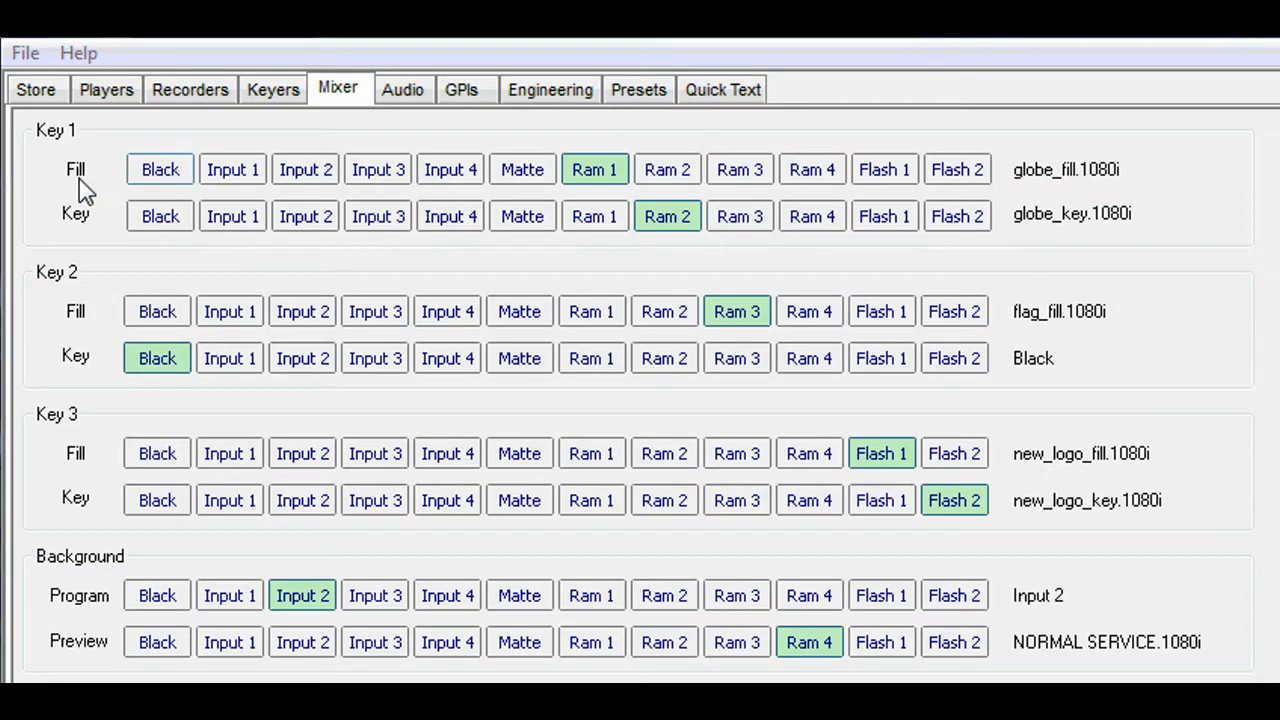
click(595, 169)
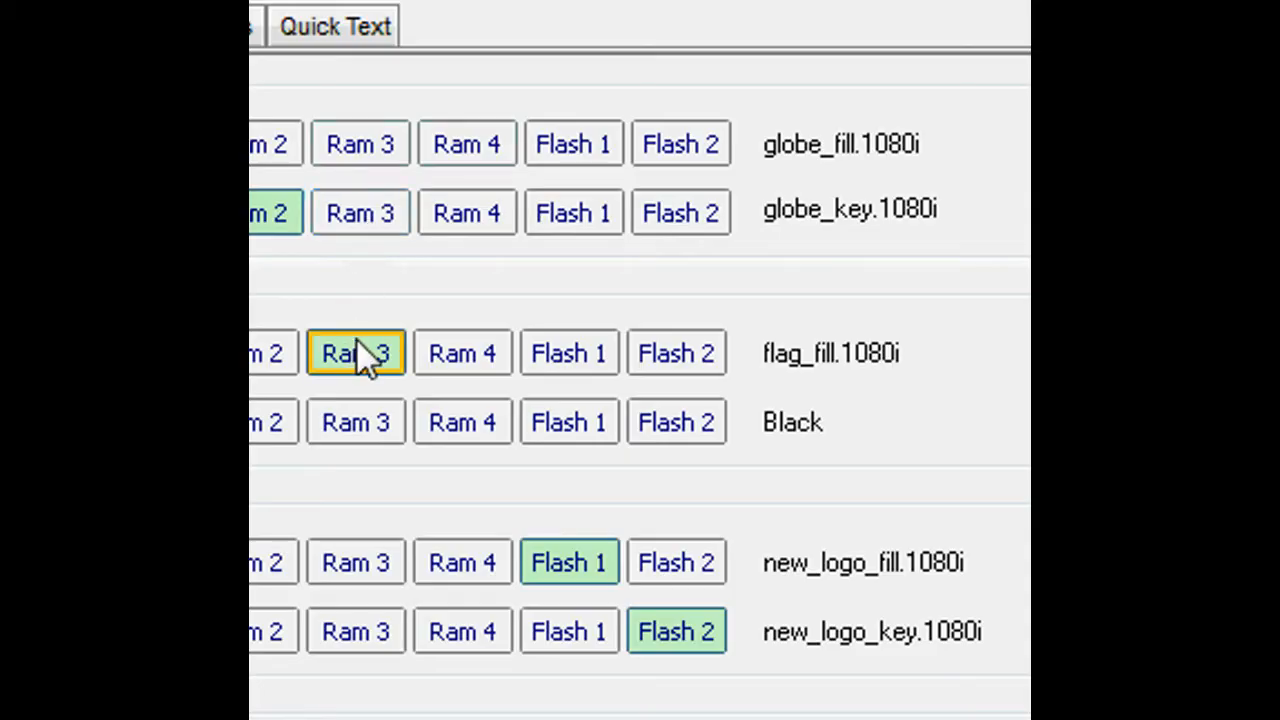
click(356, 352)
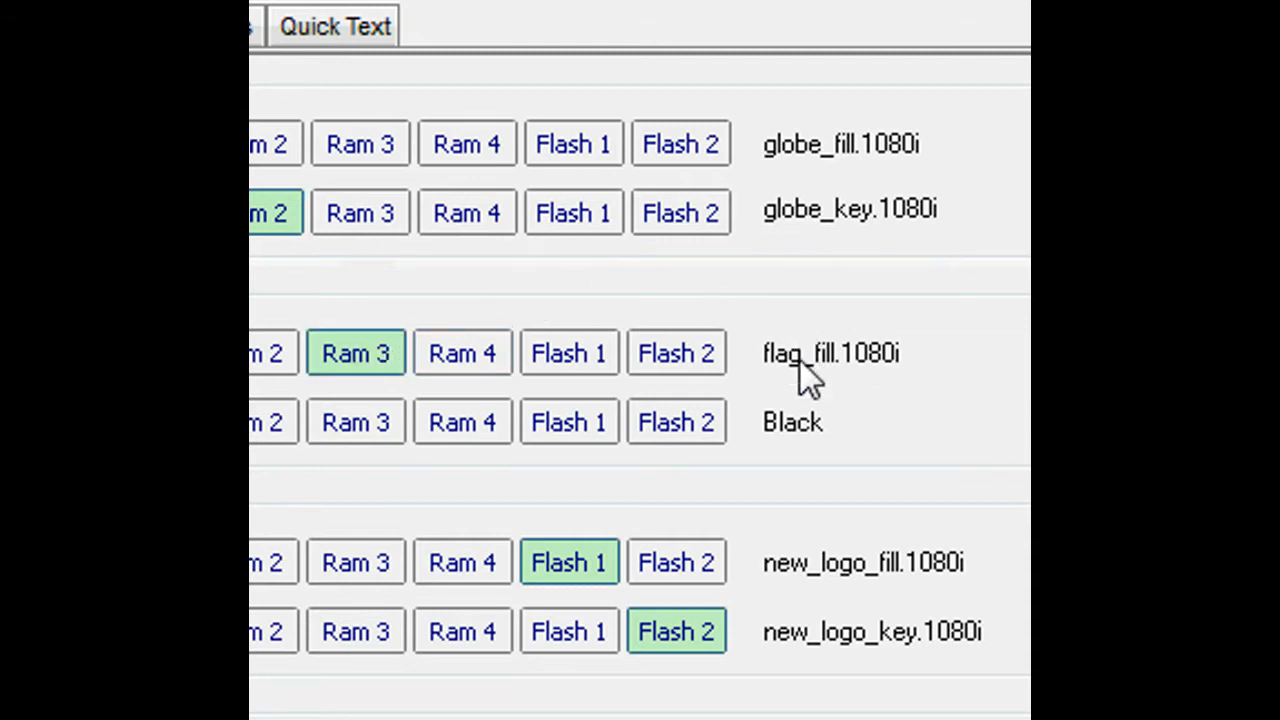
mouse_move(830, 385)
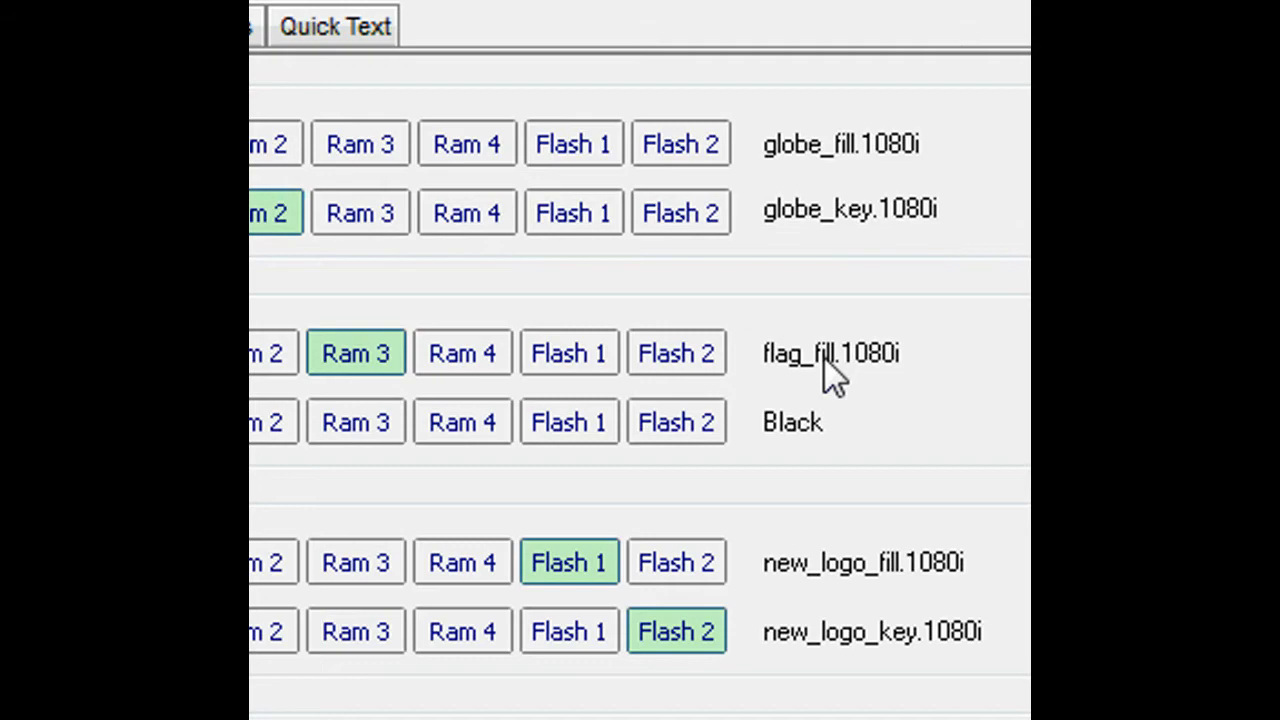
click(569, 562)
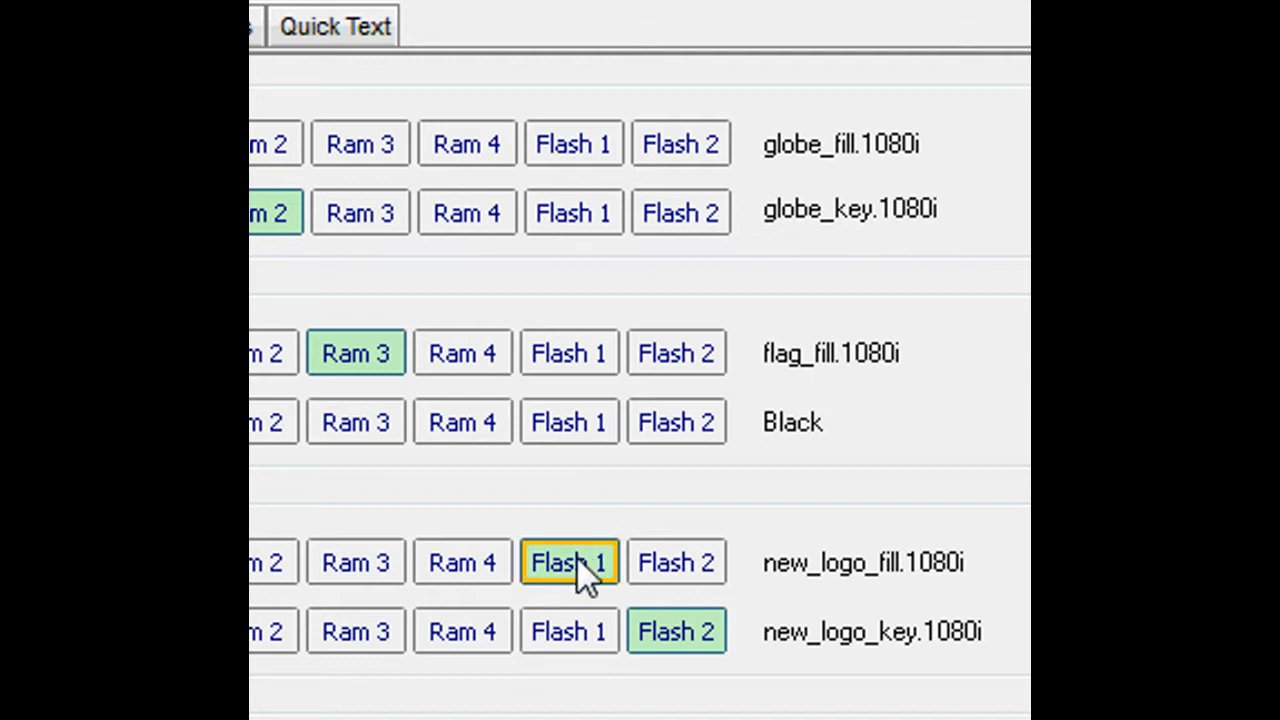
click(569, 562)
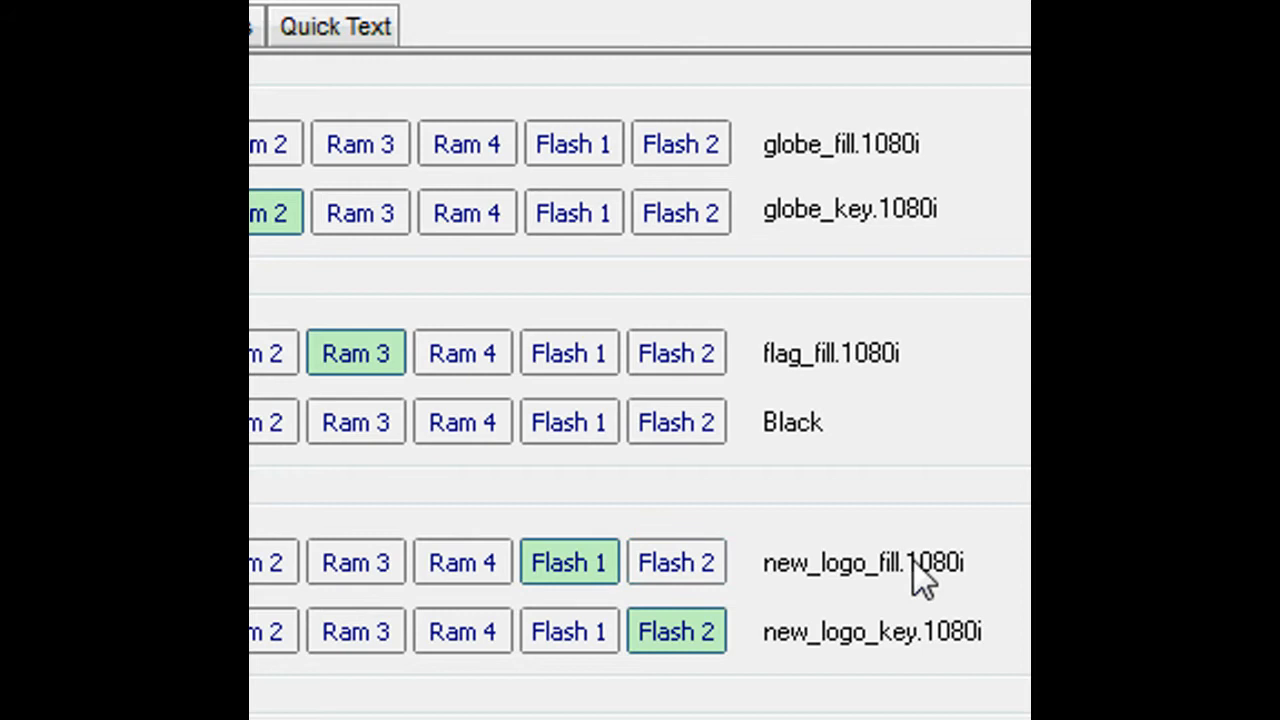
mouse_move(835, 645)
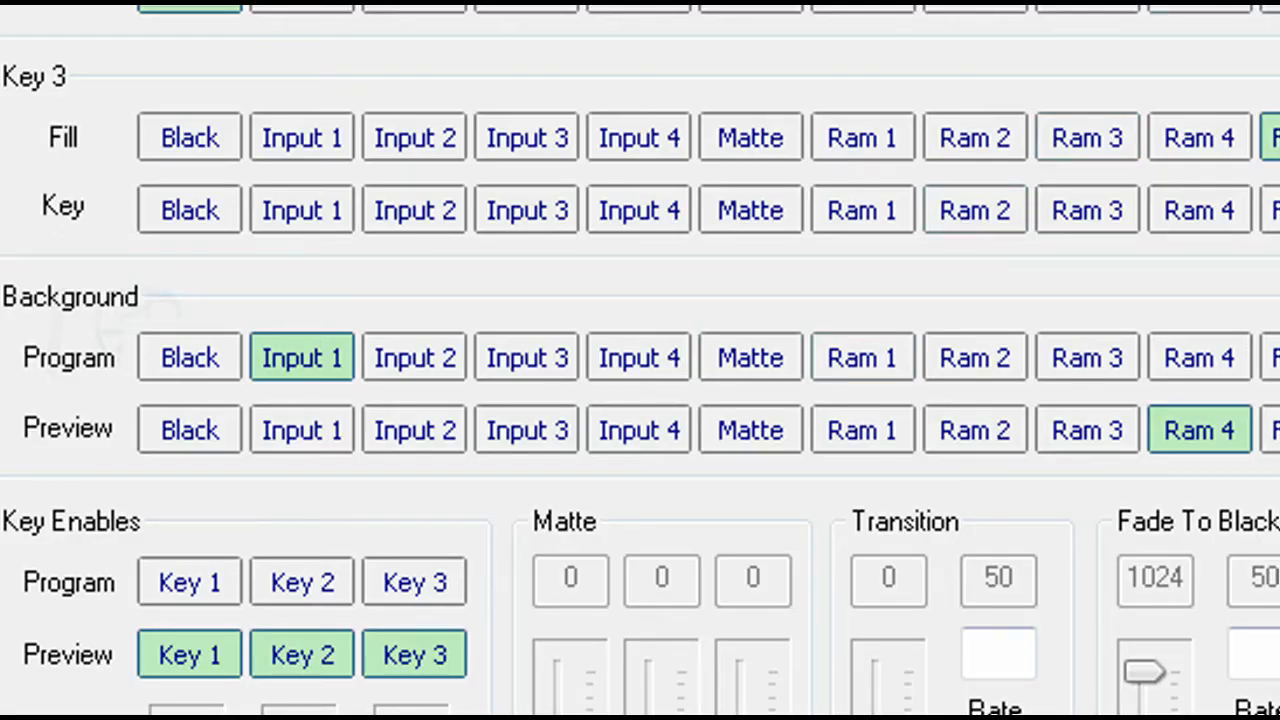
mouse_move(790, 305)
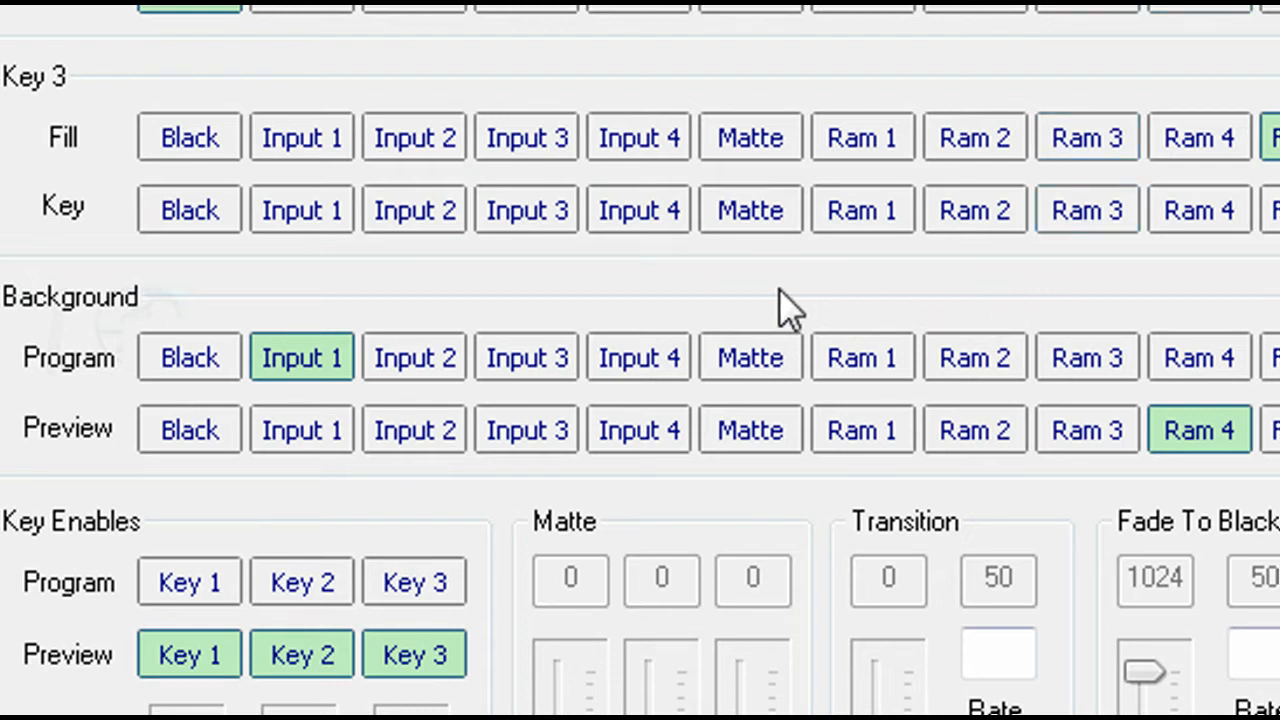
mouse_move(80, 388)
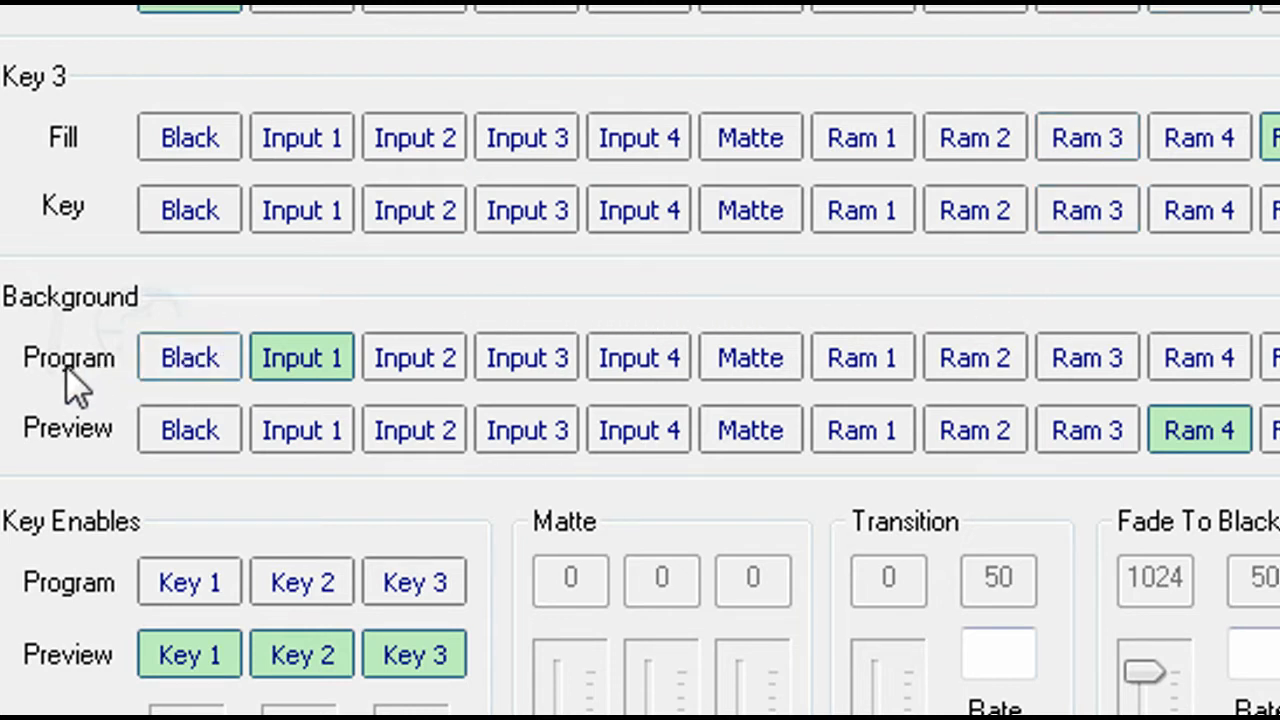
Put Input 1 on the program background row, leaving RAM 4 on preview.
click(301, 357)
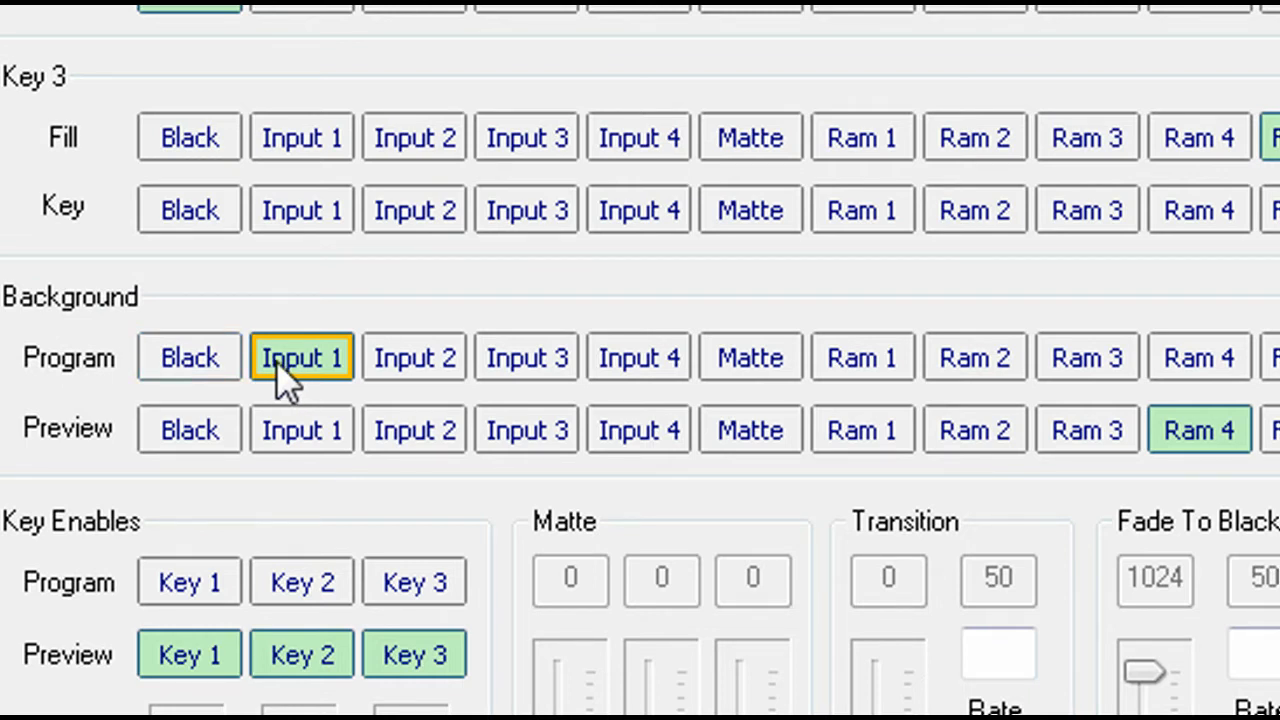
click(301, 357)
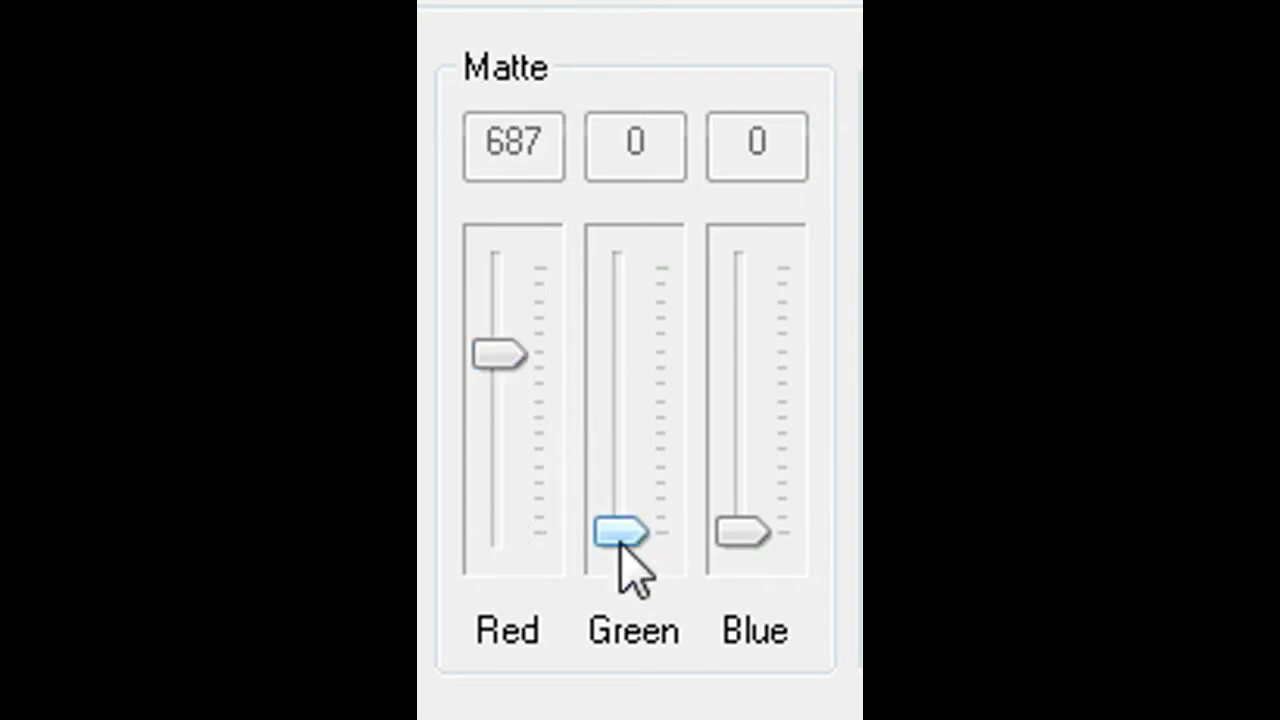
Raise the matte green level to 277 and adjust the matte blue level.
drag(615, 530, 618, 460)
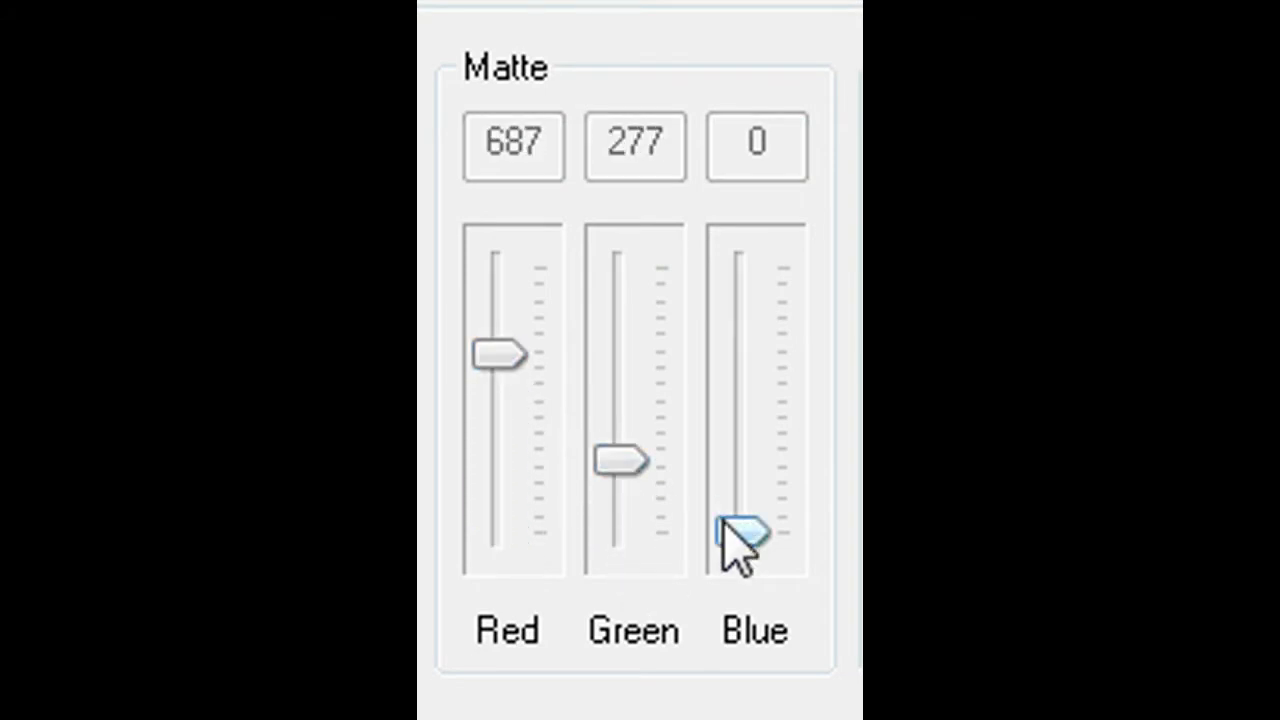
drag(740, 535, 740, 360)
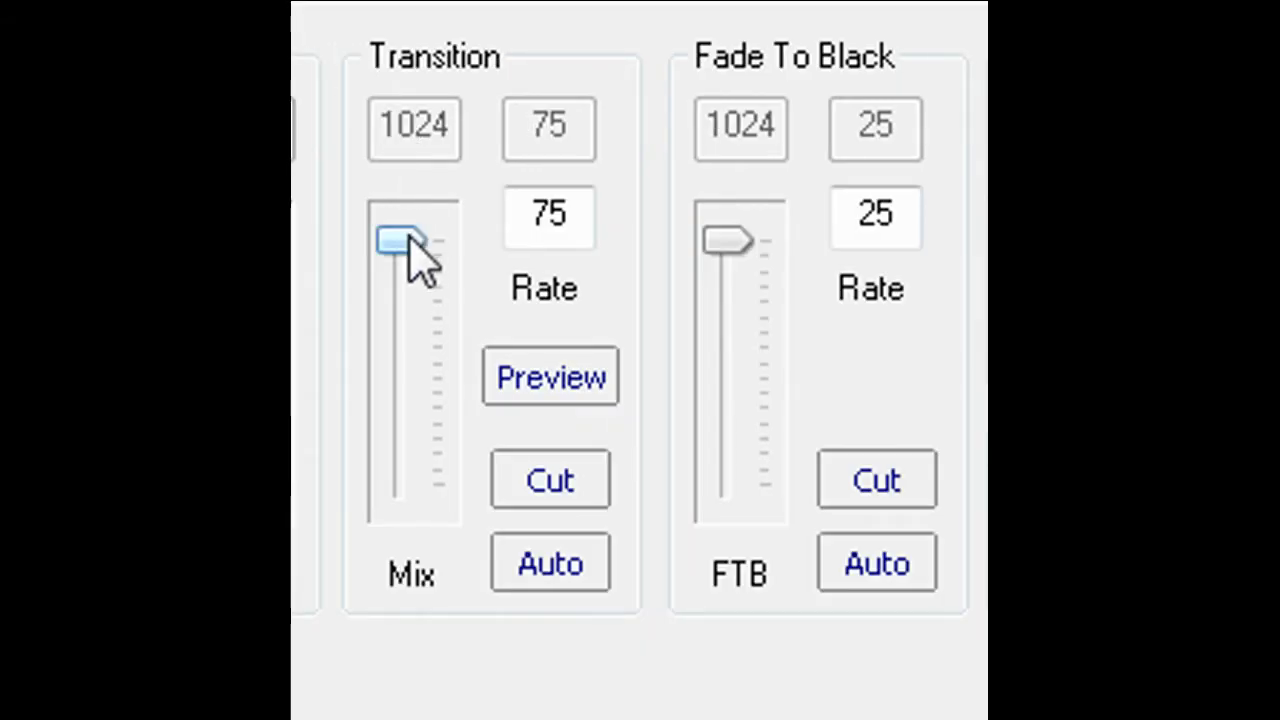
Run the mix to 0 and back to 1024, set transition rate 50 and enable transition preview.
drag(400, 242, 400, 485)
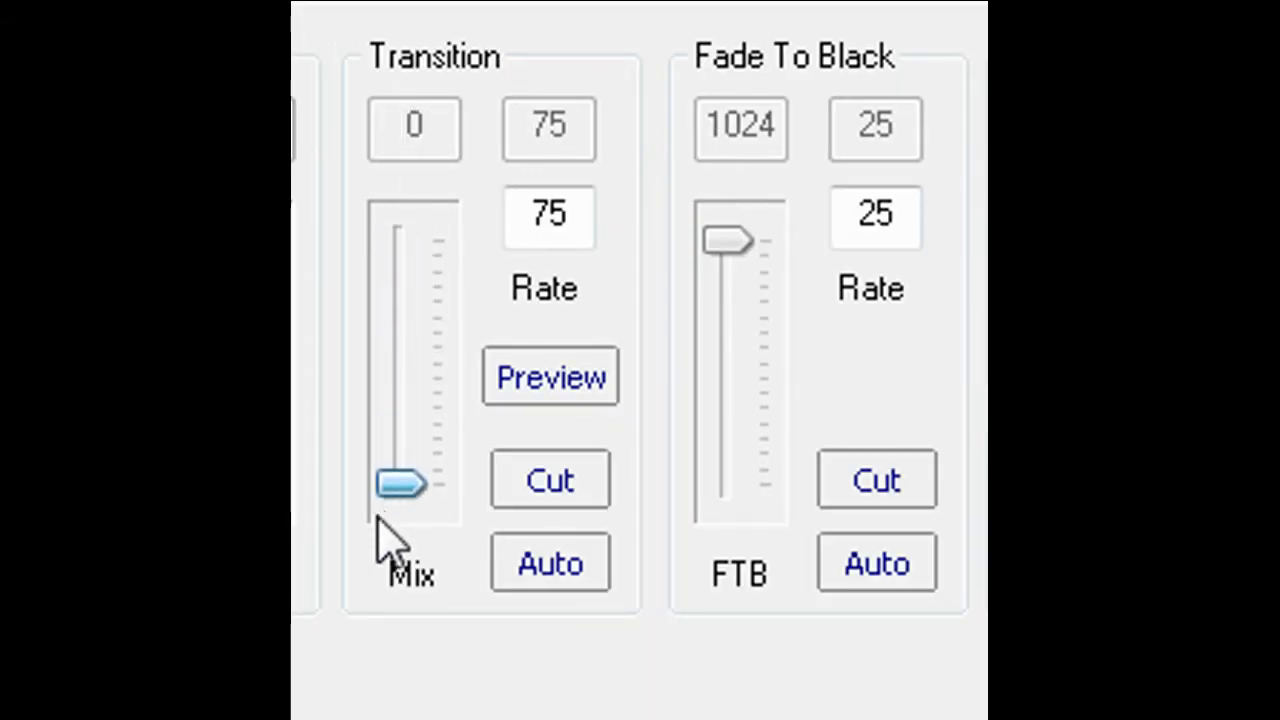
drag(400, 483, 398, 240)
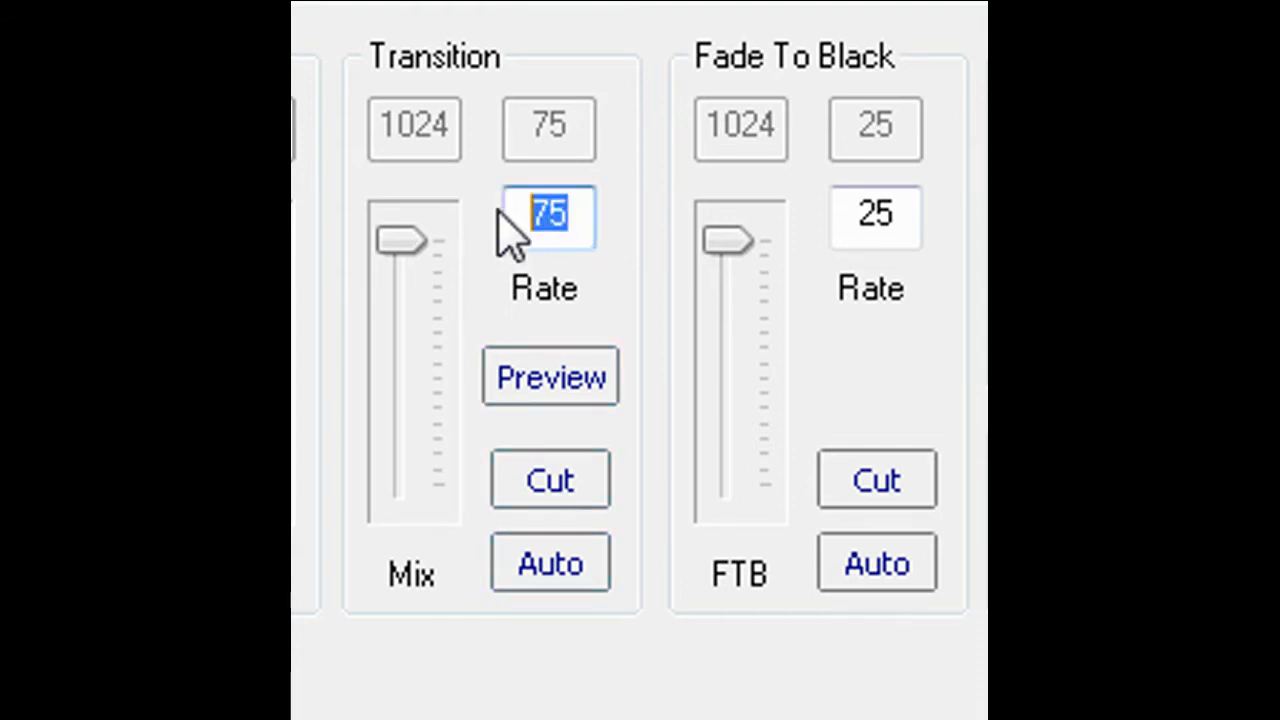
text(50)
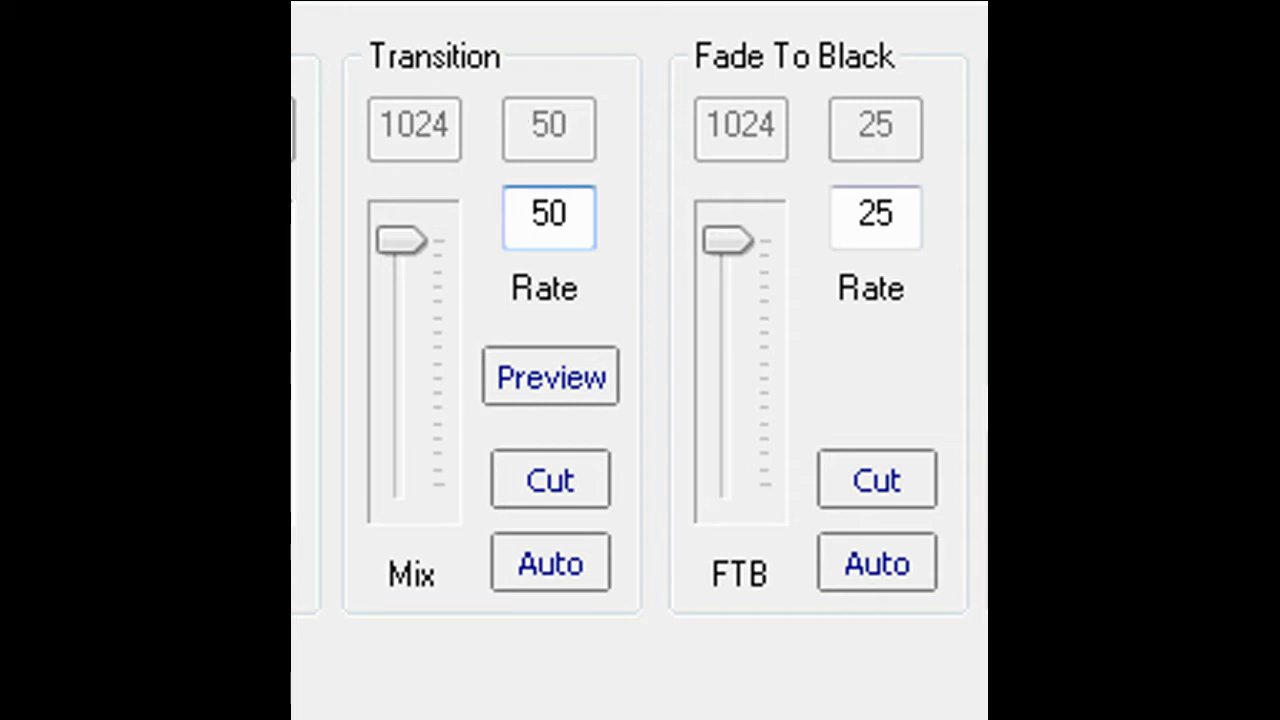
click(550, 563)
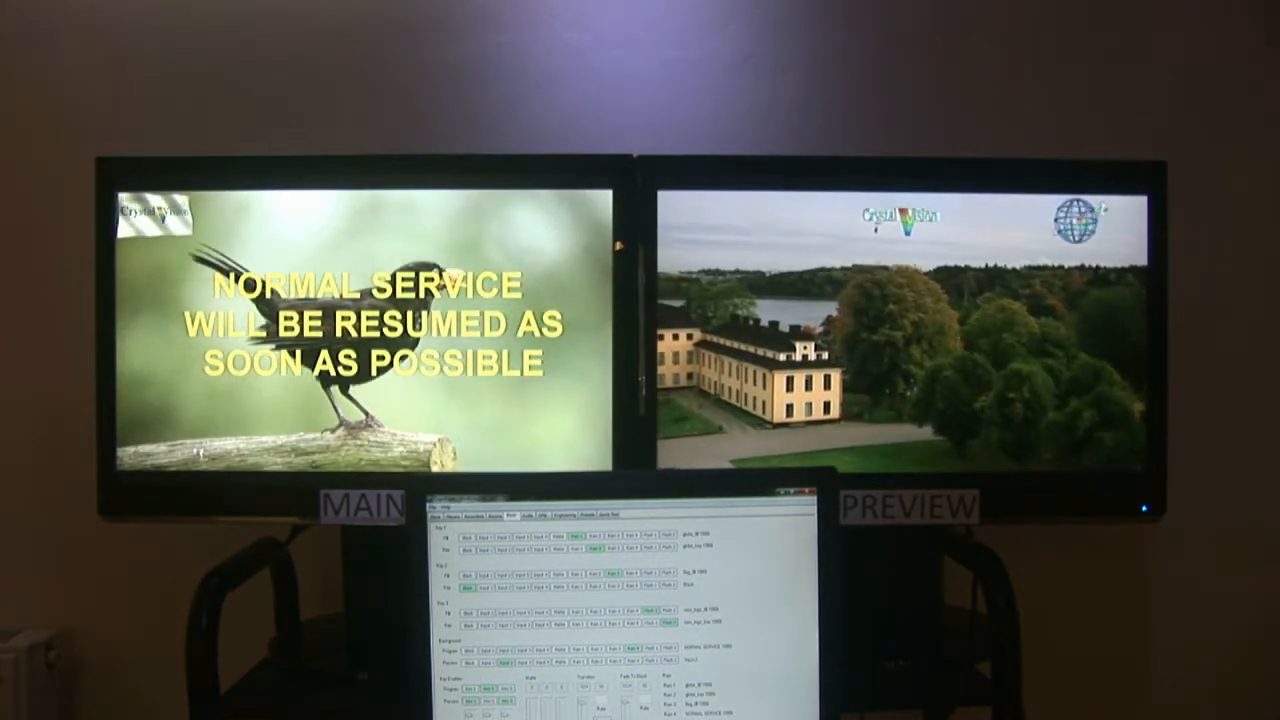
click(549, 563)
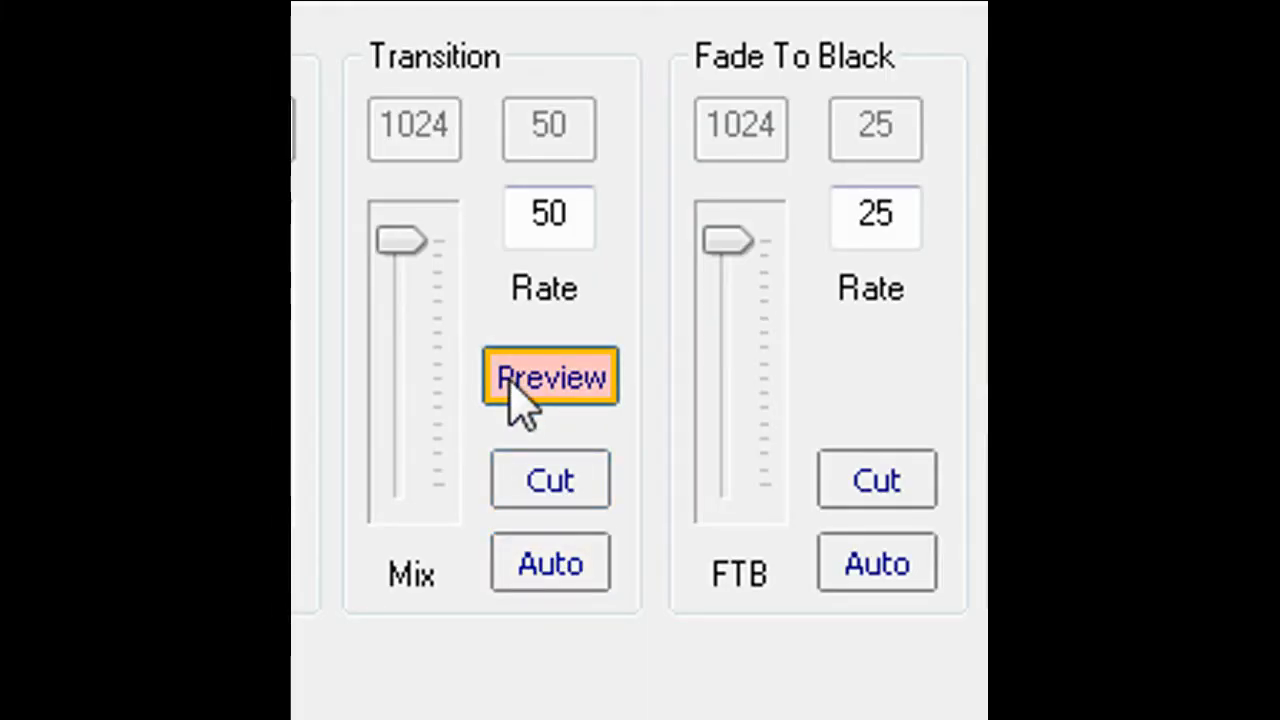
mouse_move(705, 235)
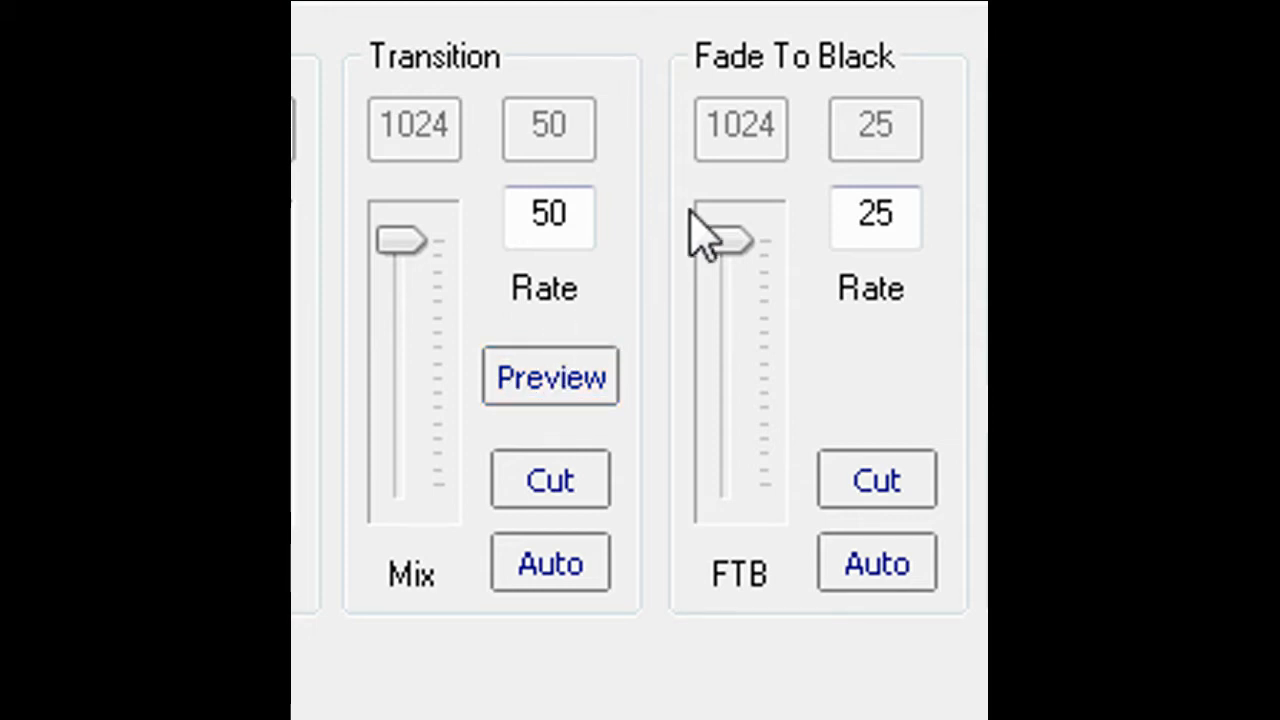
Move the FTB level by hand back to full and set the Fade To Black rate to 50.
drag(720, 238, 725, 290)
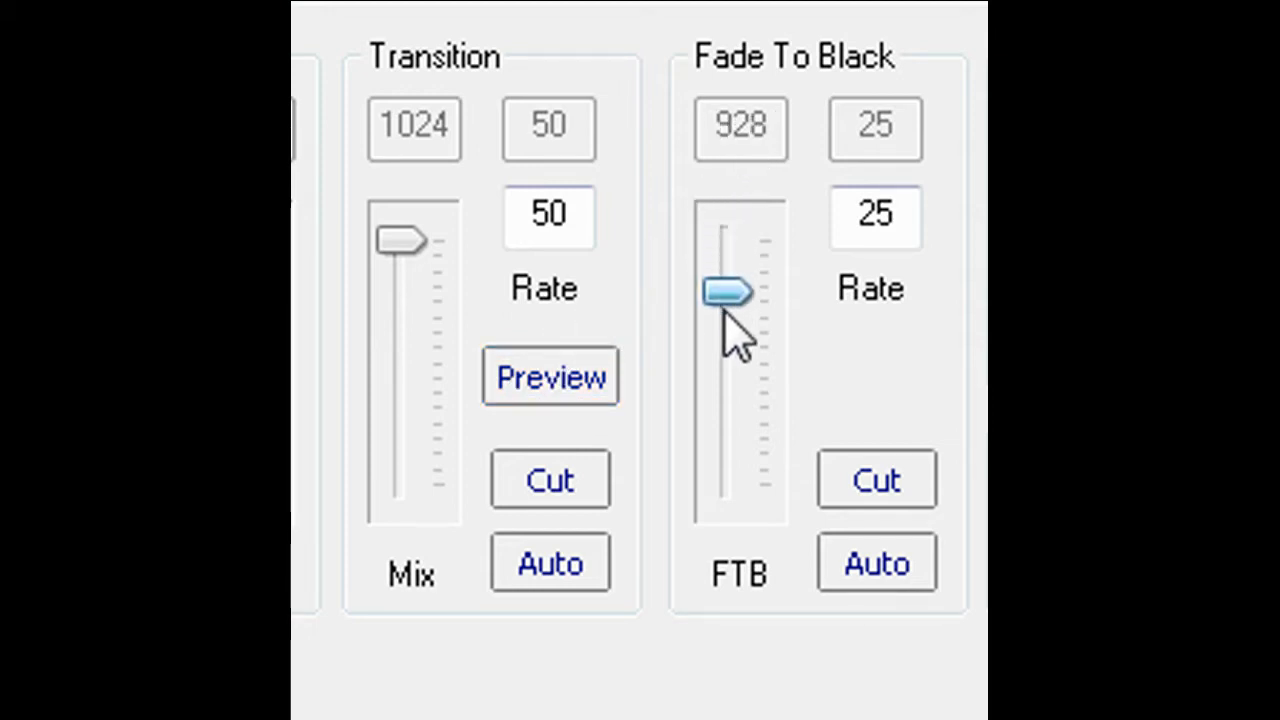
drag(725, 290, 730, 400)
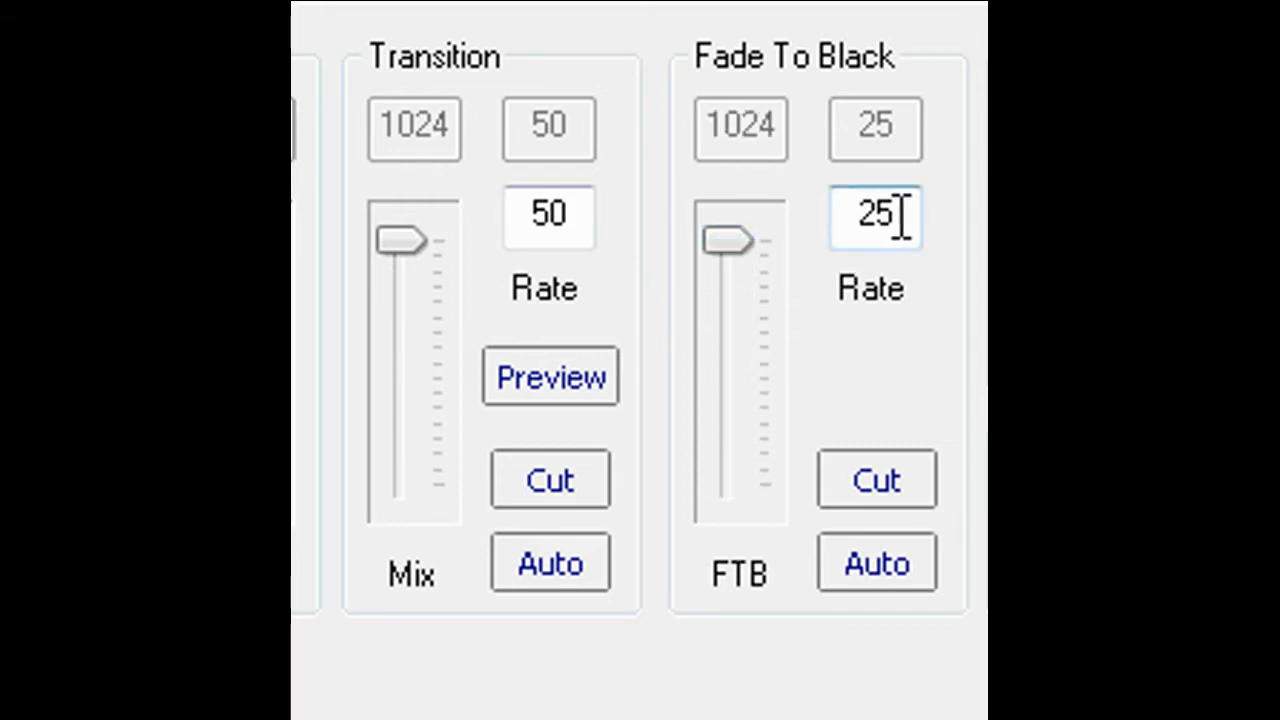
double_click(875, 215)
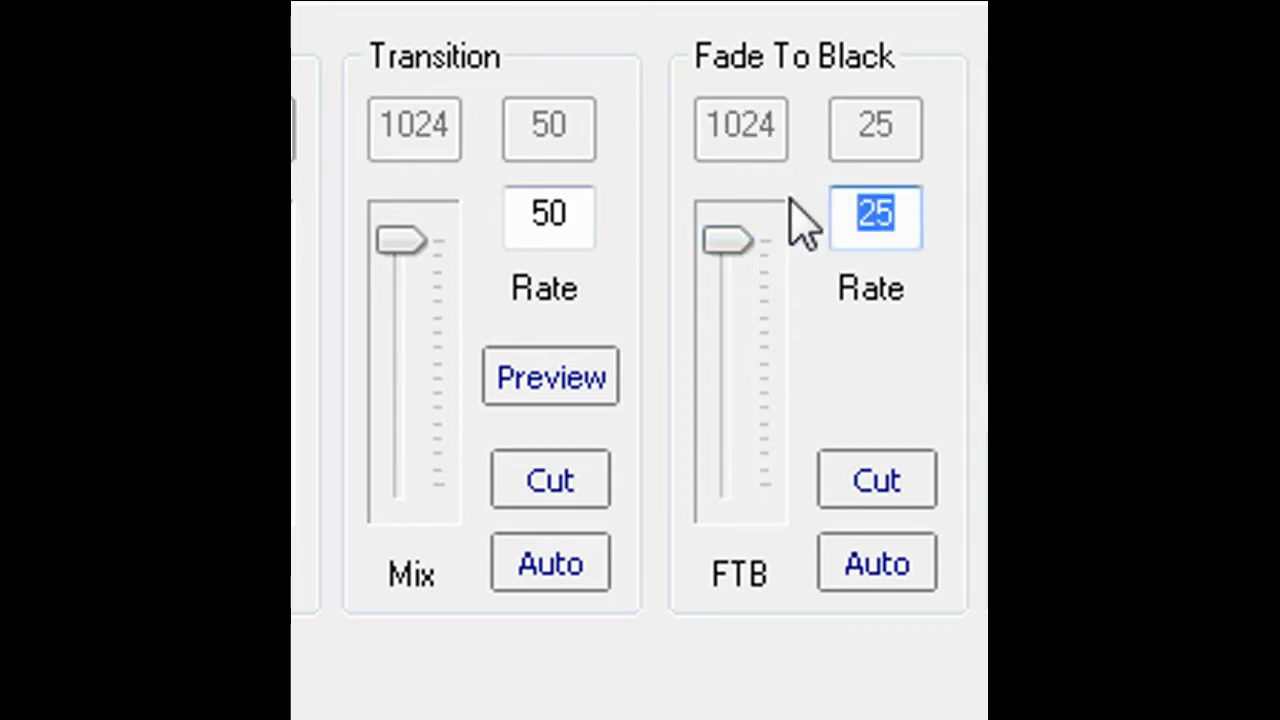
text(50)
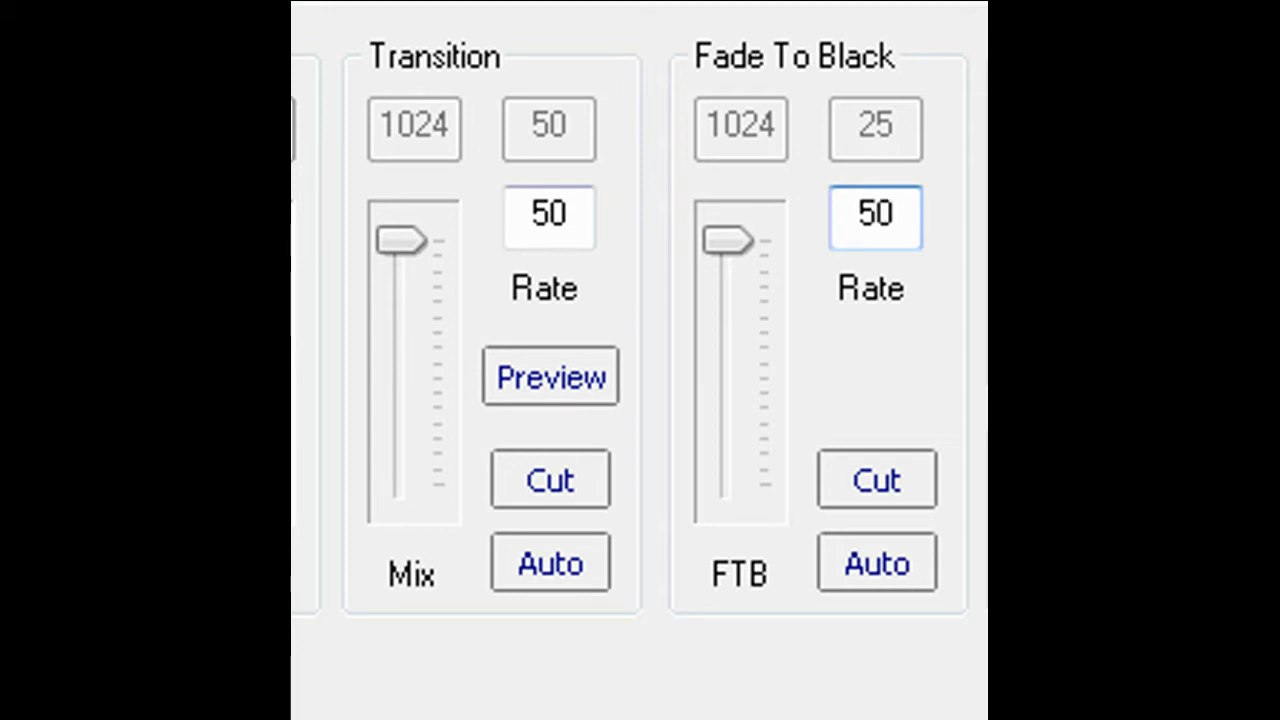
Cut instantly to black, then run automatic fade-to-black transitions.
click(875, 479)
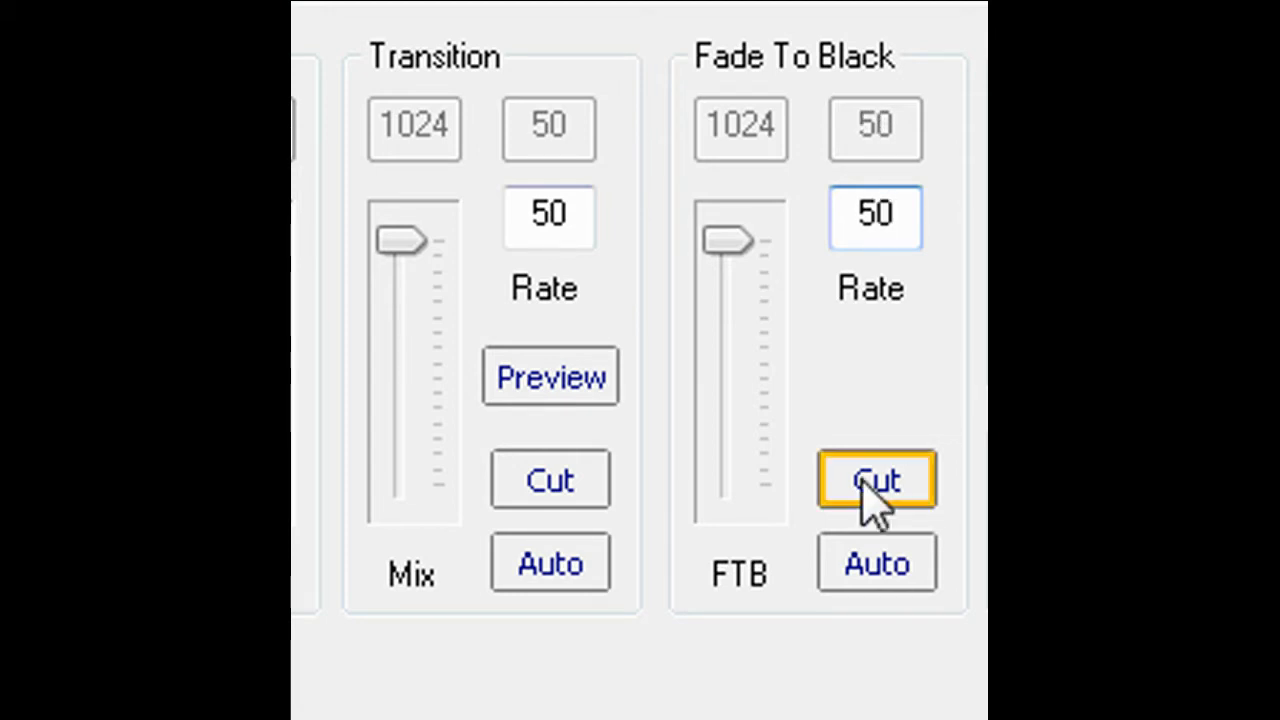
click(876, 562)
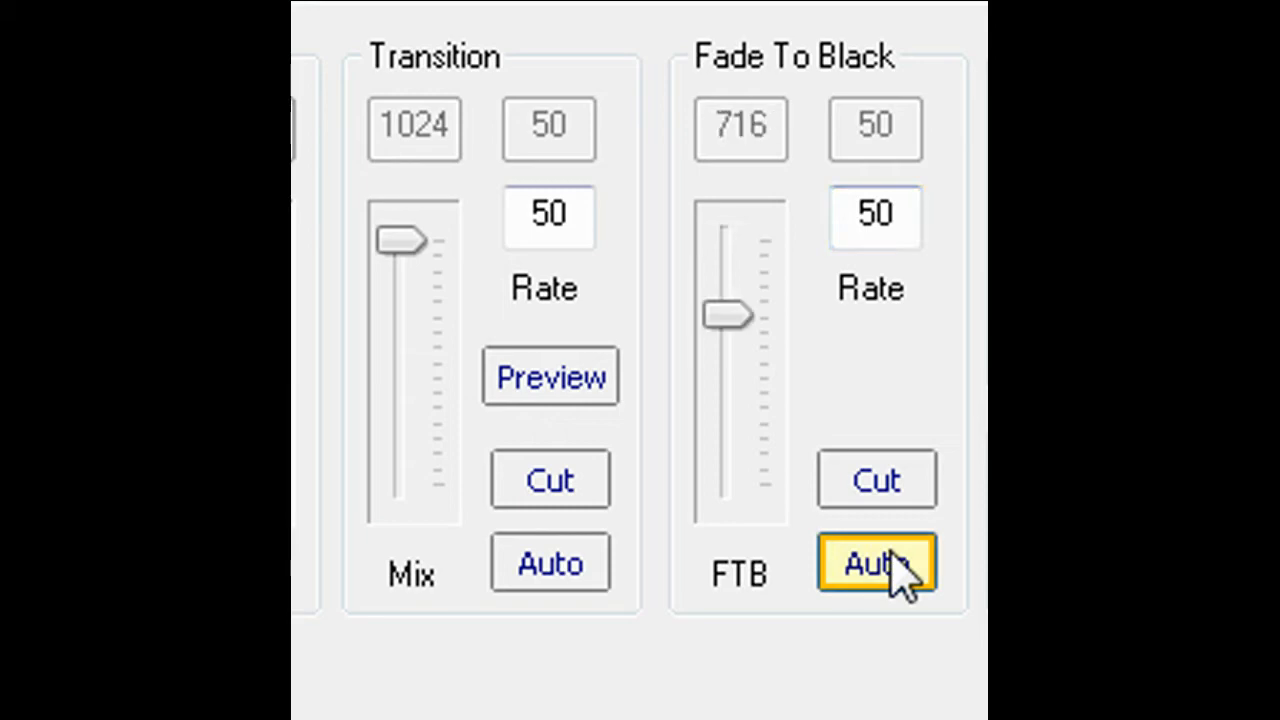
click(875, 563)
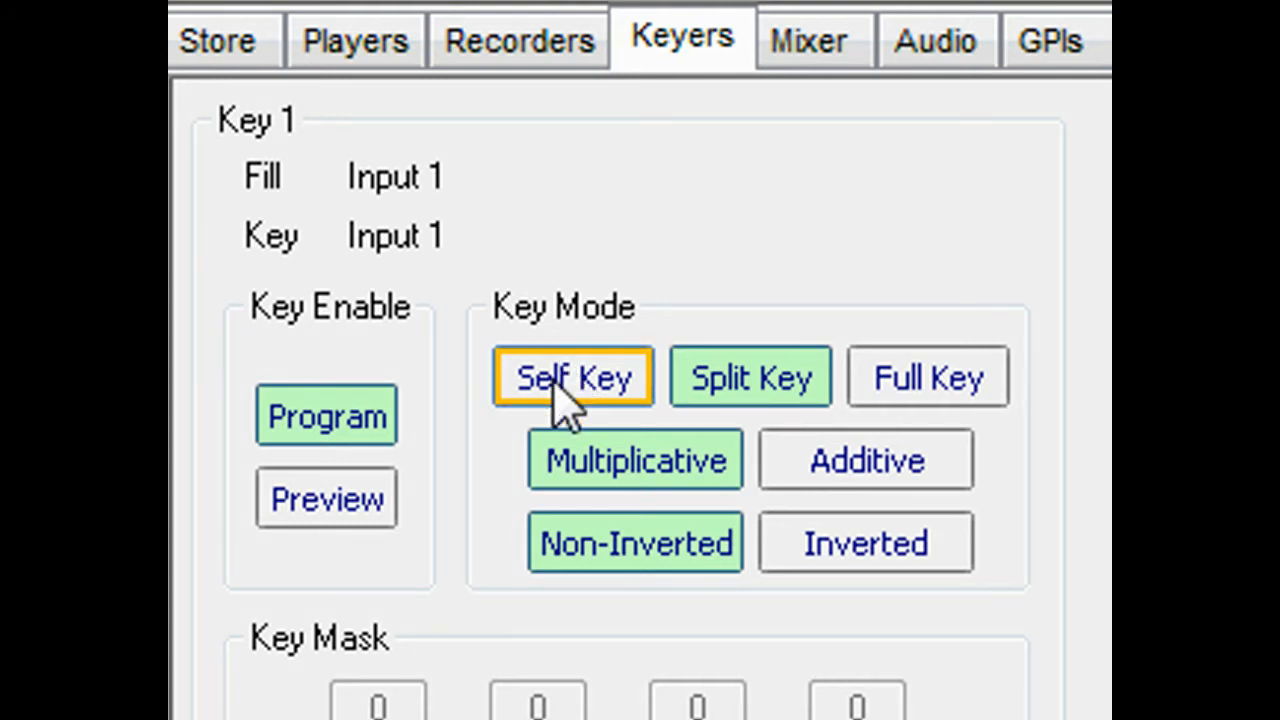
Try self key, then set Key 1 to split, multiplicative, non-inverted keying.
click(749, 377)
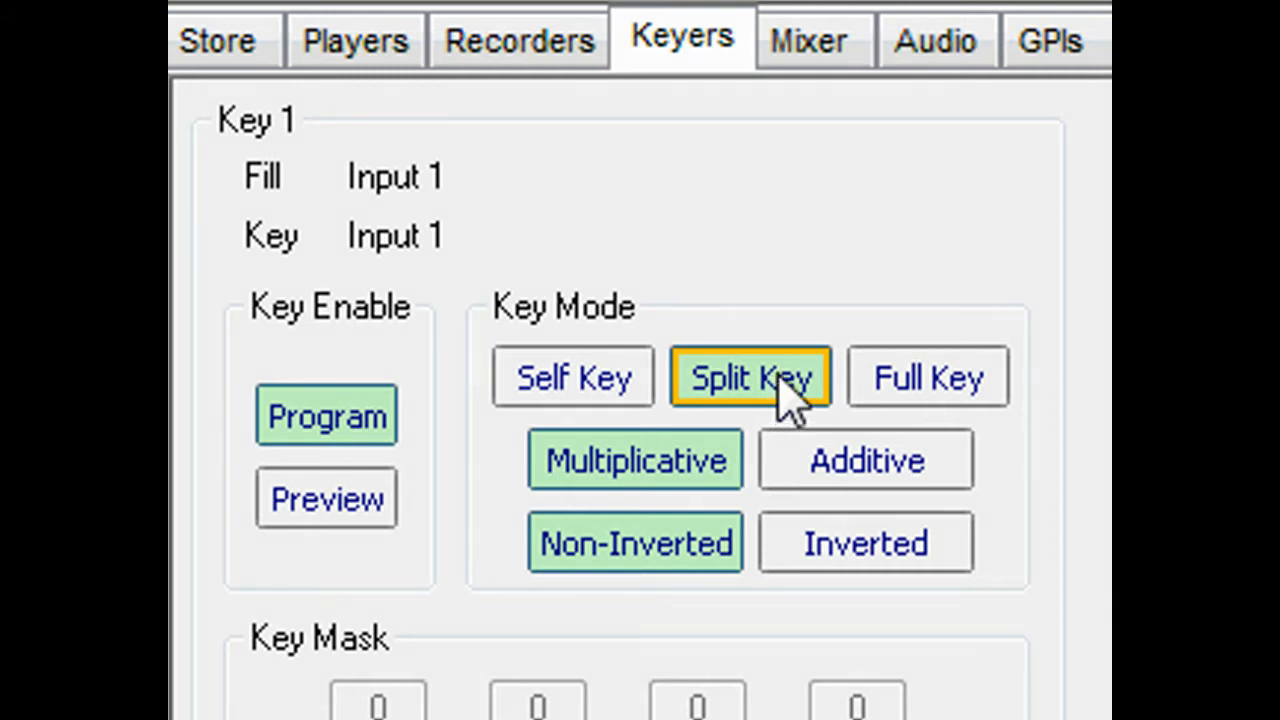
click(925, 377)
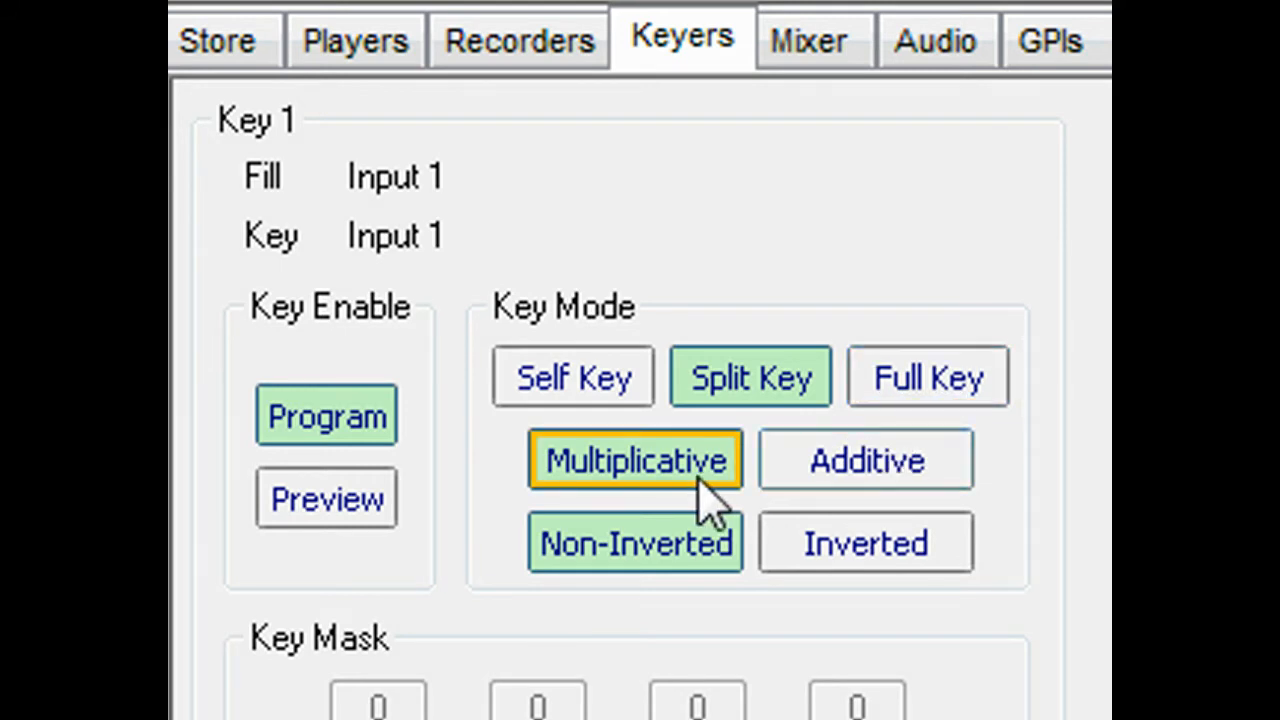
click(865, 459)
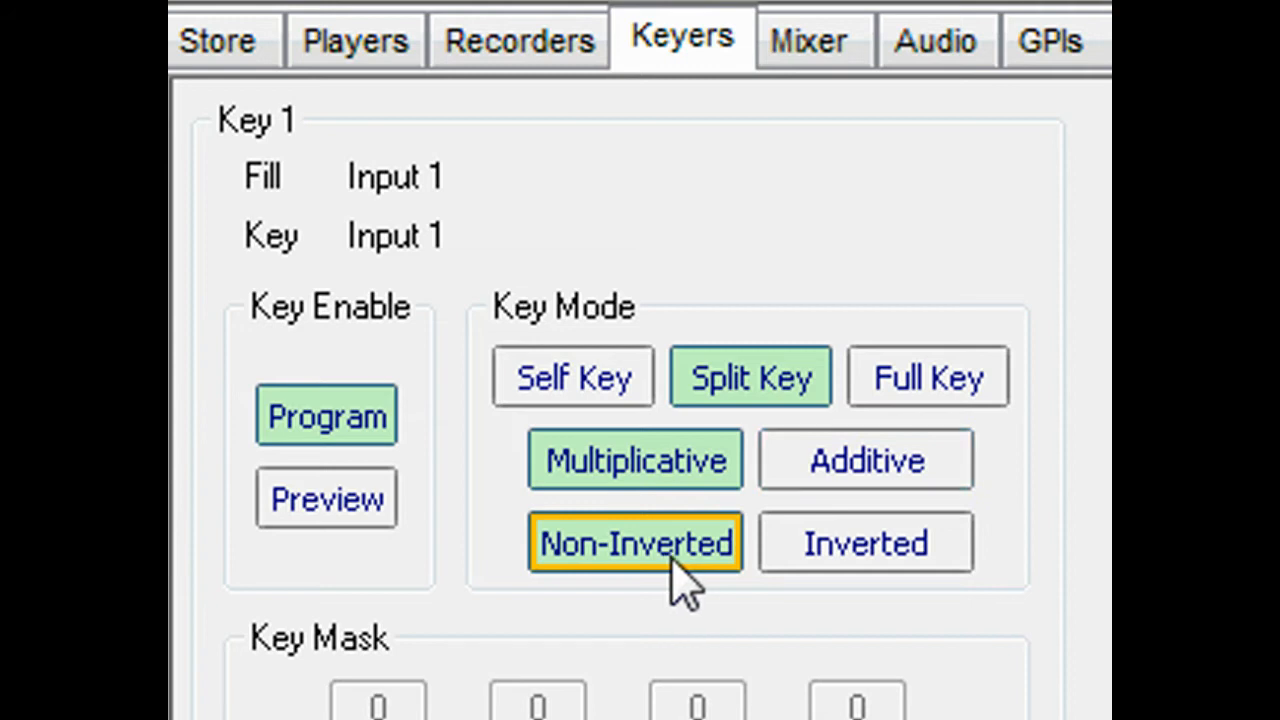
click(864, 542)
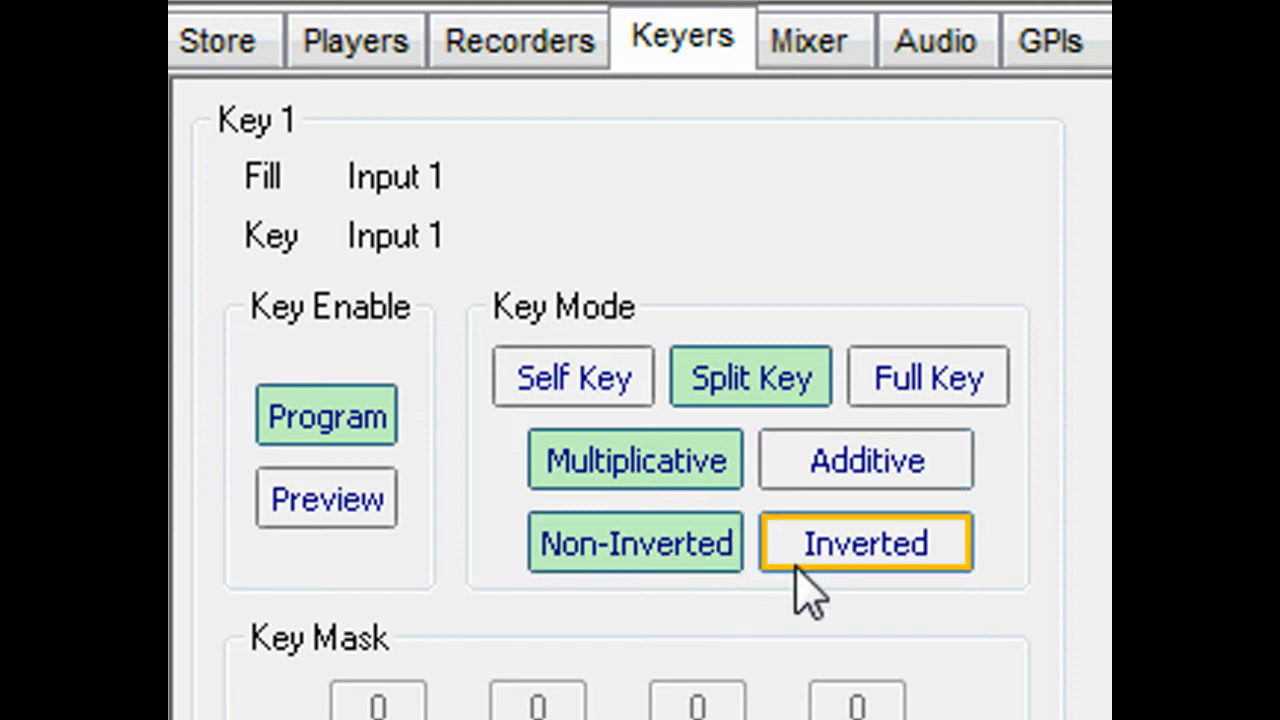
Adjust the key mask left edge, raise key offset to 85 and gain to 1707.
scroll(down, 3)
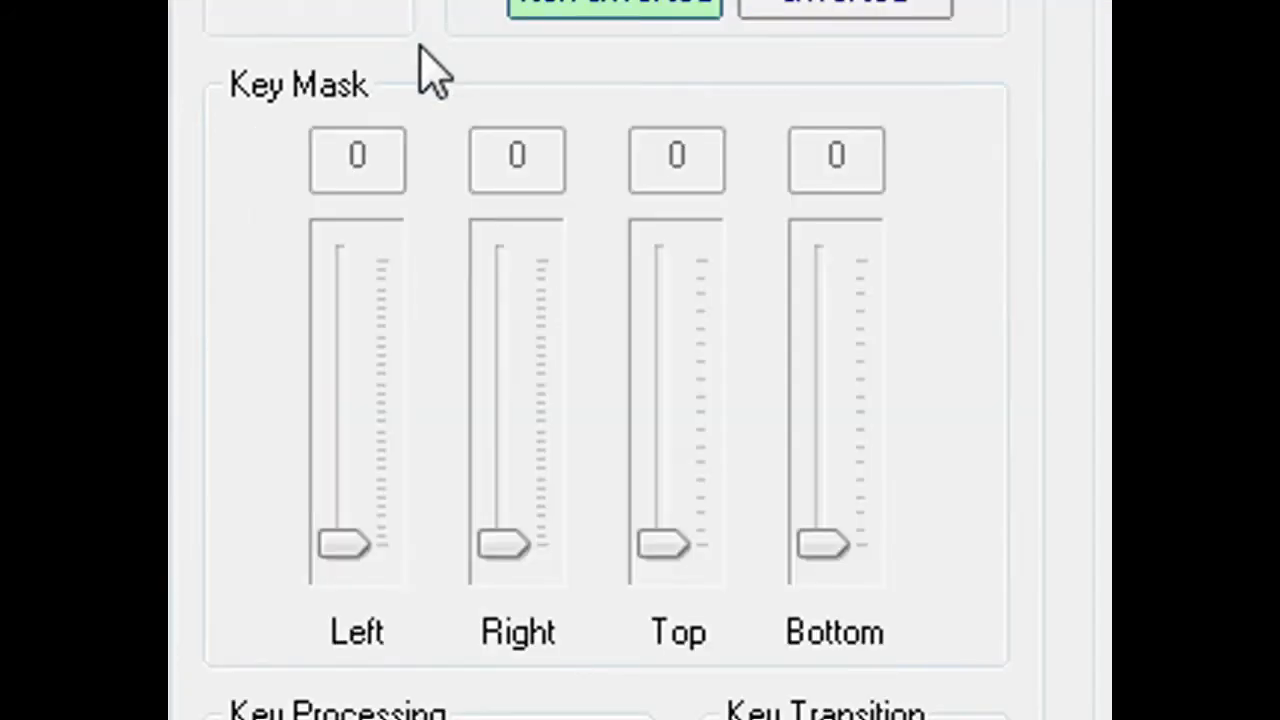
mouse_move(335, 115)
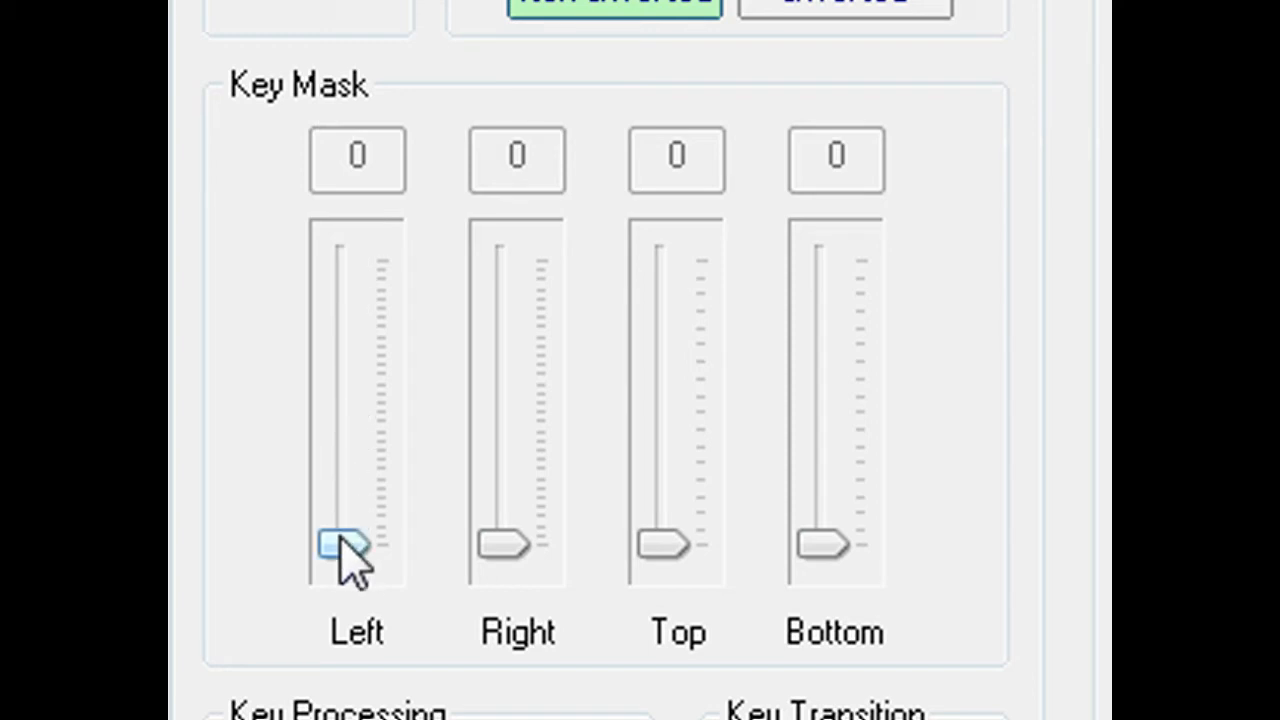
drag(345, 545, 340, 430)
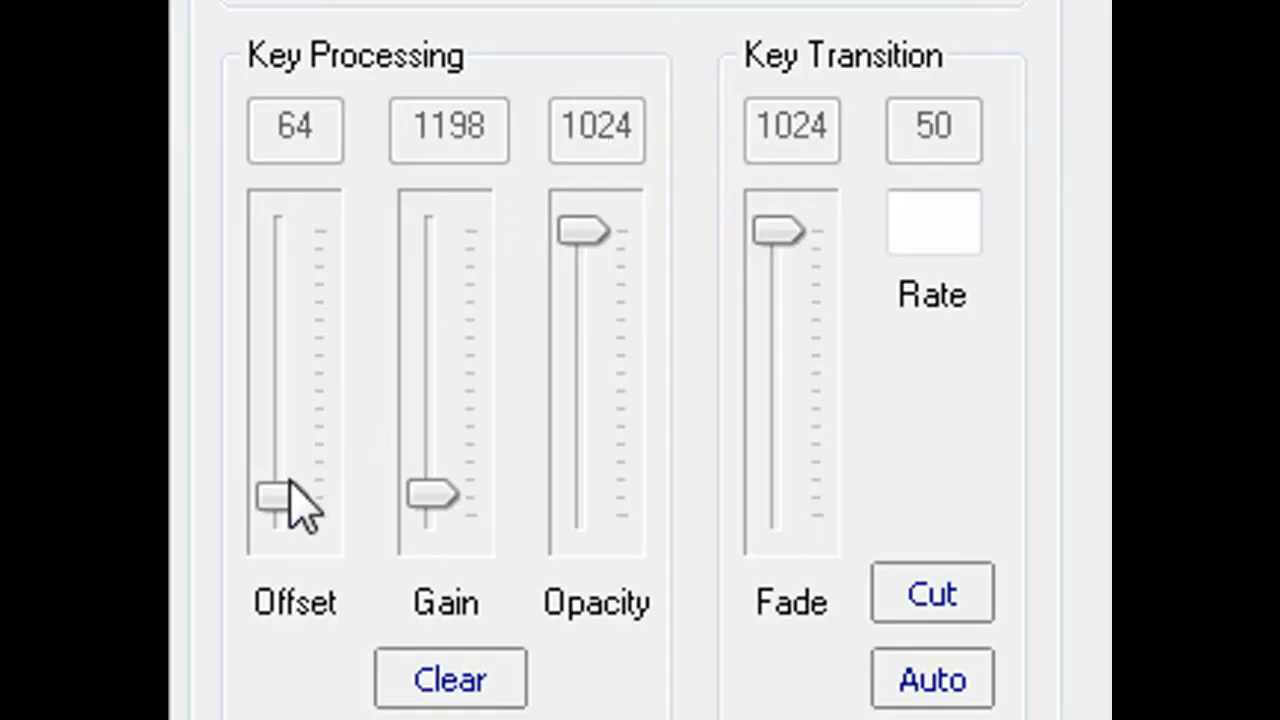
drag(275, 500, 275, 495)
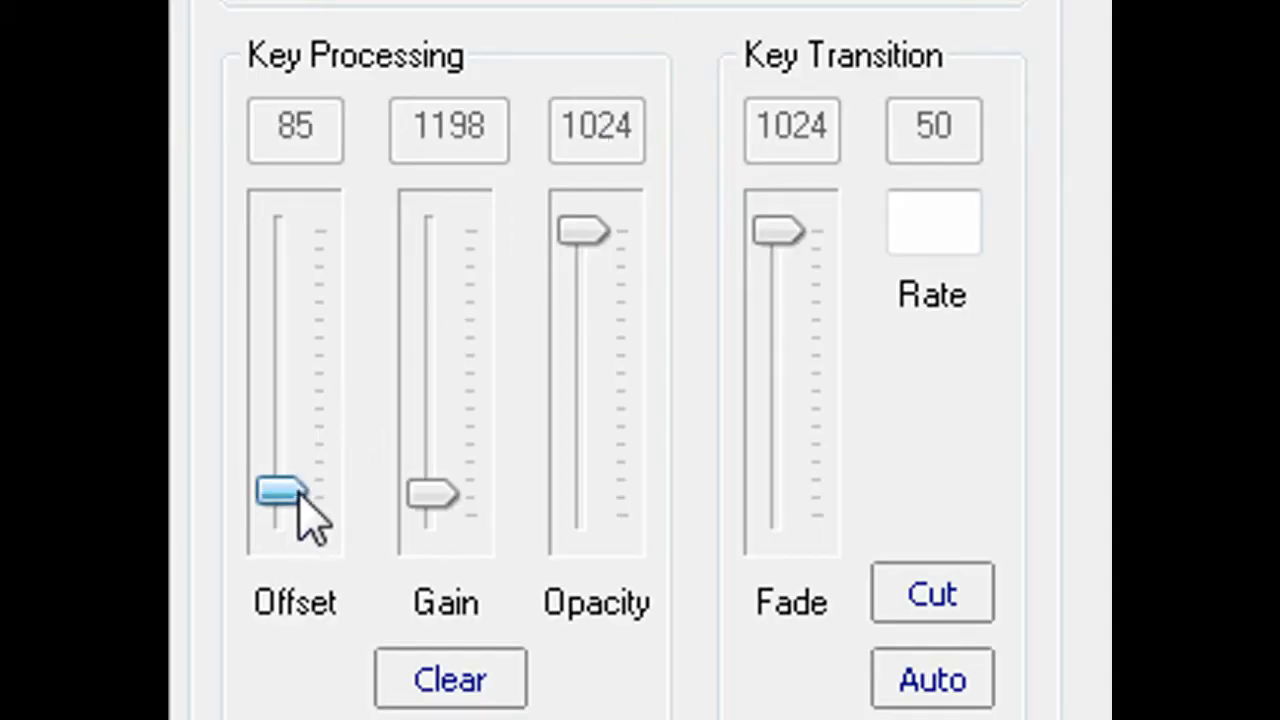
drag(435, 495, 430, 480)
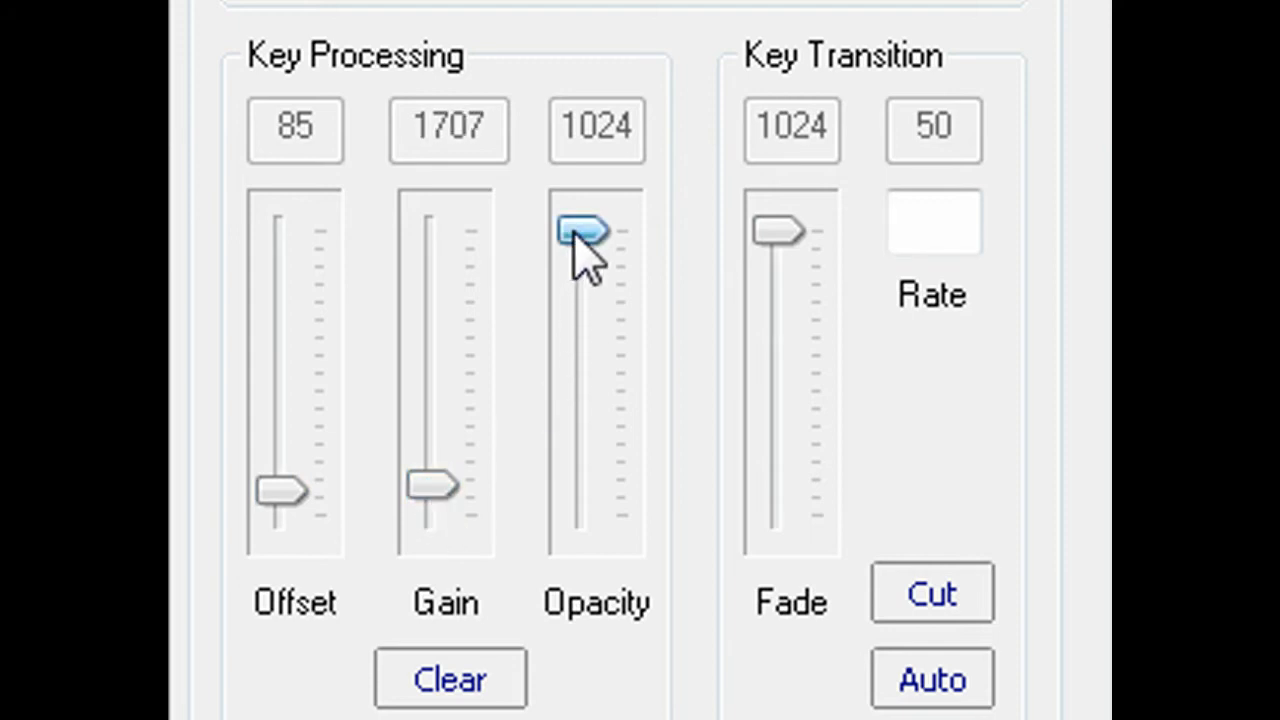
Drop key opacity to 0, restore it to 1024, then run an automatic key transition.
drag(585, 232, 585, 515)
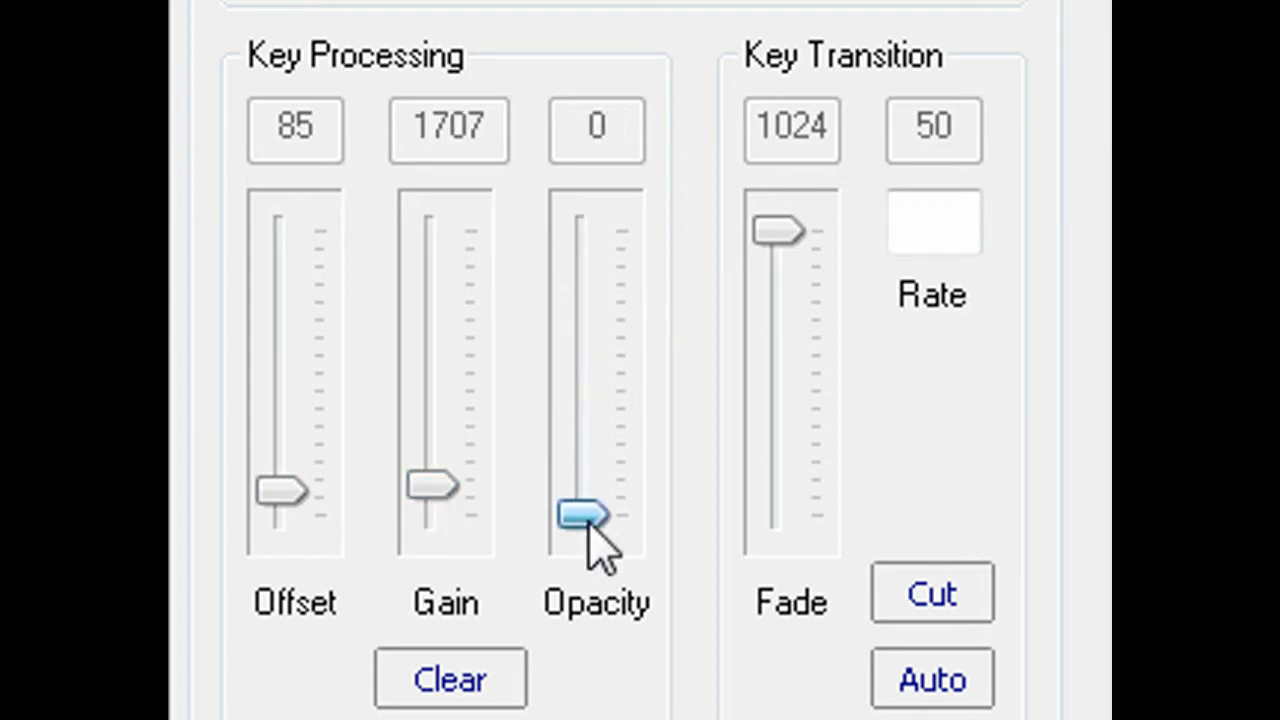
drag(585, 515, 585, 235)
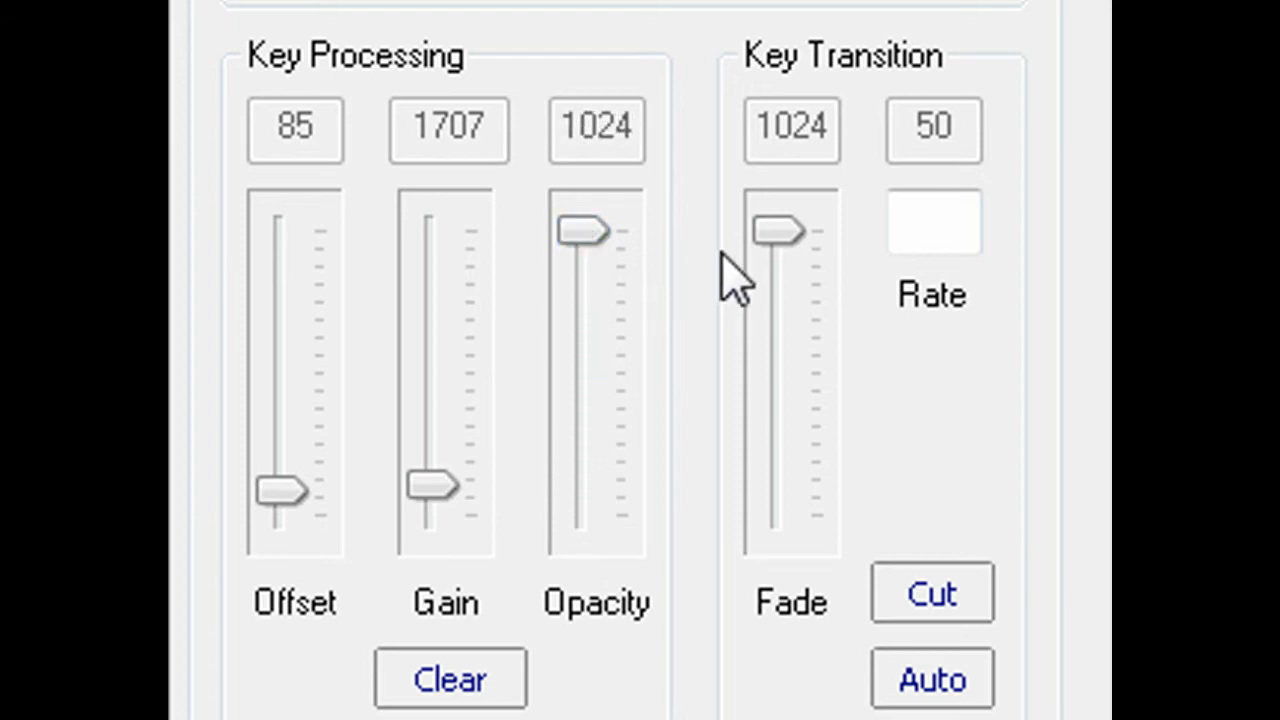
mouse_move(790, 485)
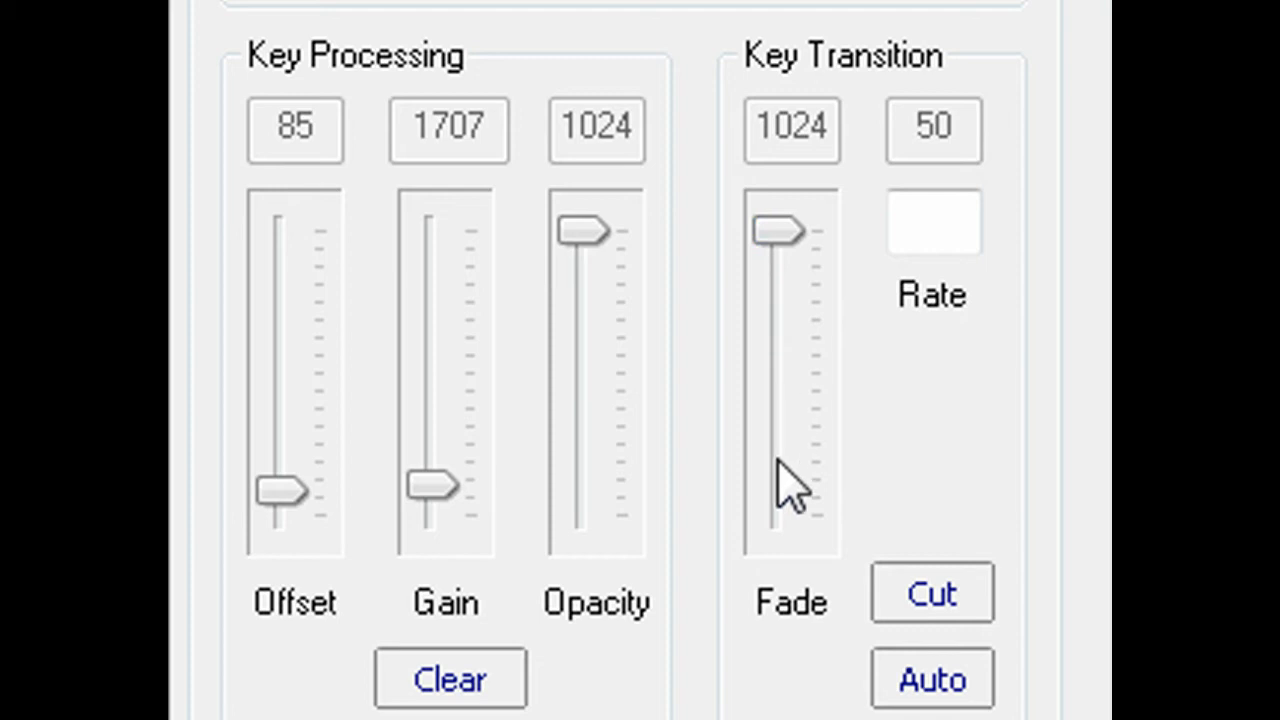
click(931, 678)
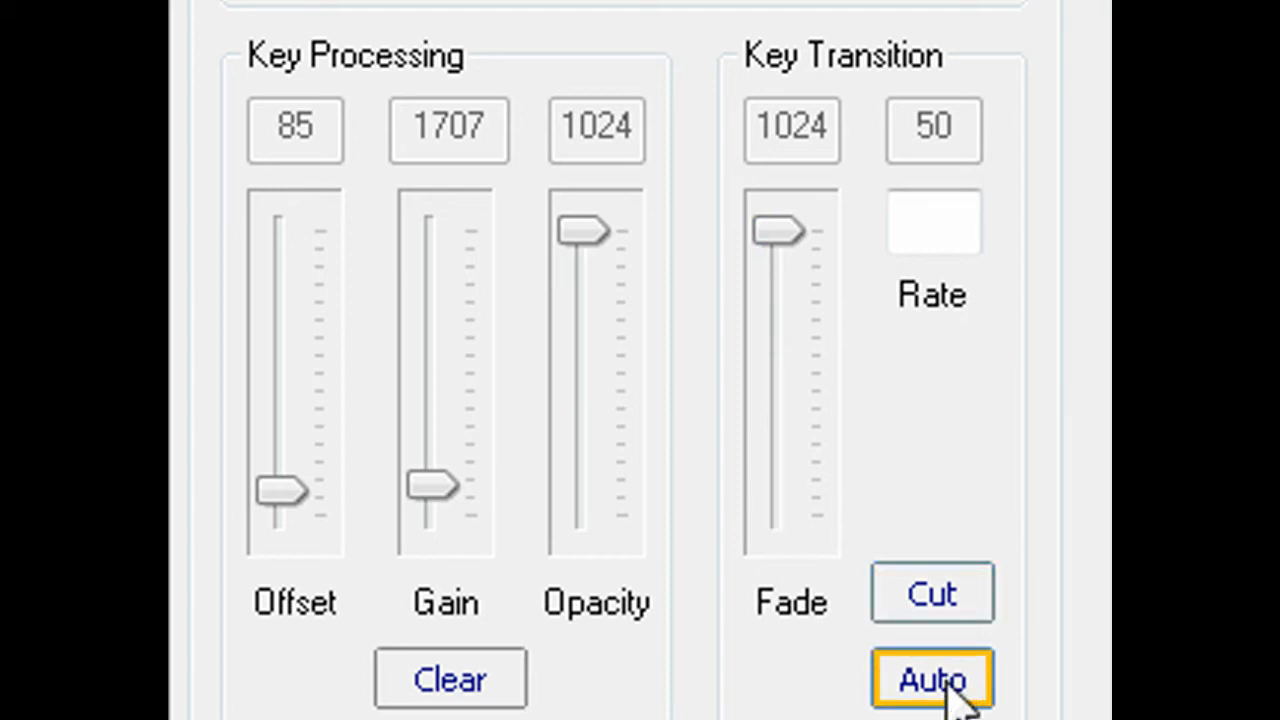
click(557, 58)
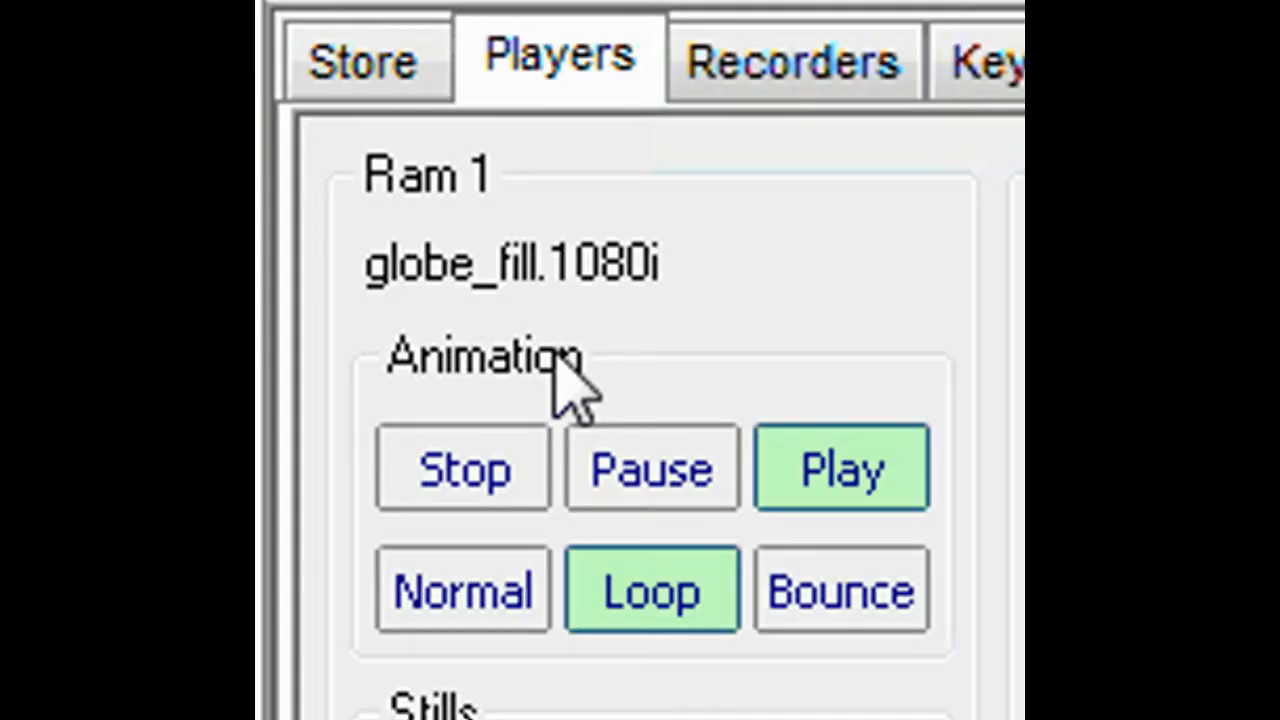
Play the RAM 1 globe_fill.1080i animation, trying Normal, Loop and Bounce, leaving Loop active.
click(462, 467)
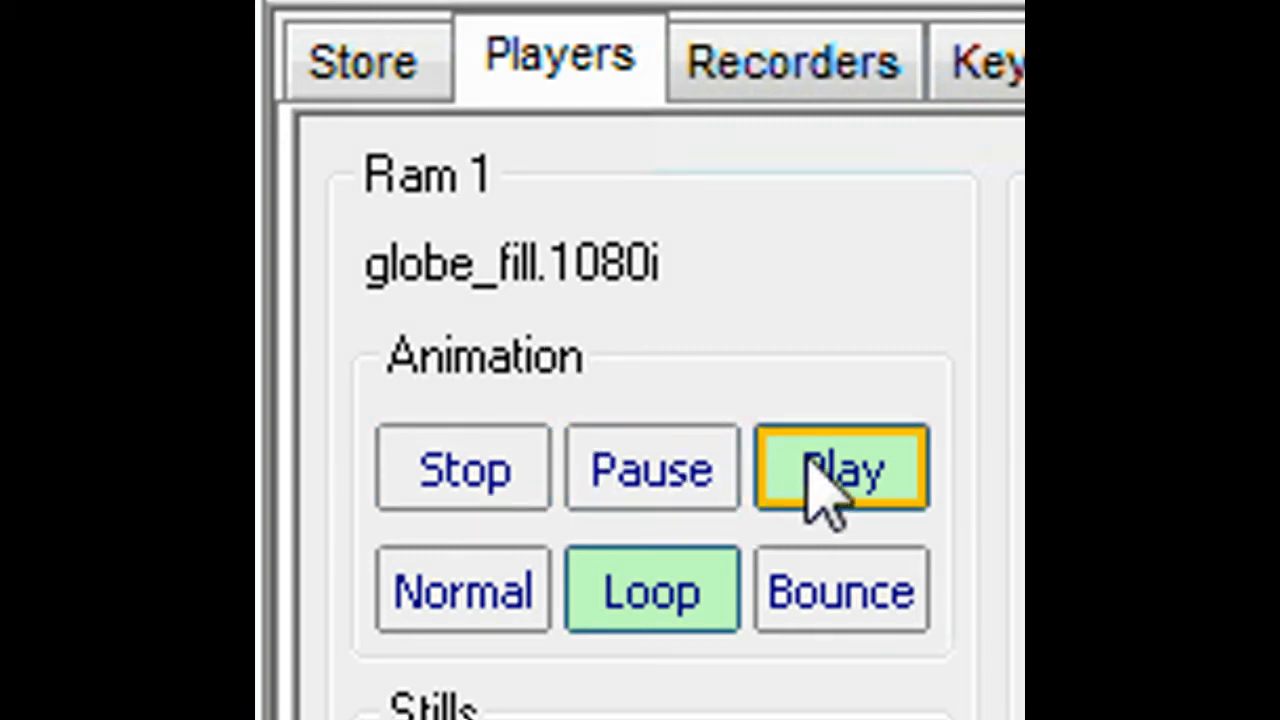
click(462, 589)
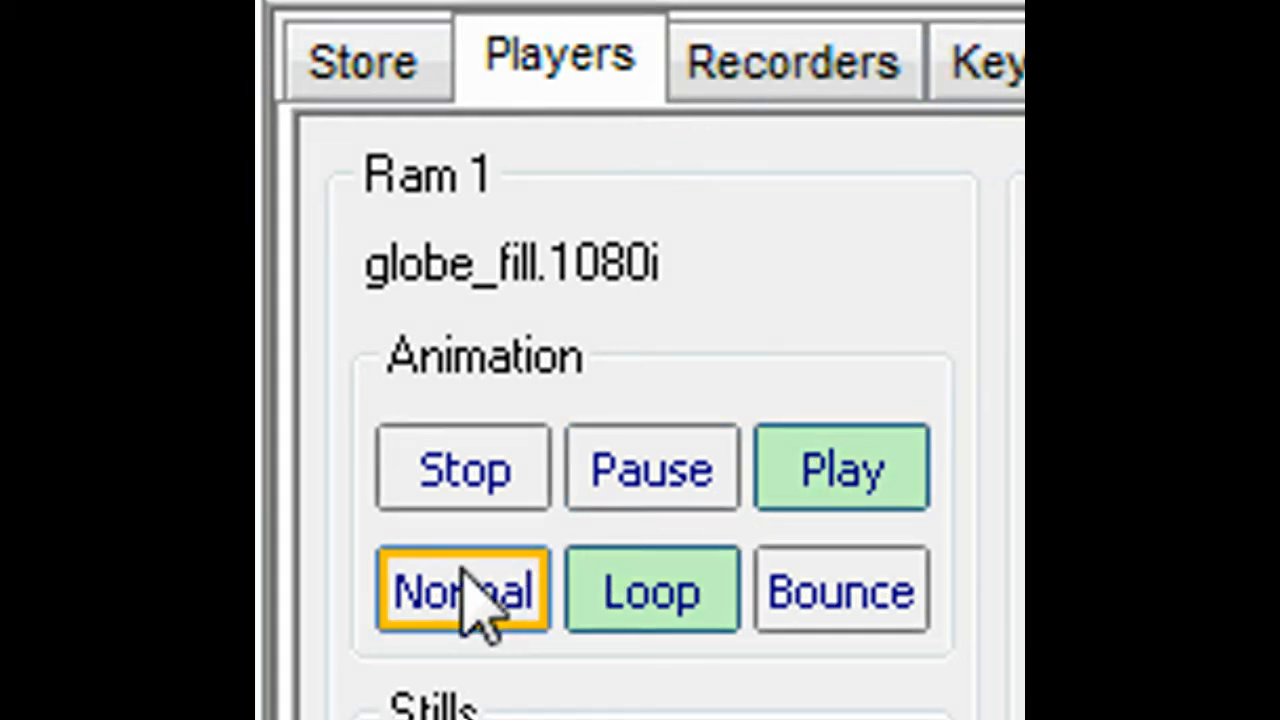
click(651, 588)
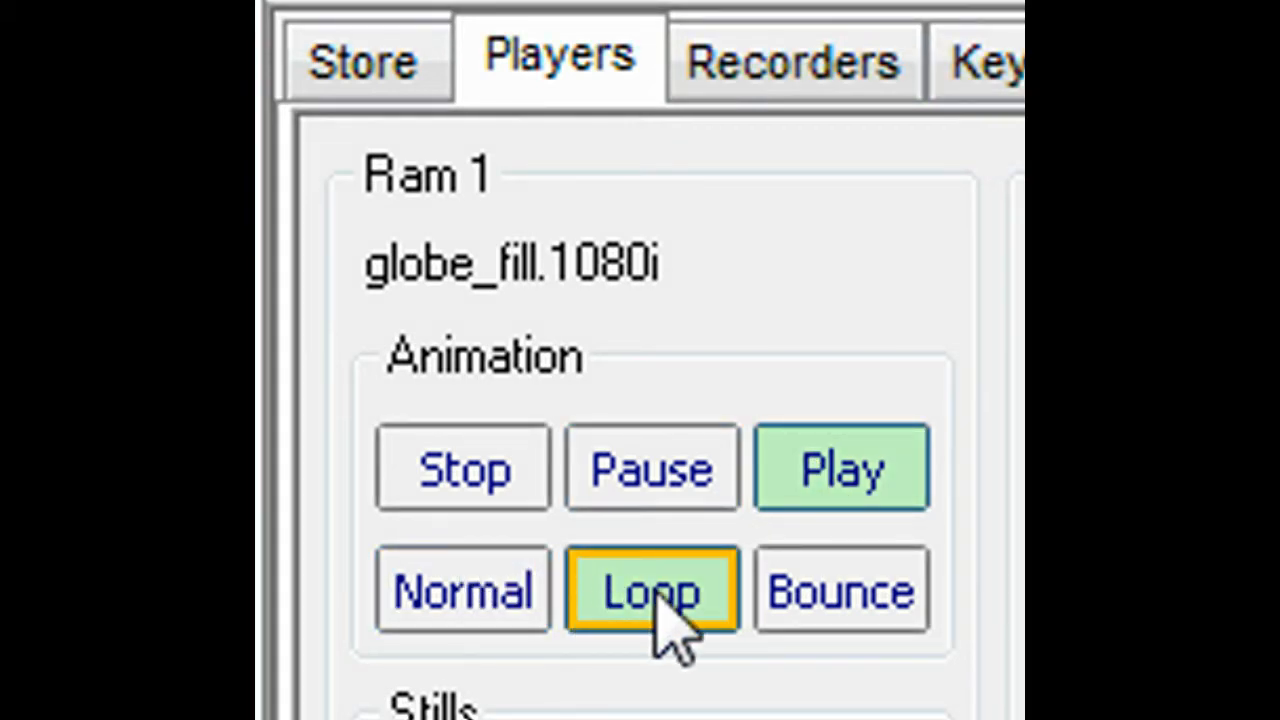
click(840, 588)
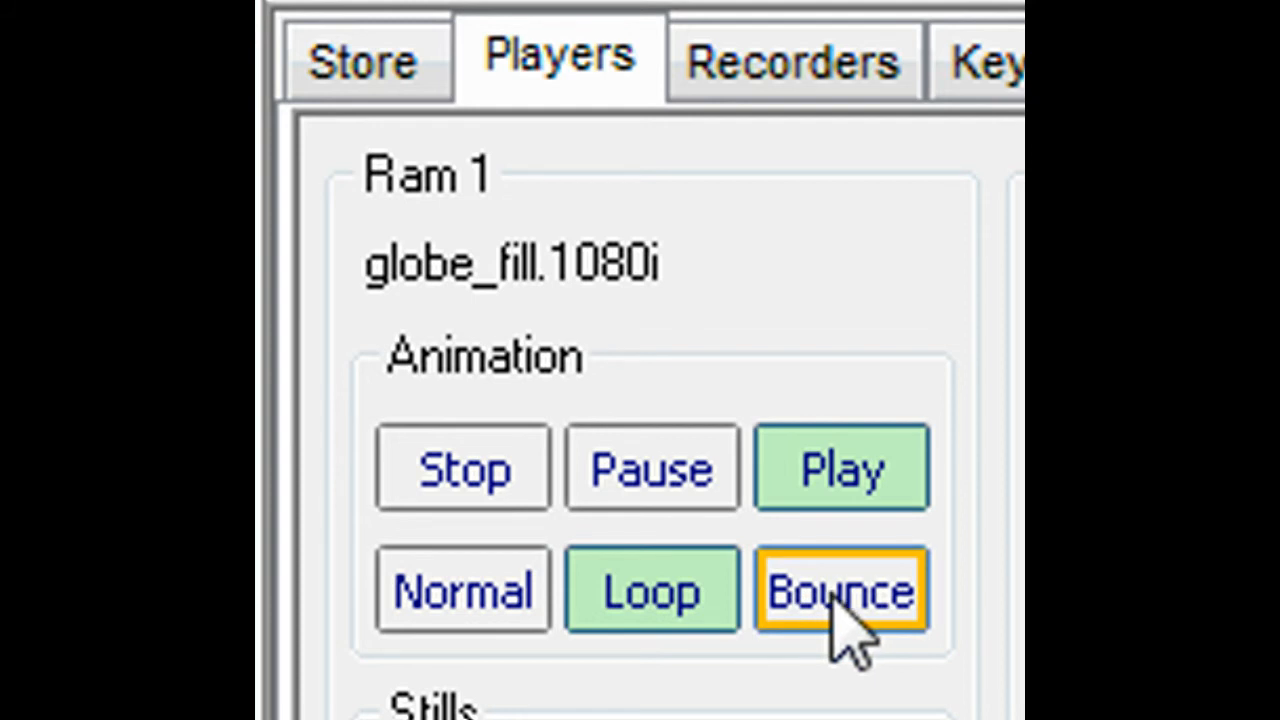
click(841, 588)
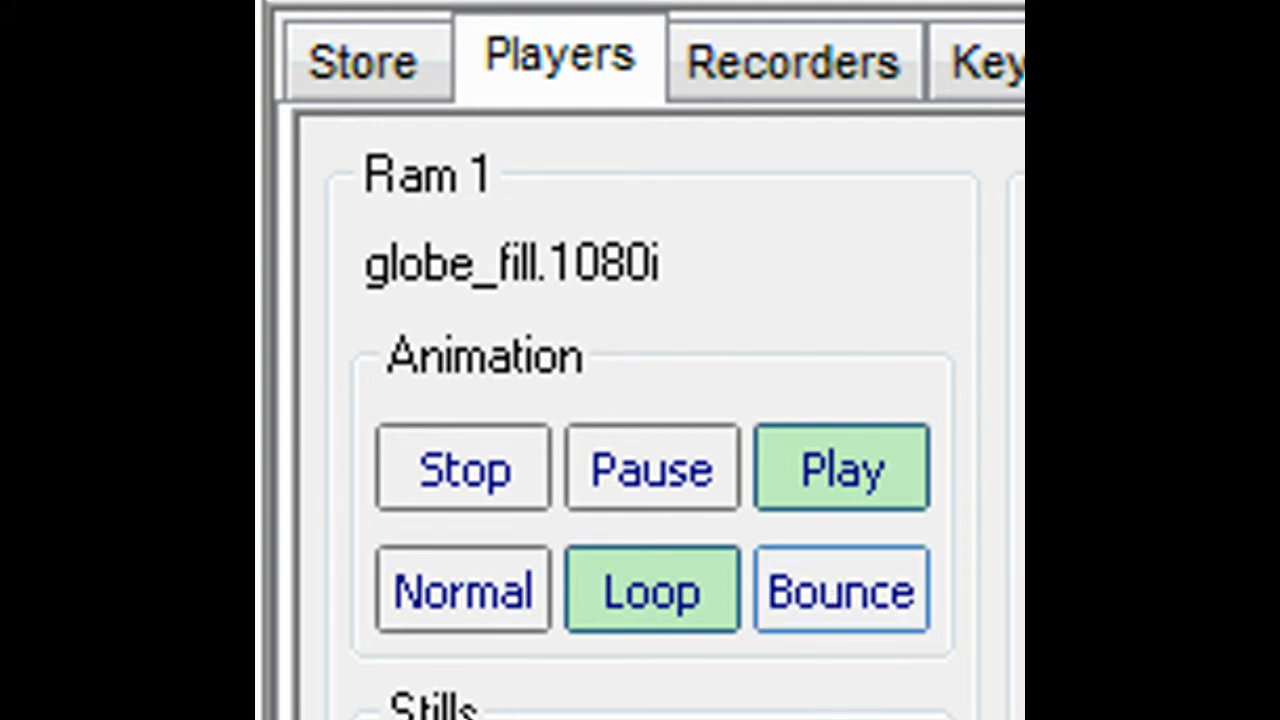
Step the RAM 1 still from the first frame to frame 5 and make it the mark-in point.
scroll(down, 3)
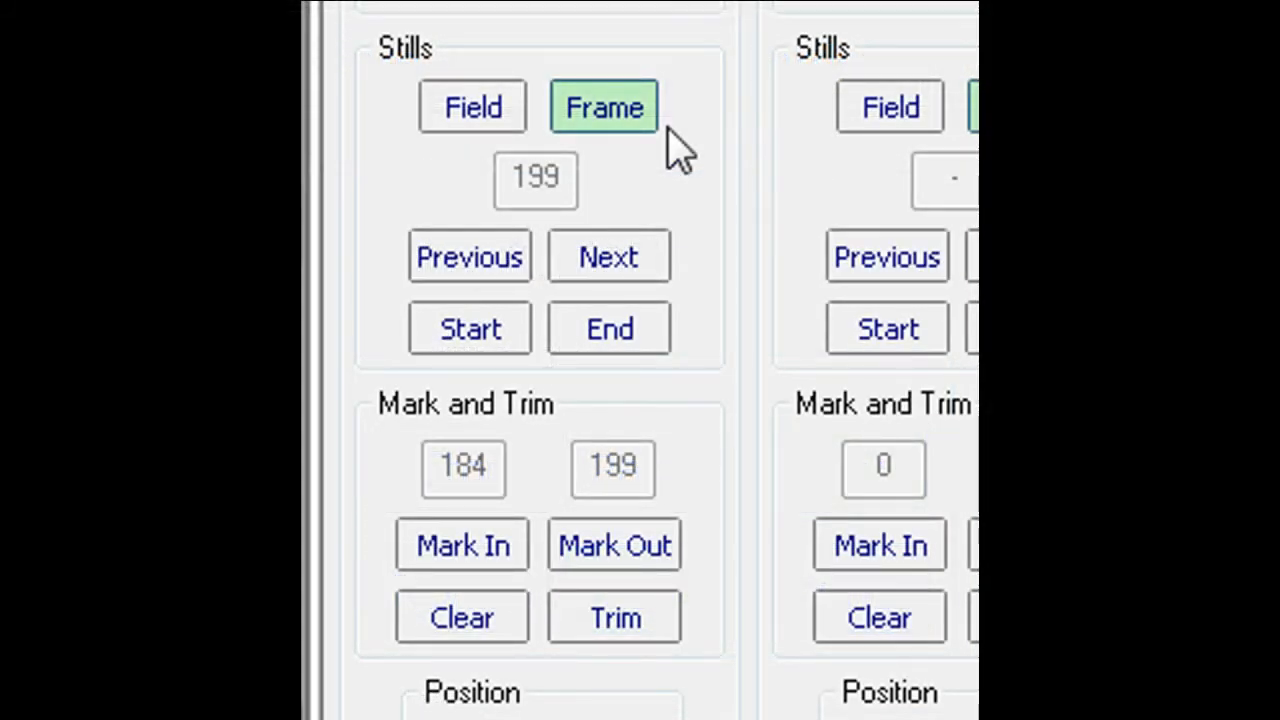
mouse_move(645, 180)
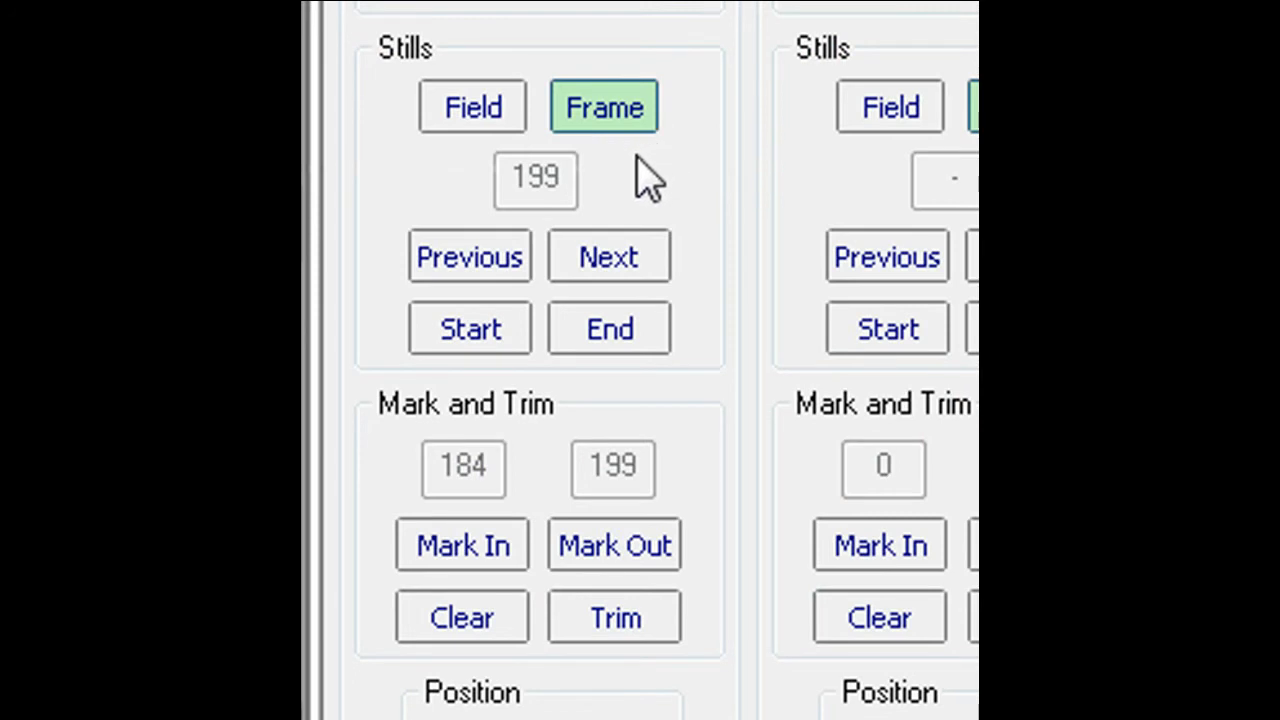
click(469, 256)
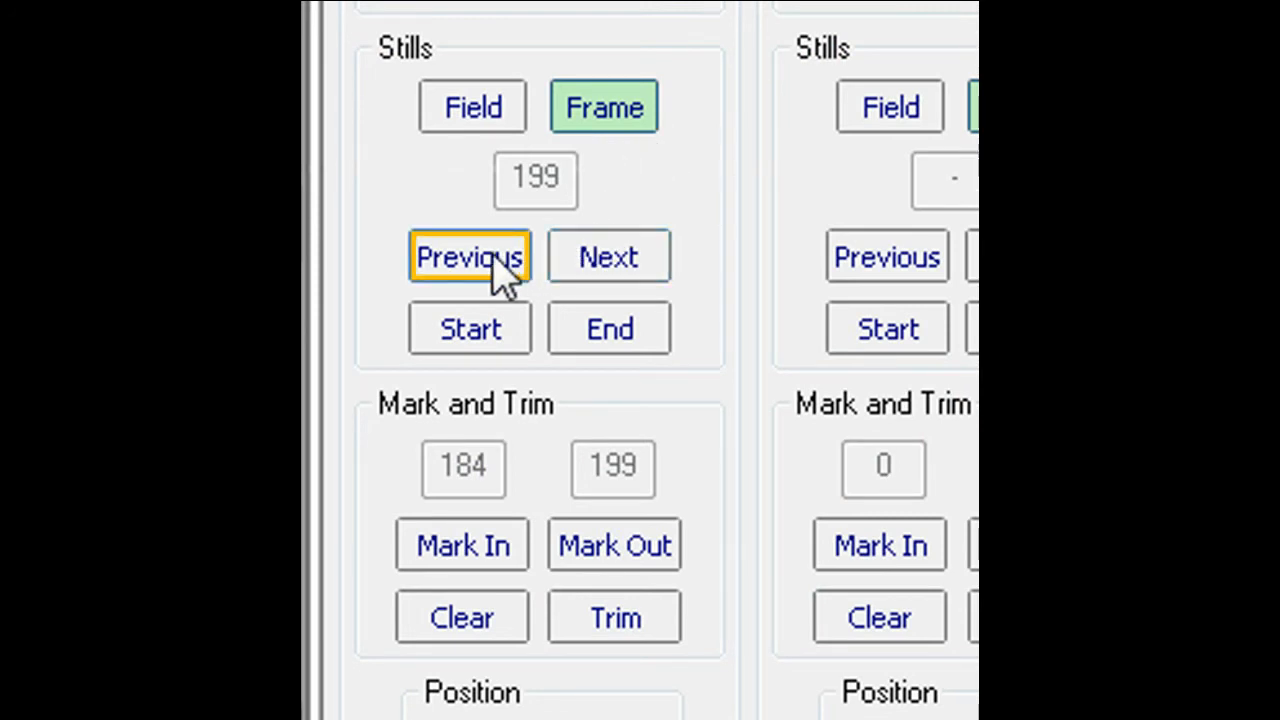
mouse_move(490, 310)
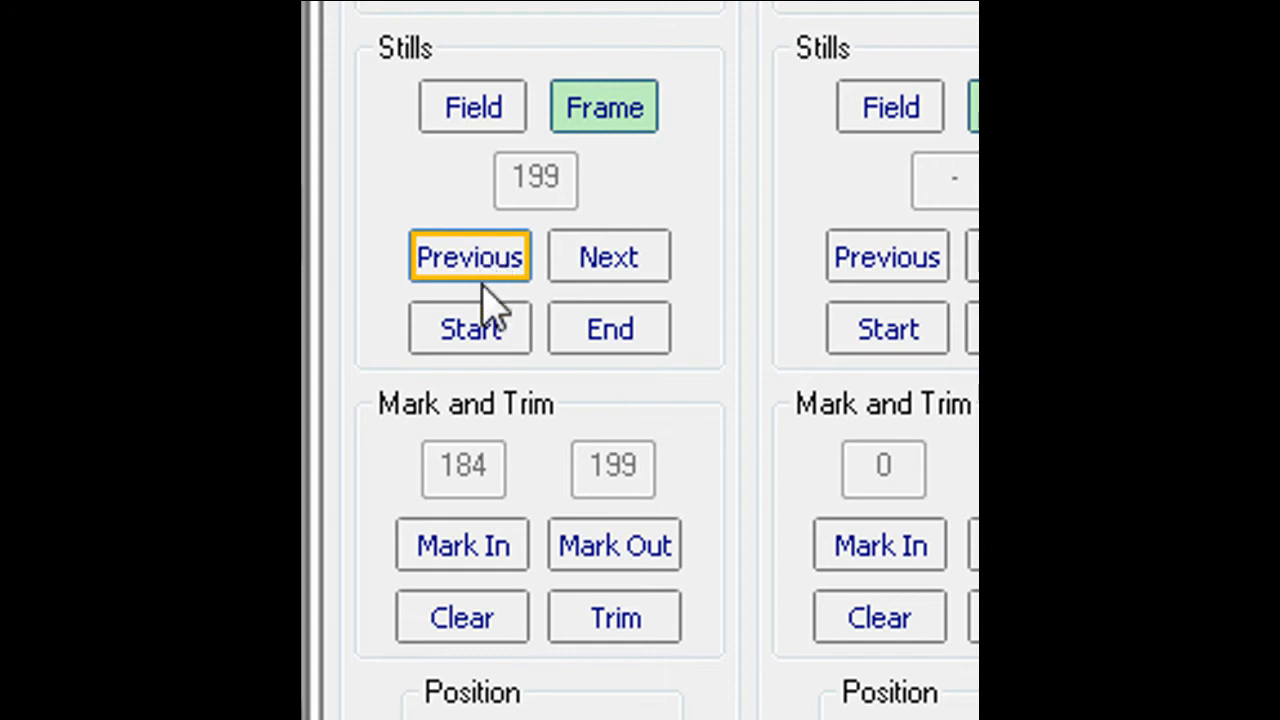
click(469, 328)
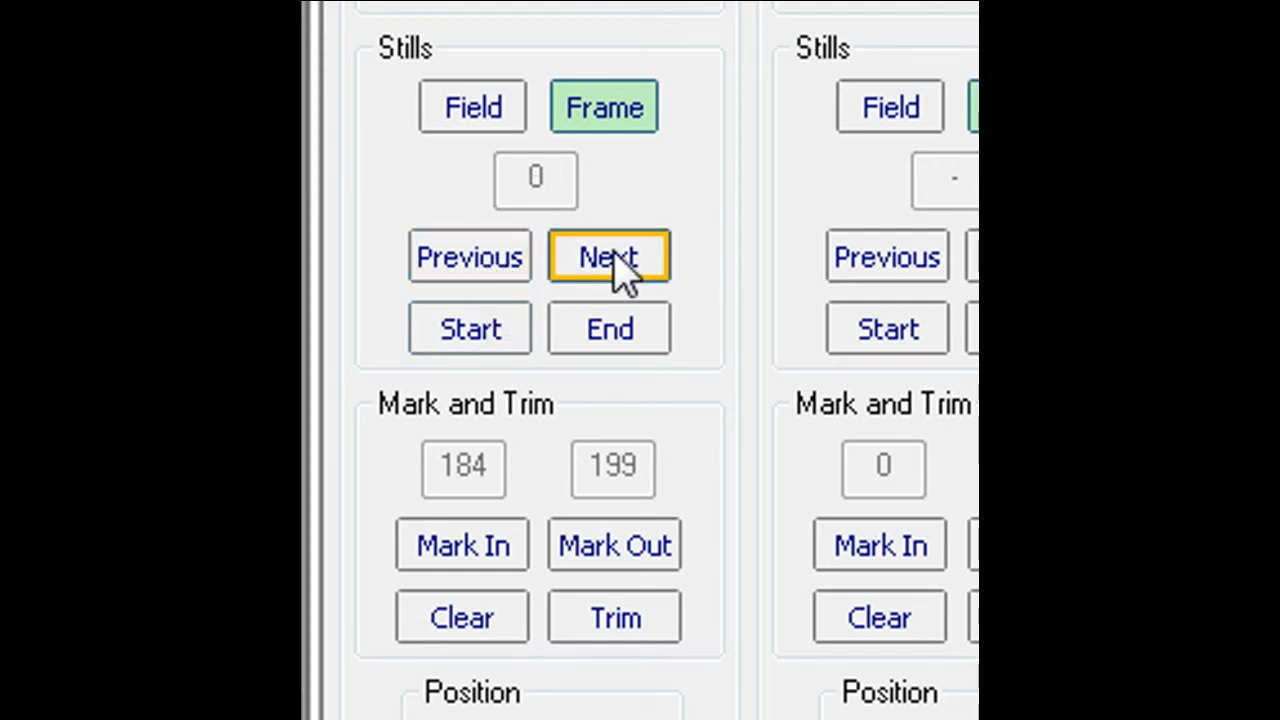
click(608, 256)
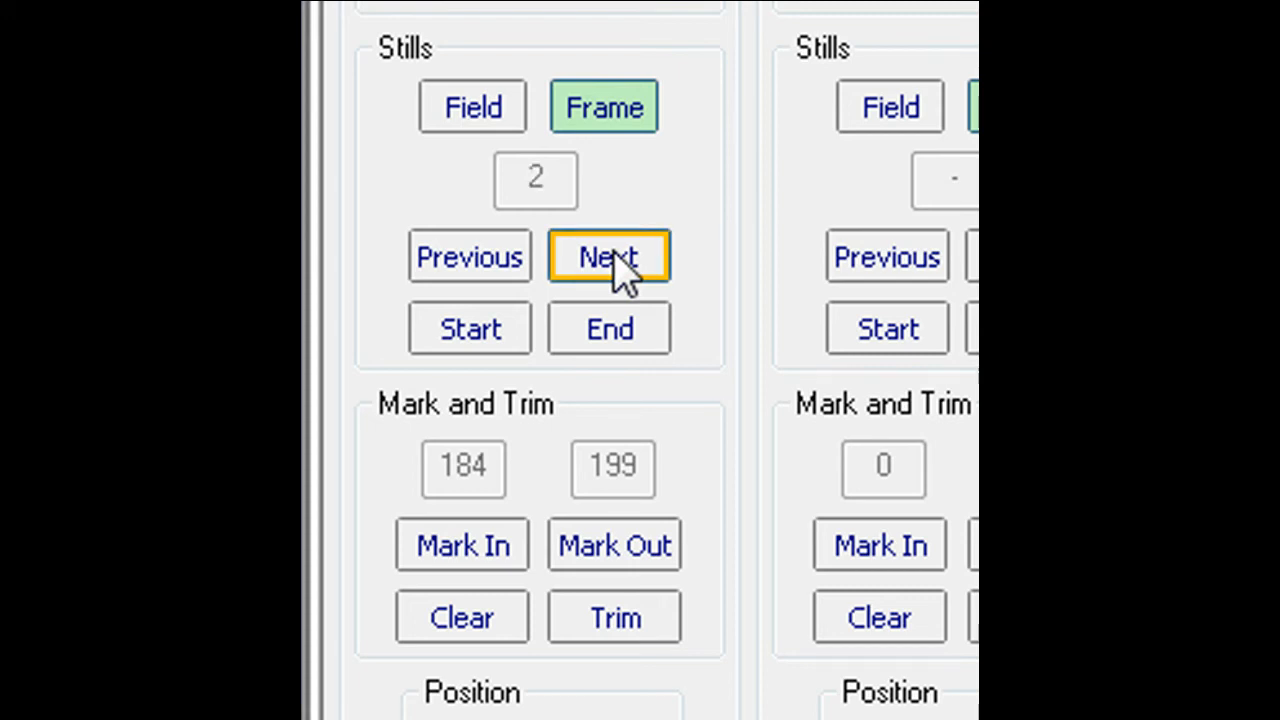
click(608, 256)
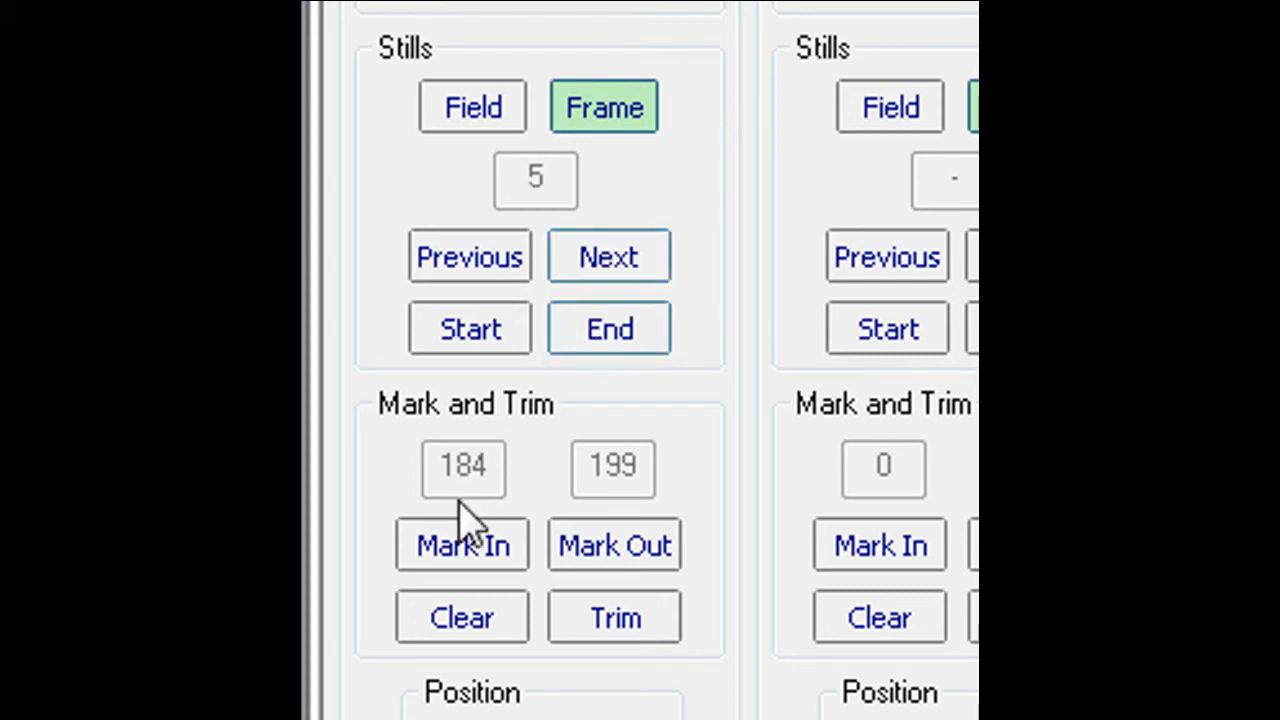
click(461, 544)
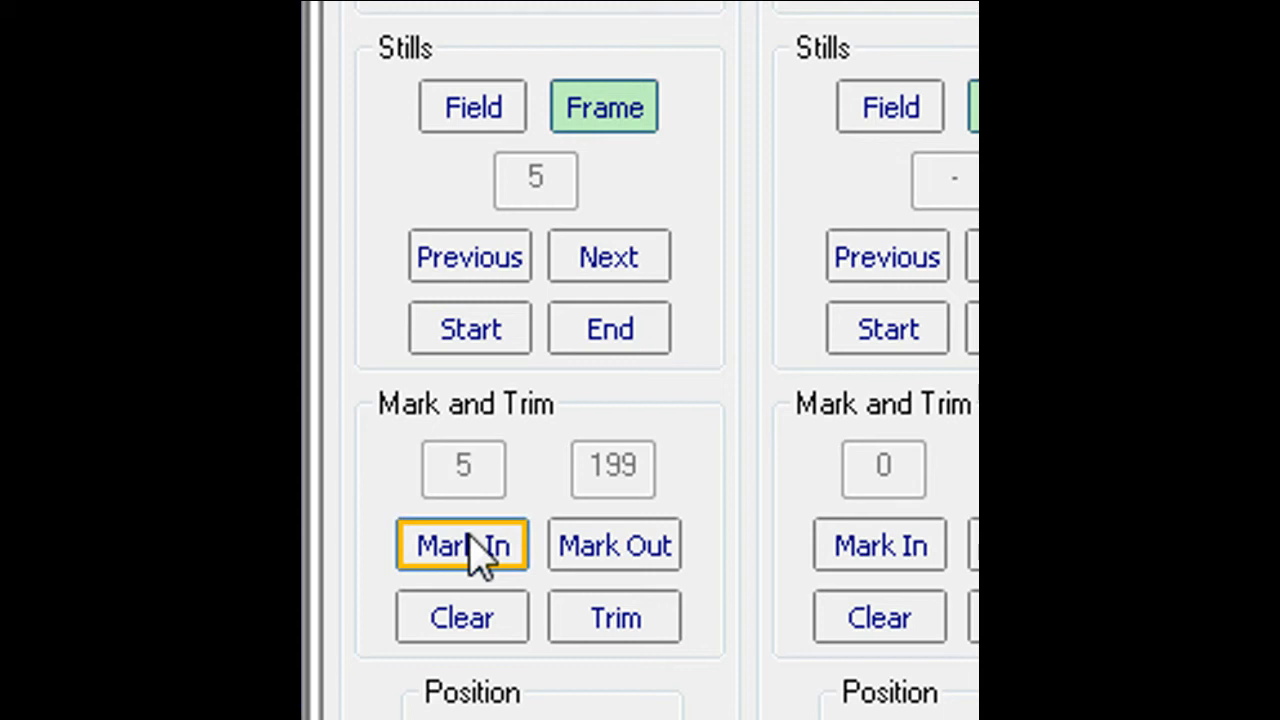
Jump the still to the last frame and step back to 198 to review the clip's end.
click(609, 328)
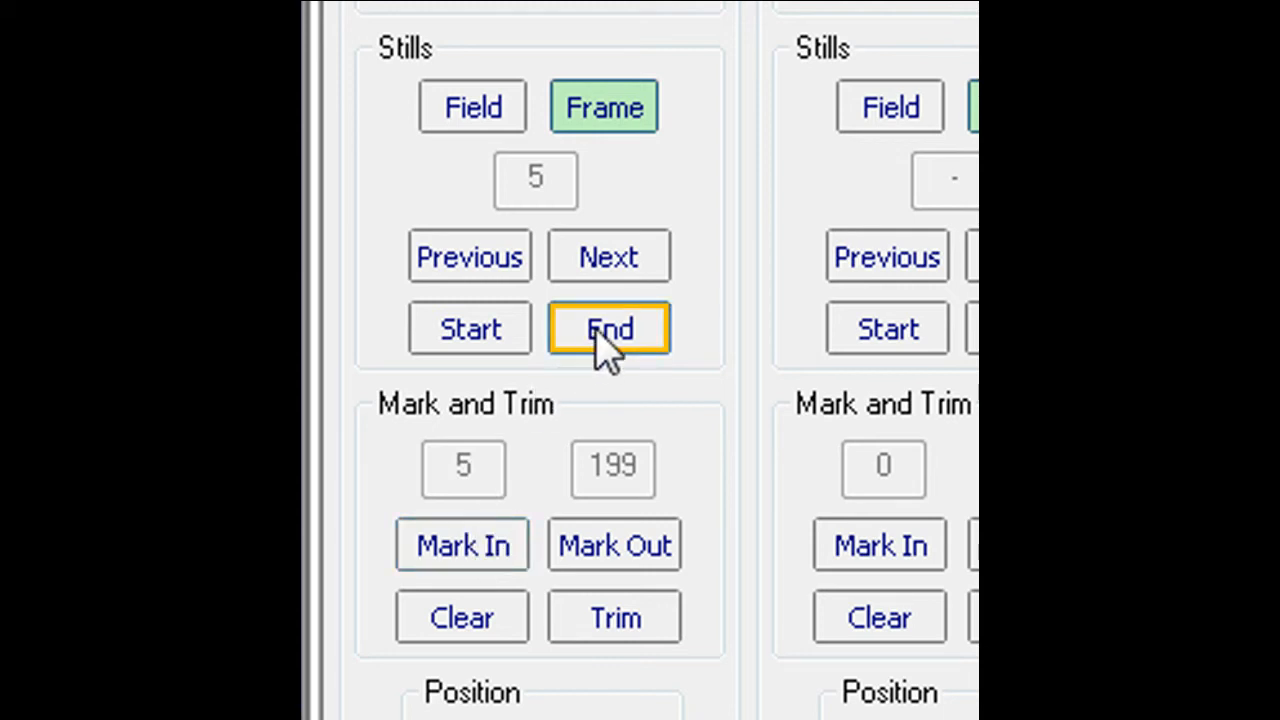
click(609, 328)
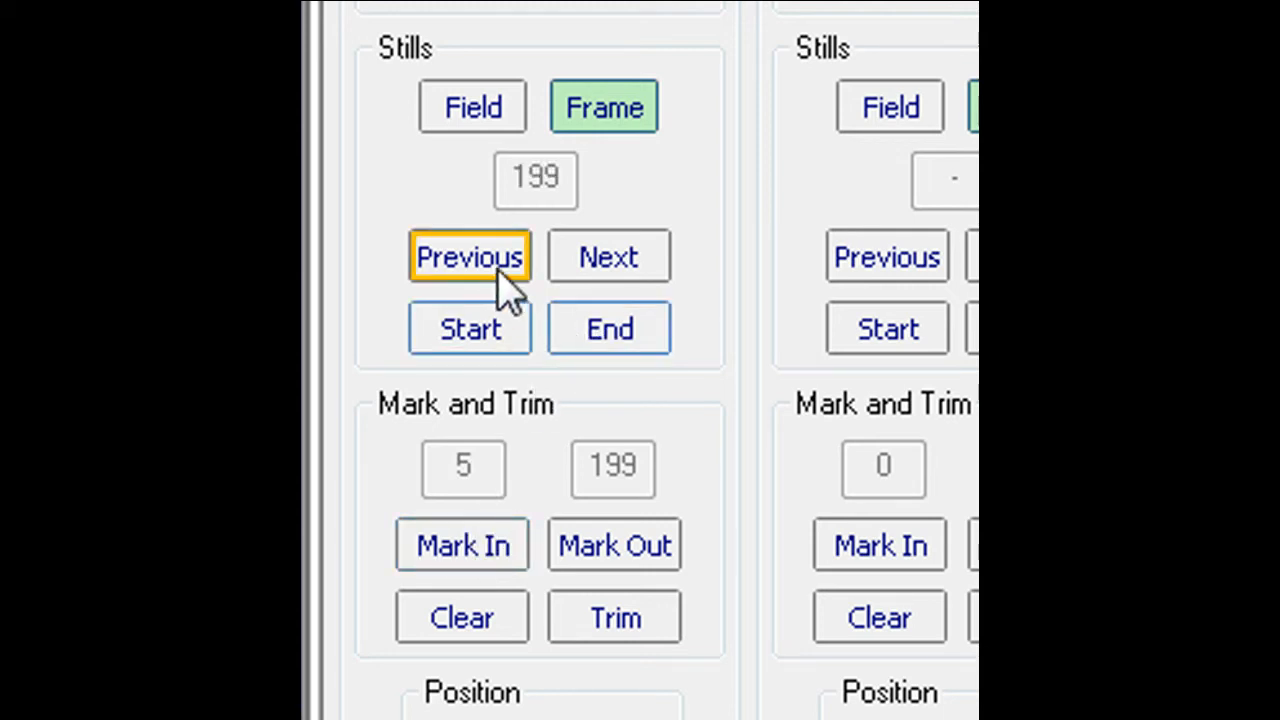
click(469, 256)
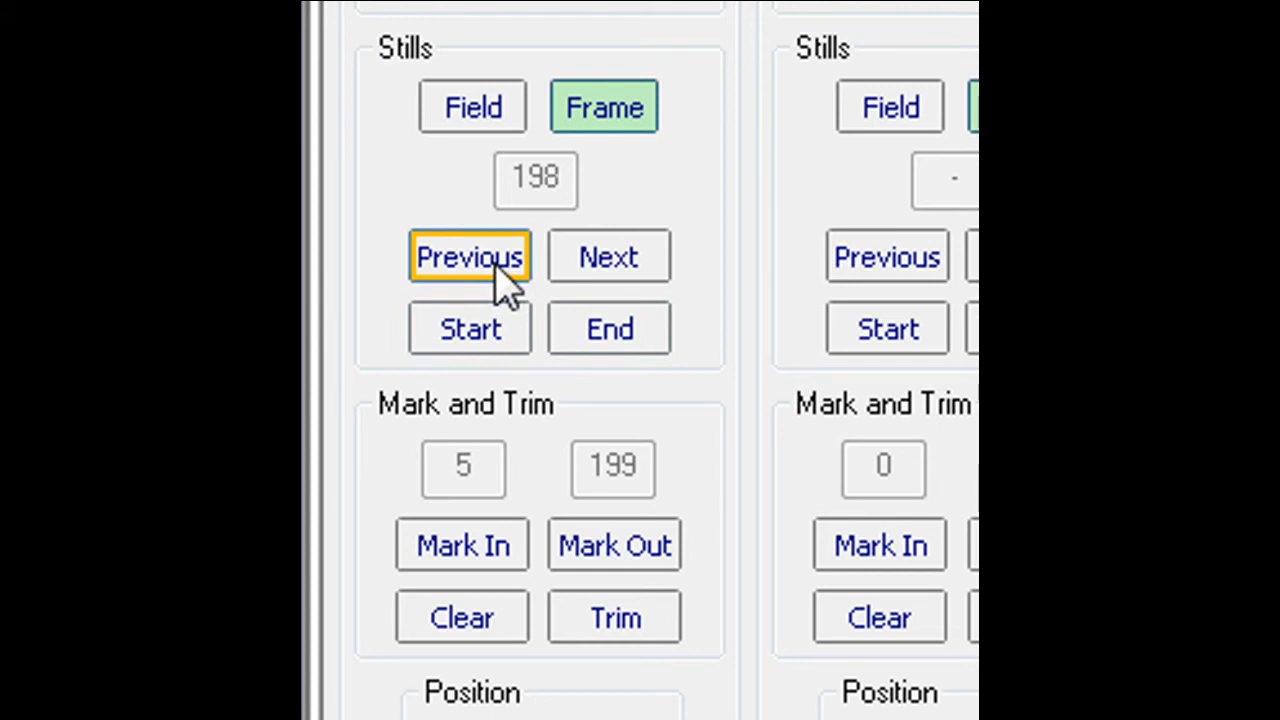
scroll(down, 3)
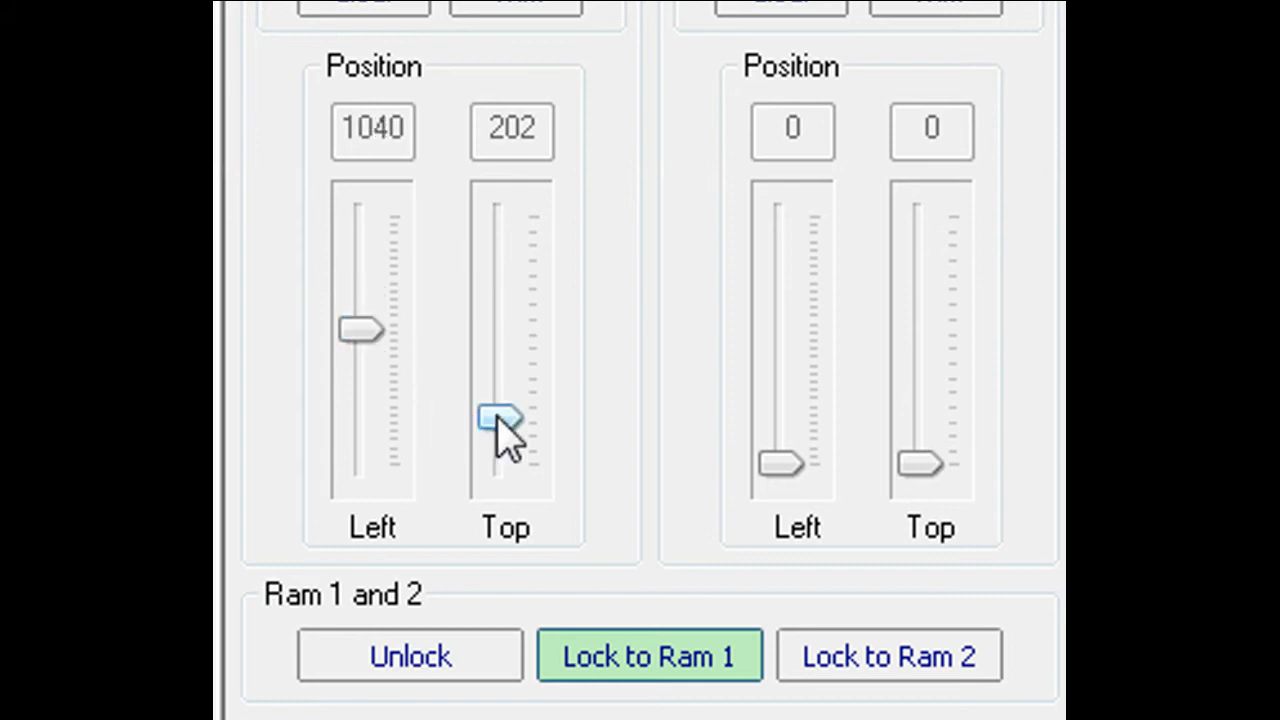
Set the first still's top to 225, move the second still's top to 124 and unlock the RAMs.
drag(500, 415, 490, 418)
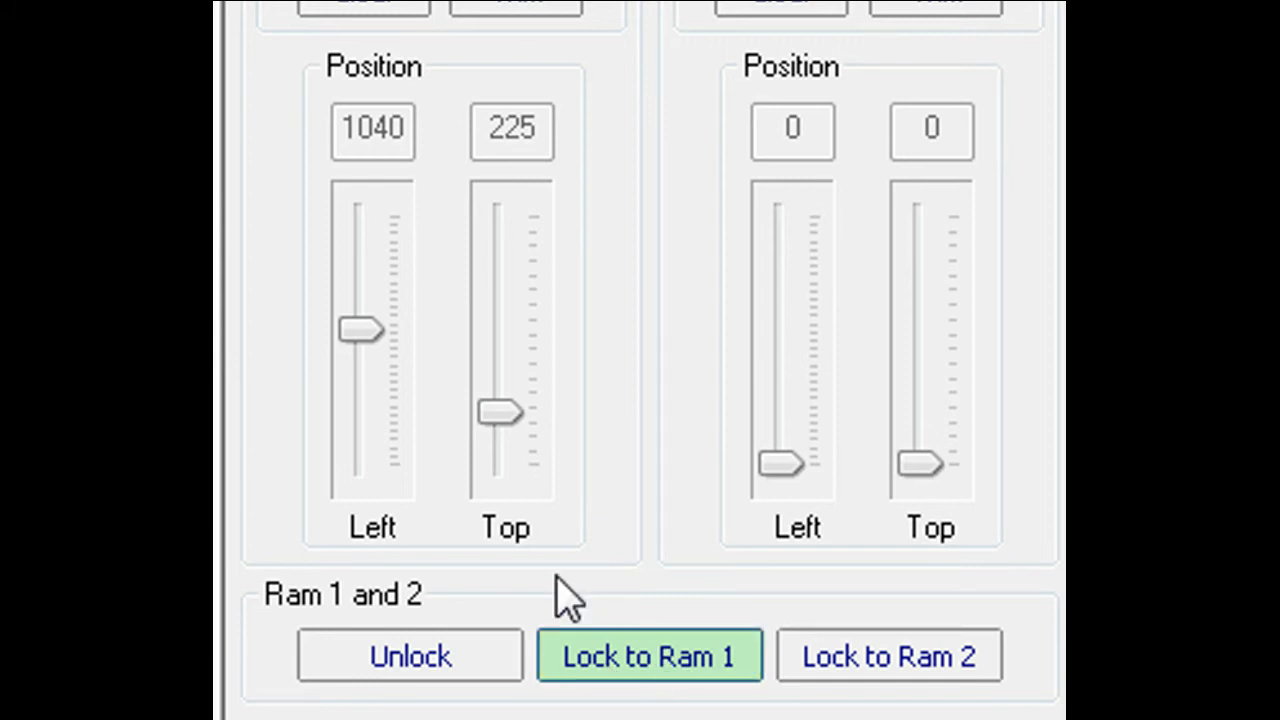
mouse_move(885, 595)
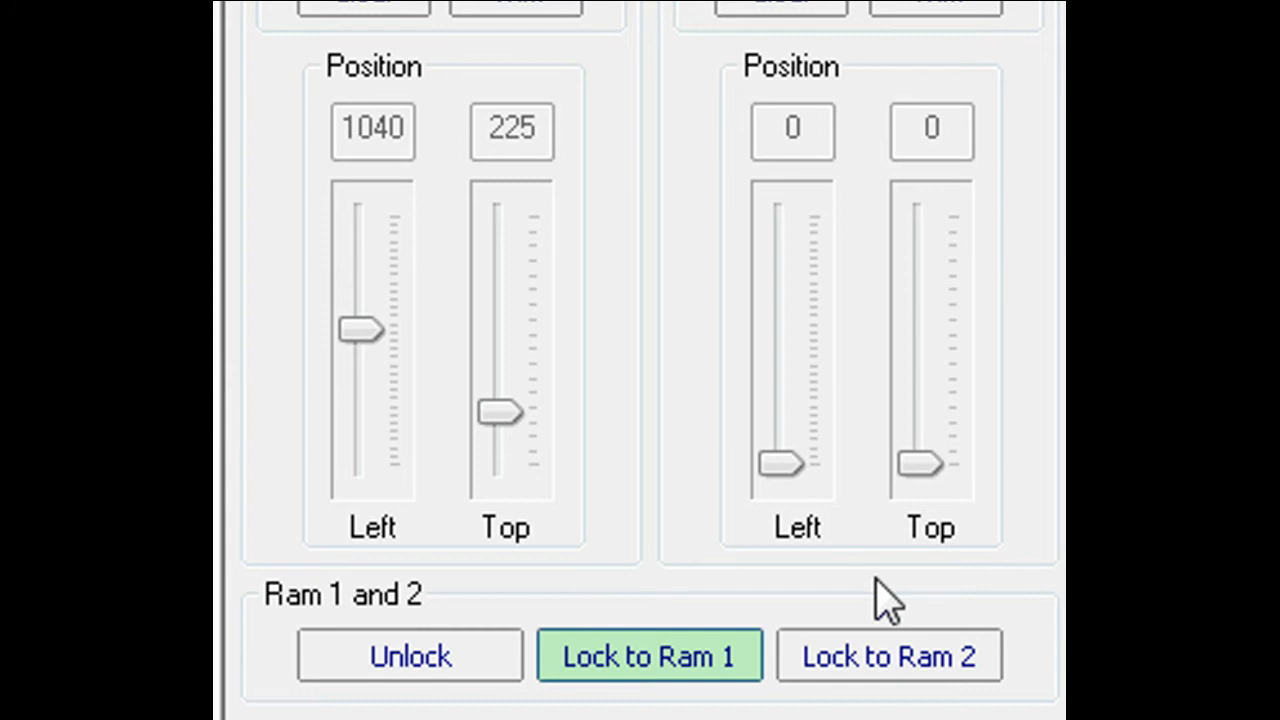
mouse_move(590, 585)
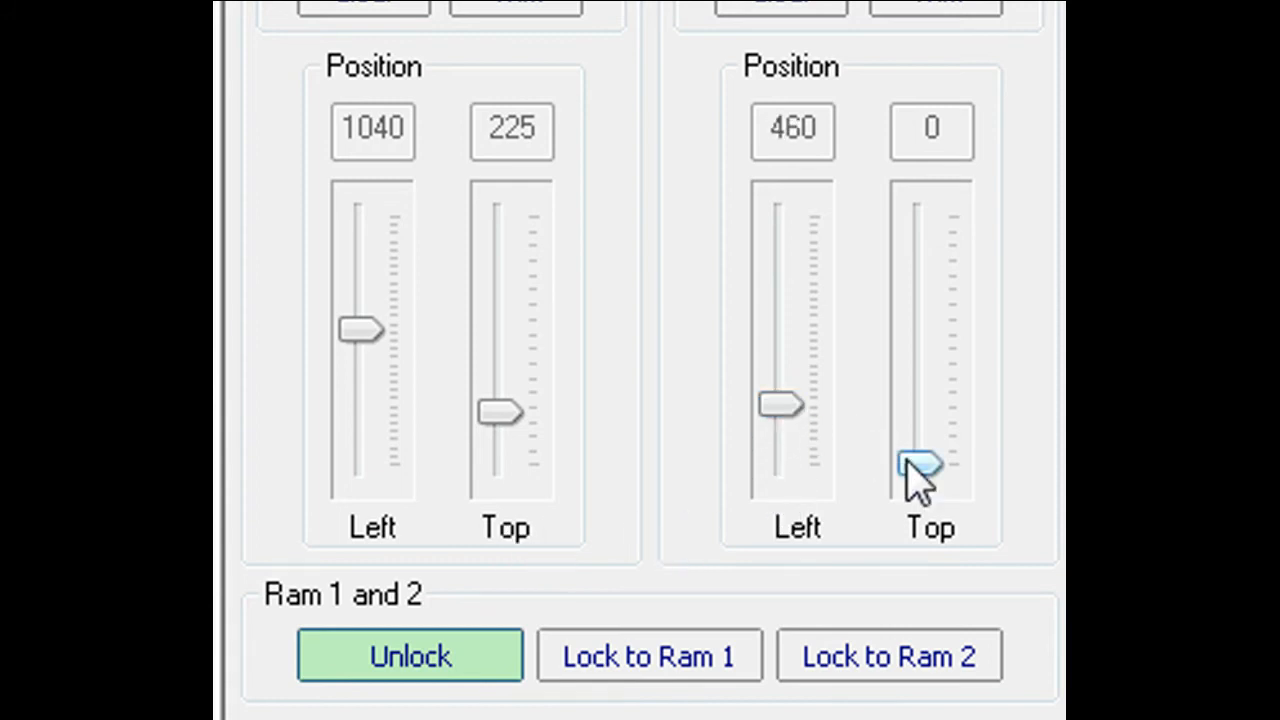
drag(915, 470, 915, 435)
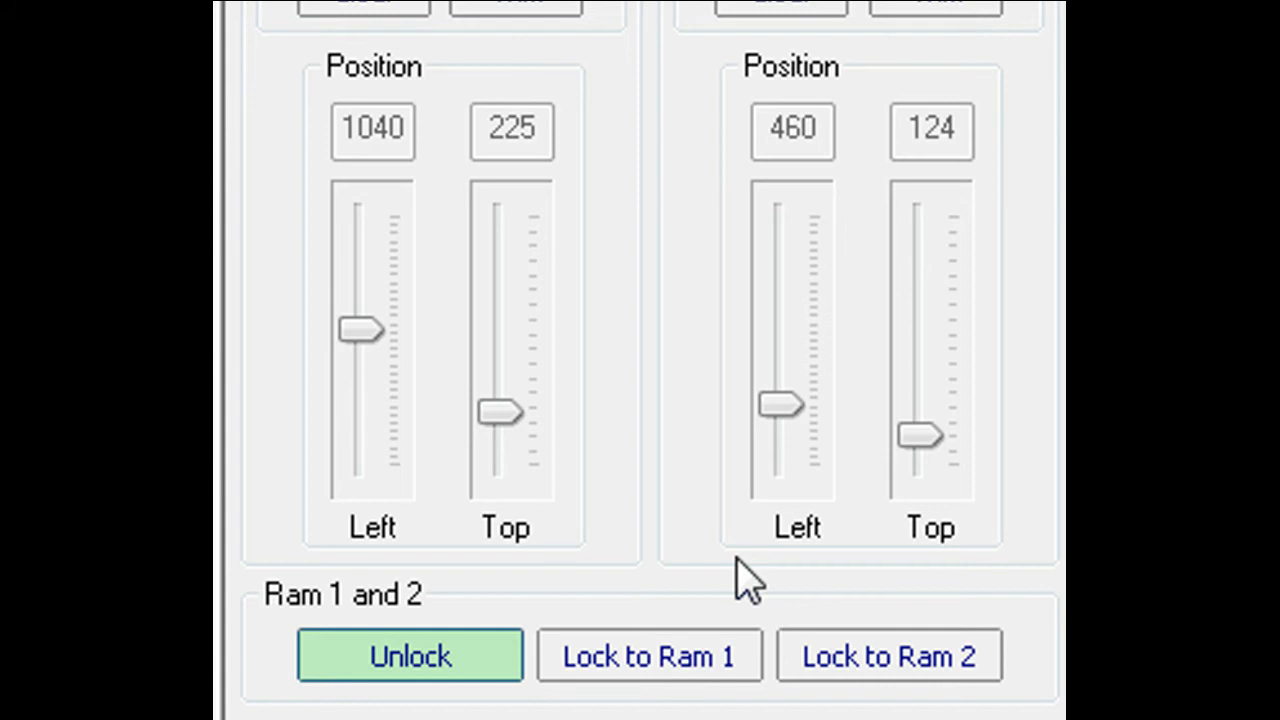
click(888, 656)
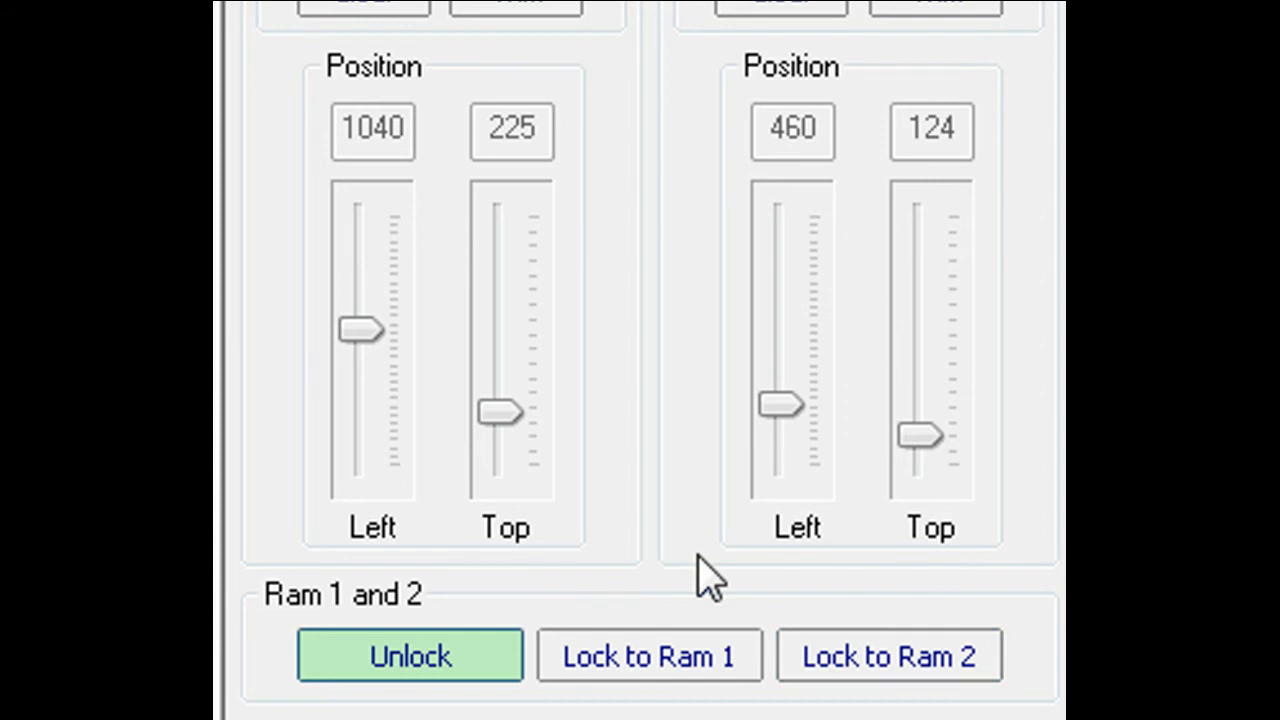
click(649, 656)
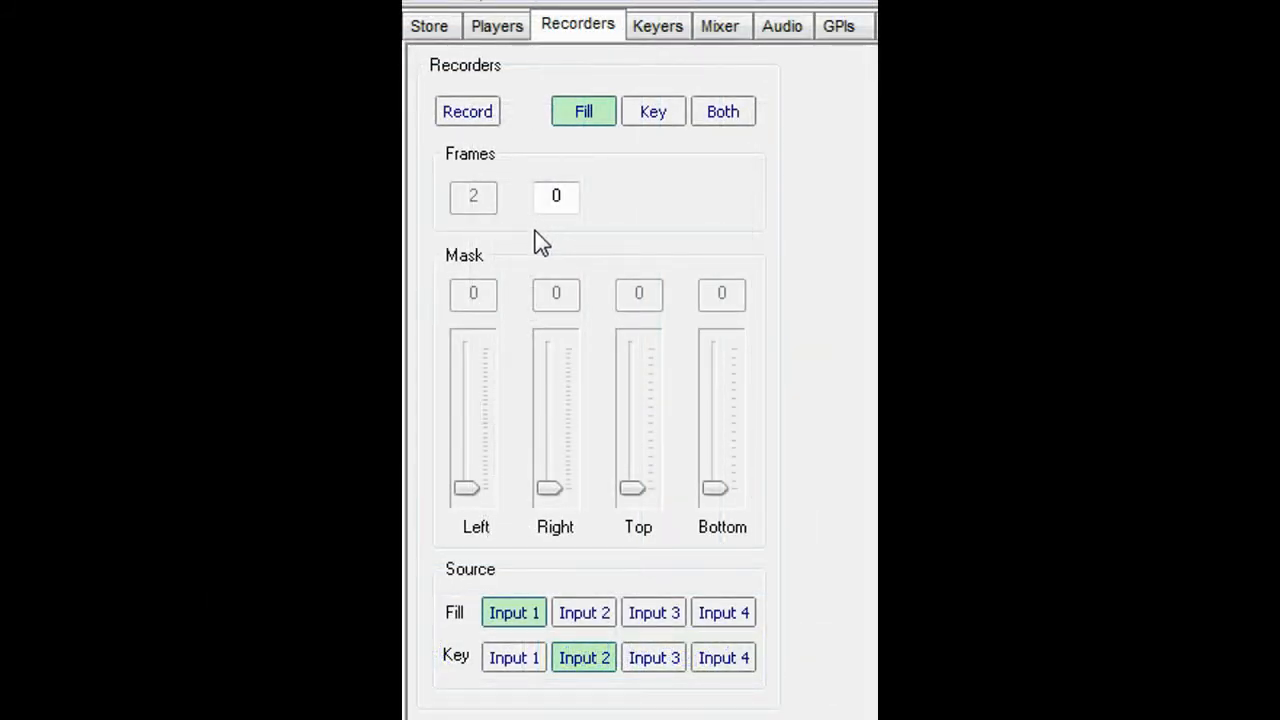
Adjust the frames-to-record field and keep Input 2 as the key source.
click(556, 196)
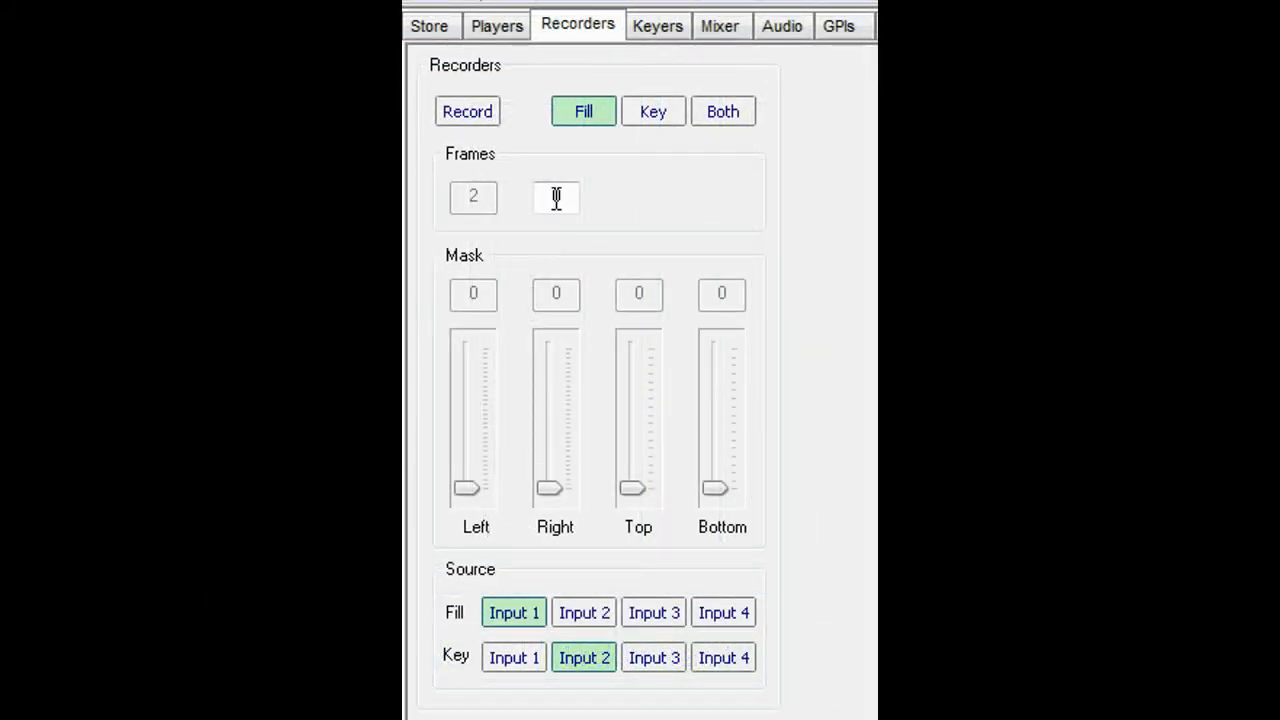
click(722, 111)
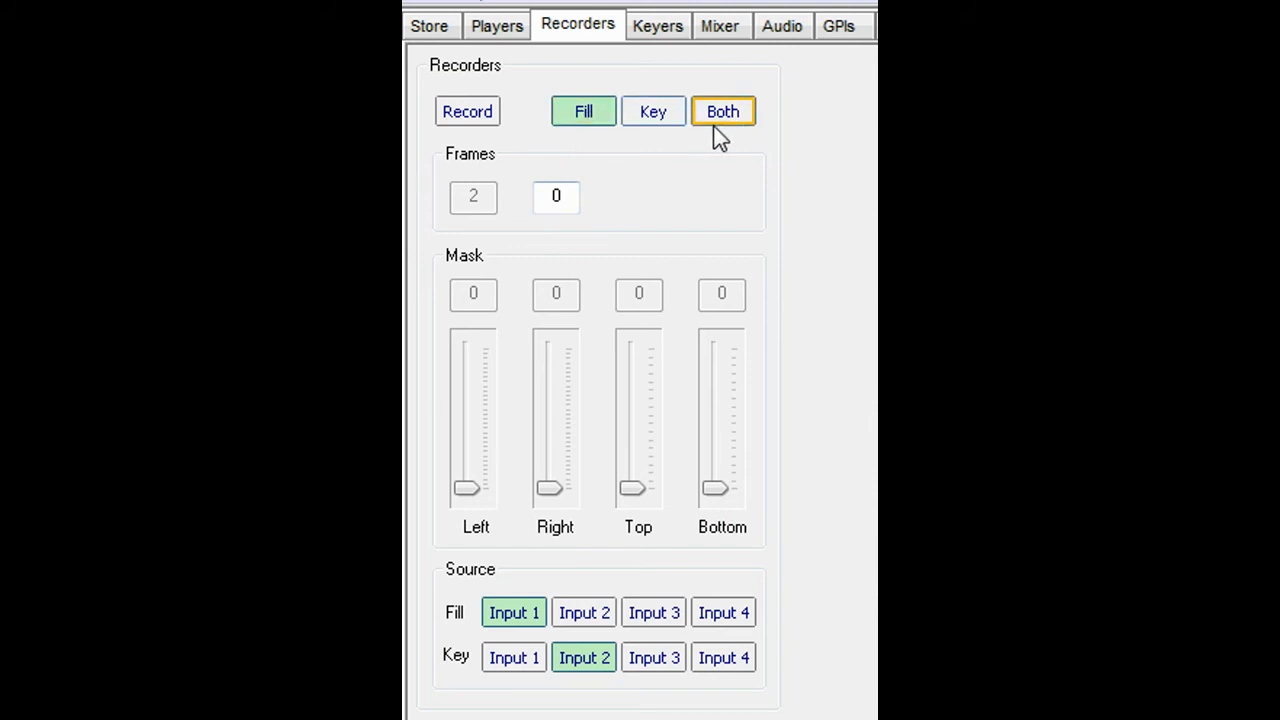
click(583, 111)
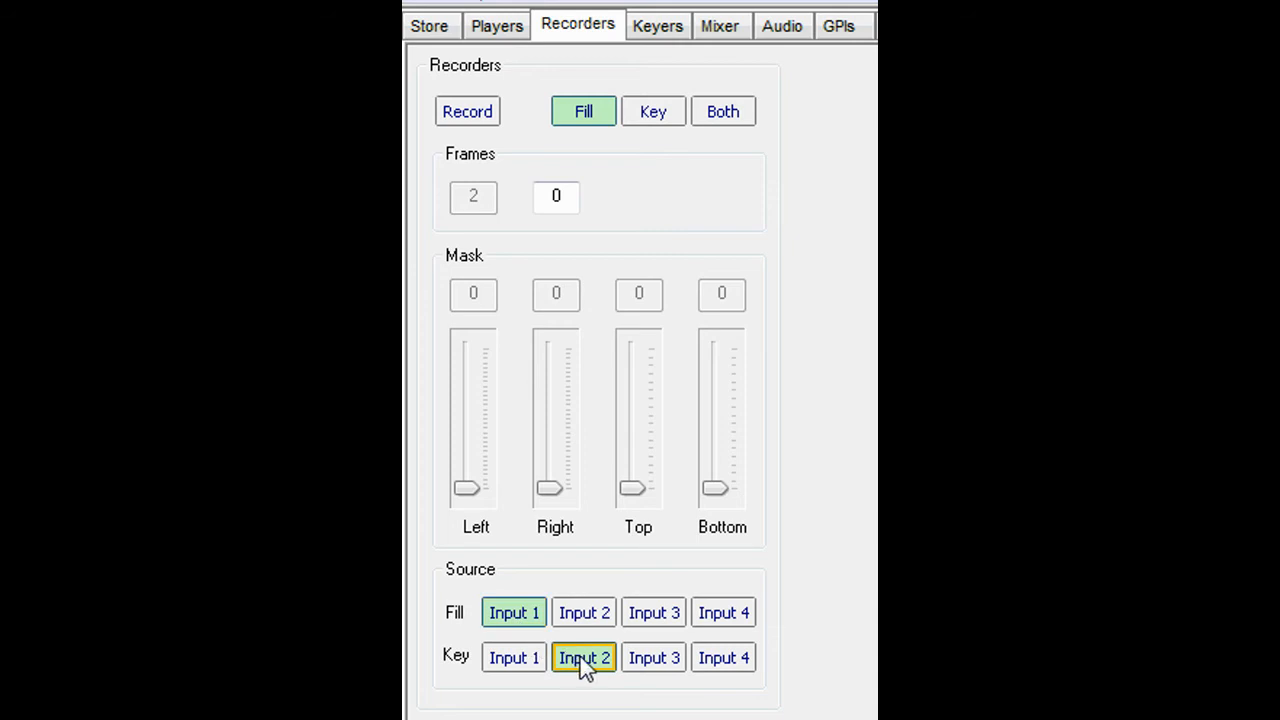
click(723, 612)
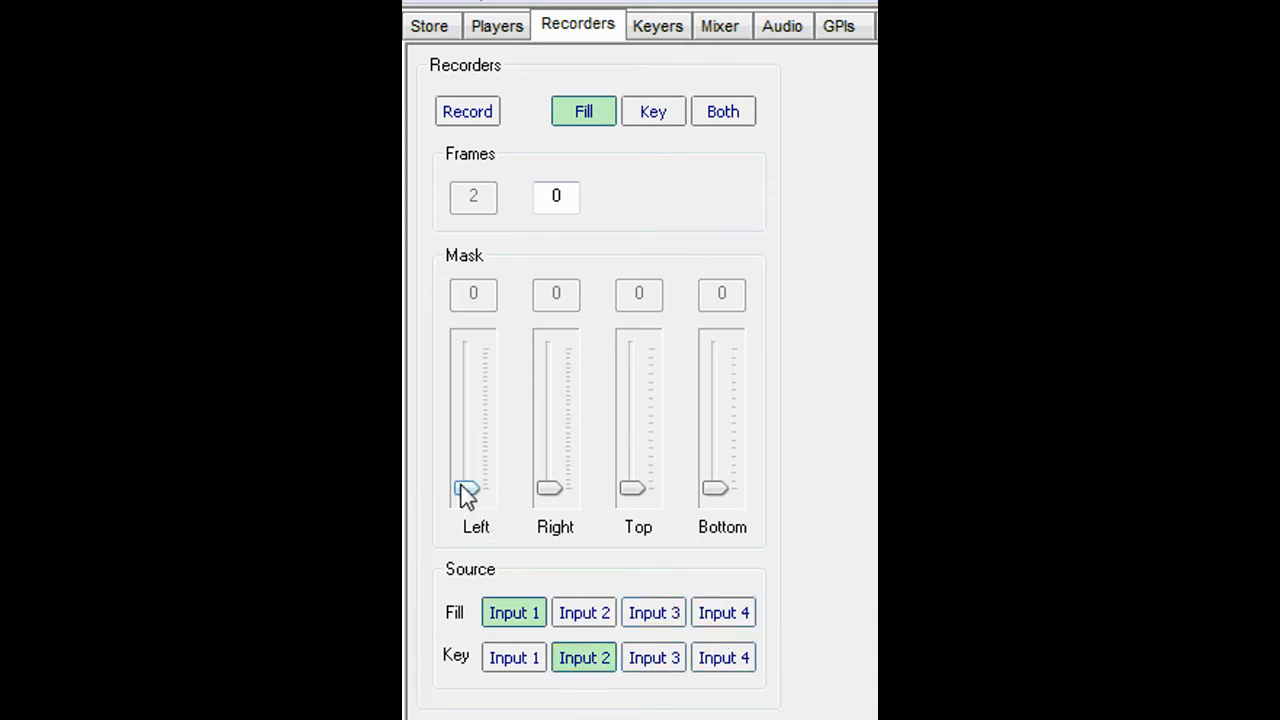
Set the recorder mask to 140 on the left and 700 on the right.
drag(470, 485, 468, 480)
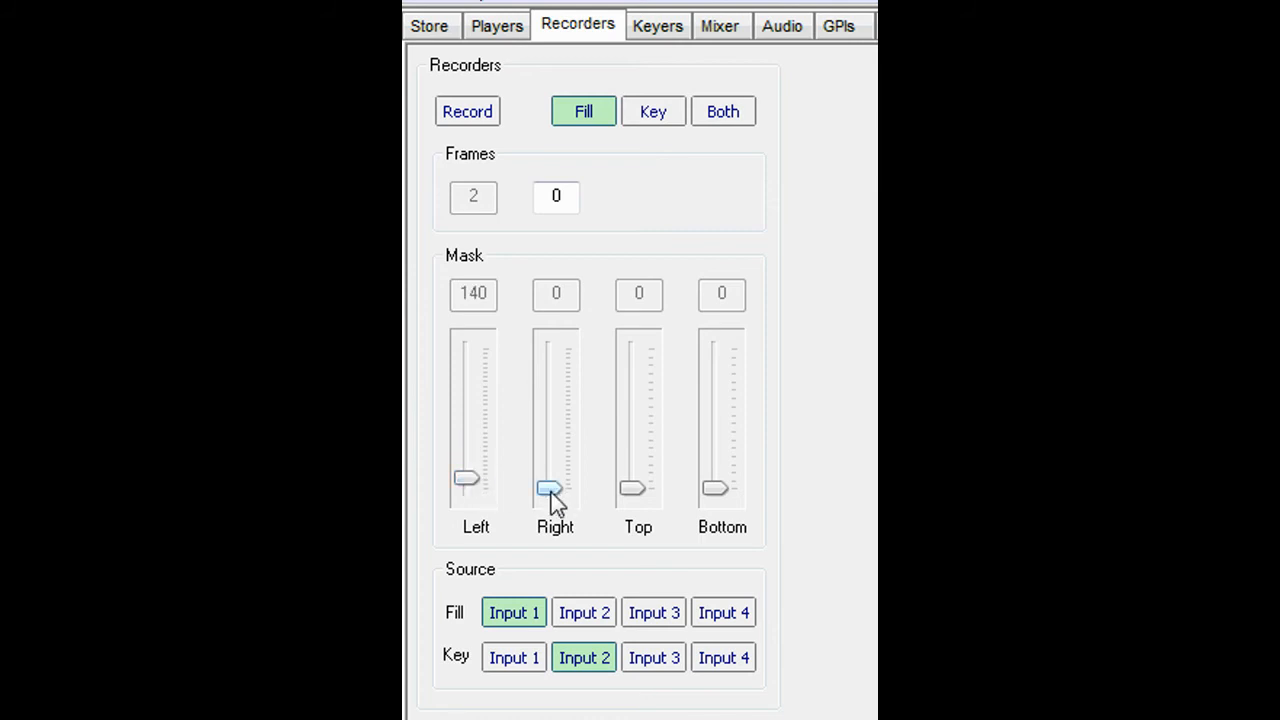
drag(550, 490, 548, 438)
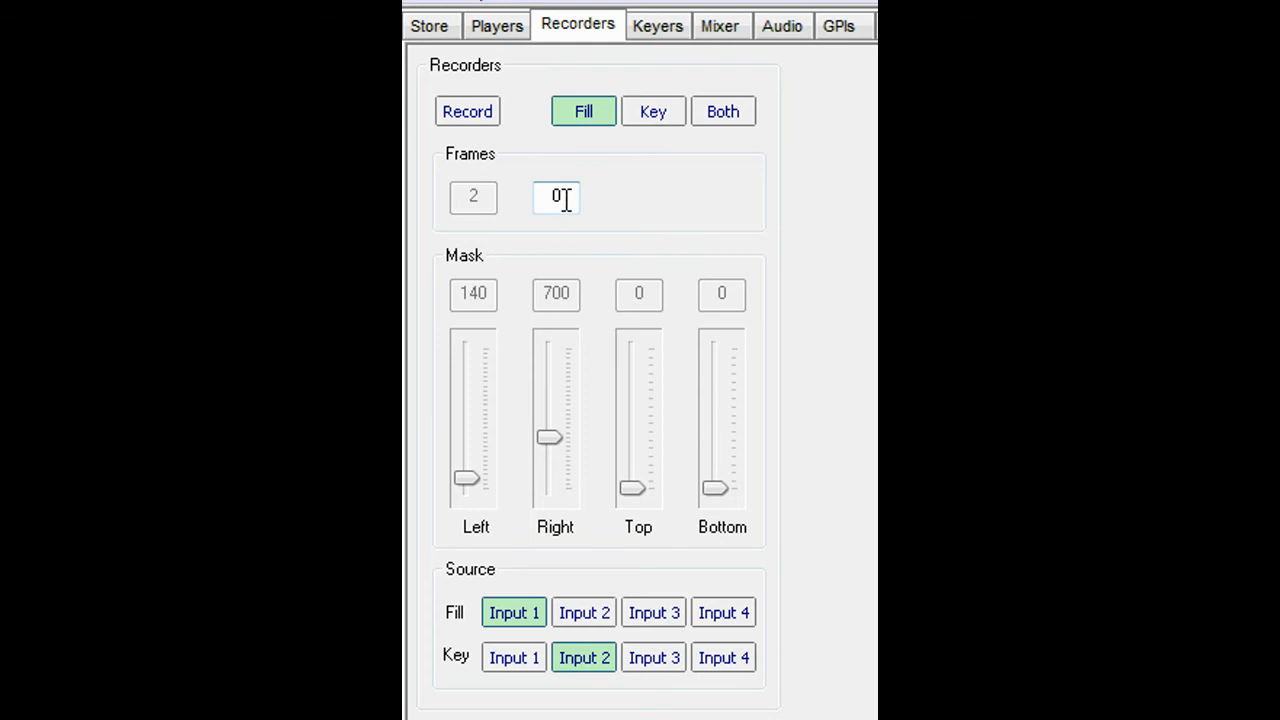
text(25)
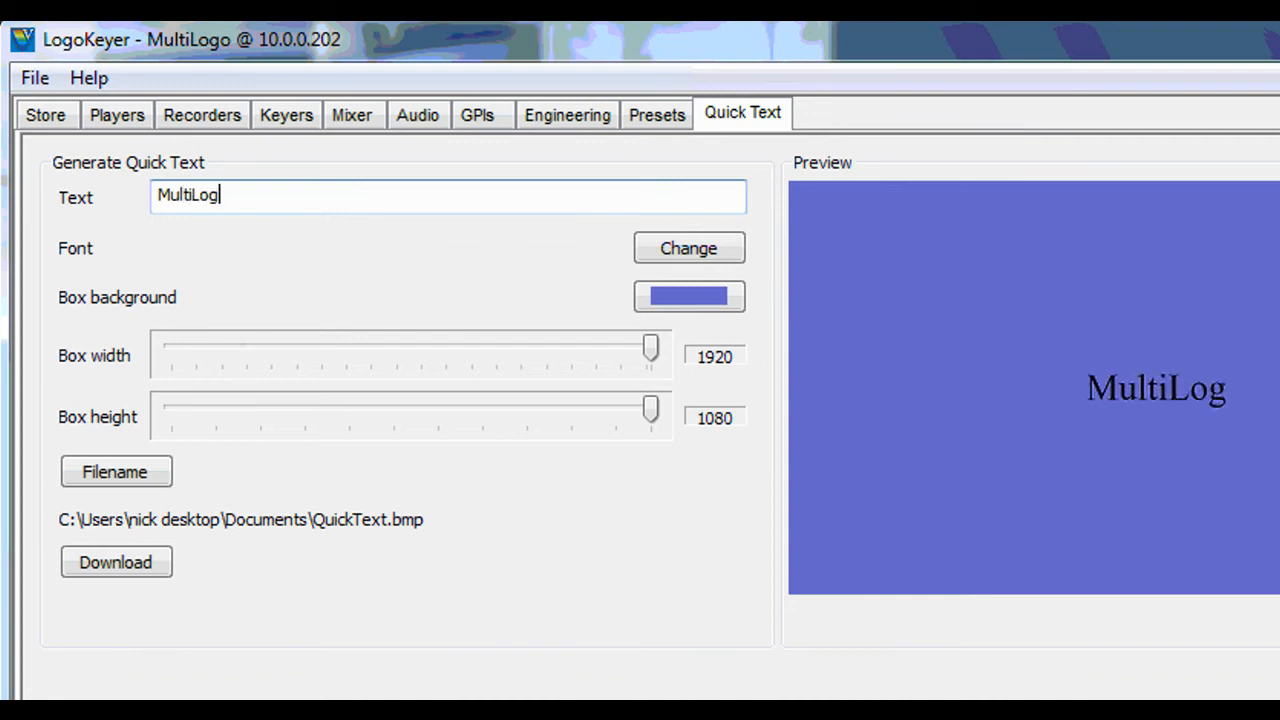
Resize the quick text caption box to 1264 wide by 597 high.
text(o)
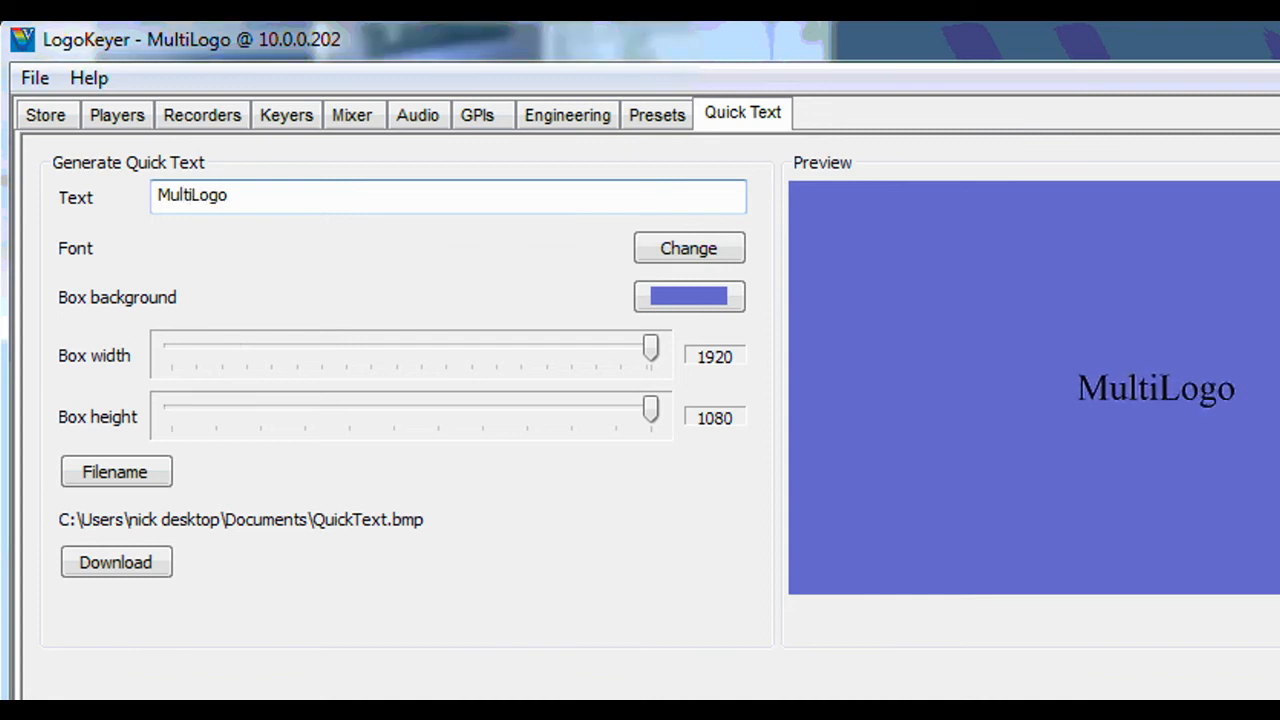
mouse_move(640, 360)
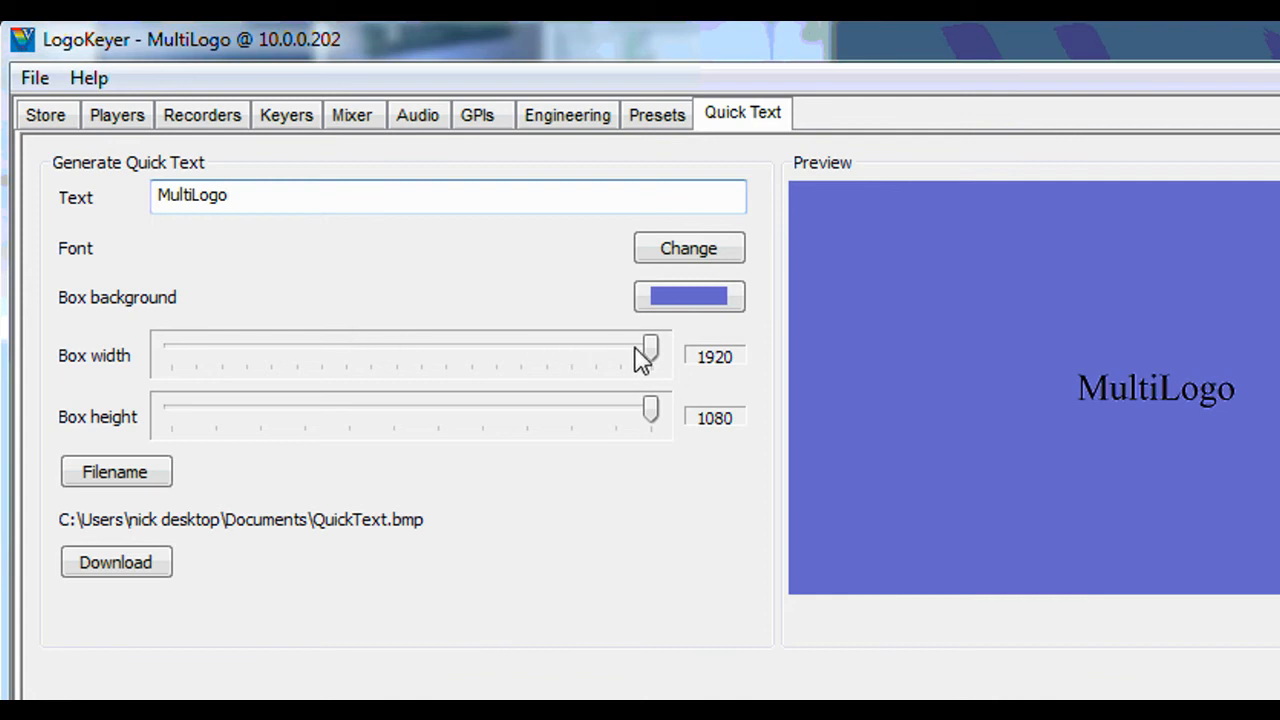
drag(648, 352, 560, 348)
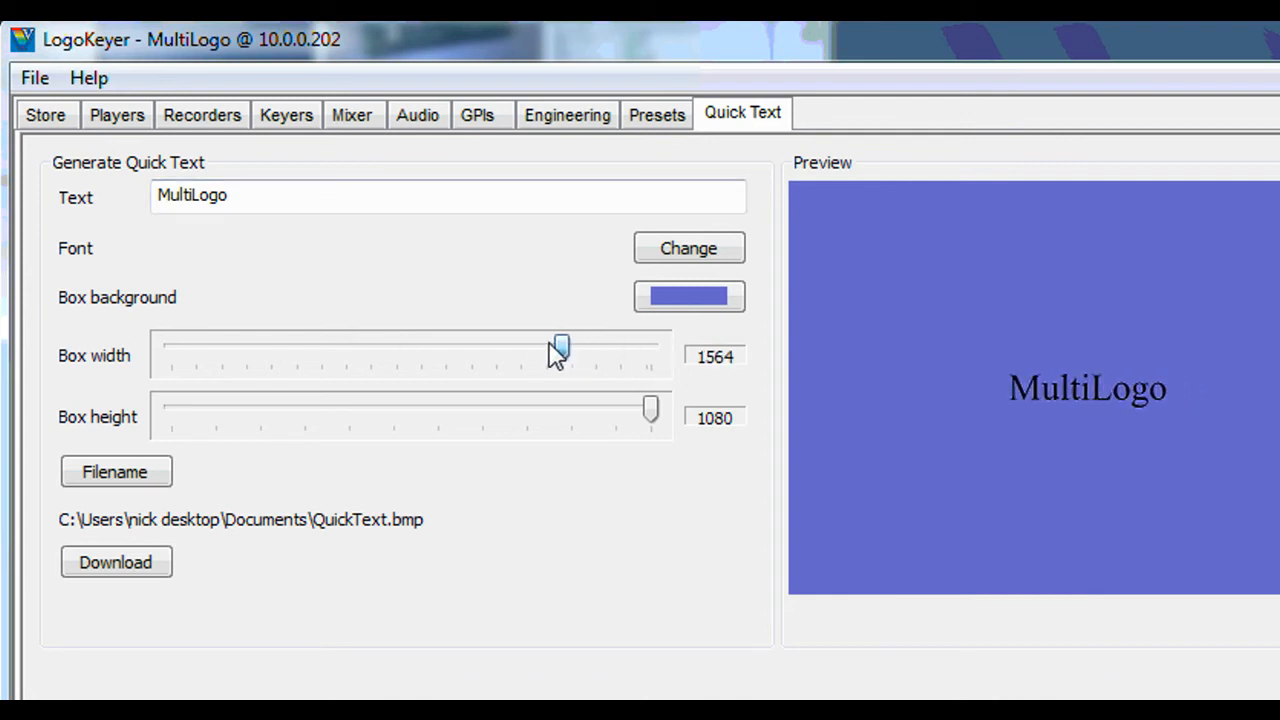
drag(560, 347, 487, 347)
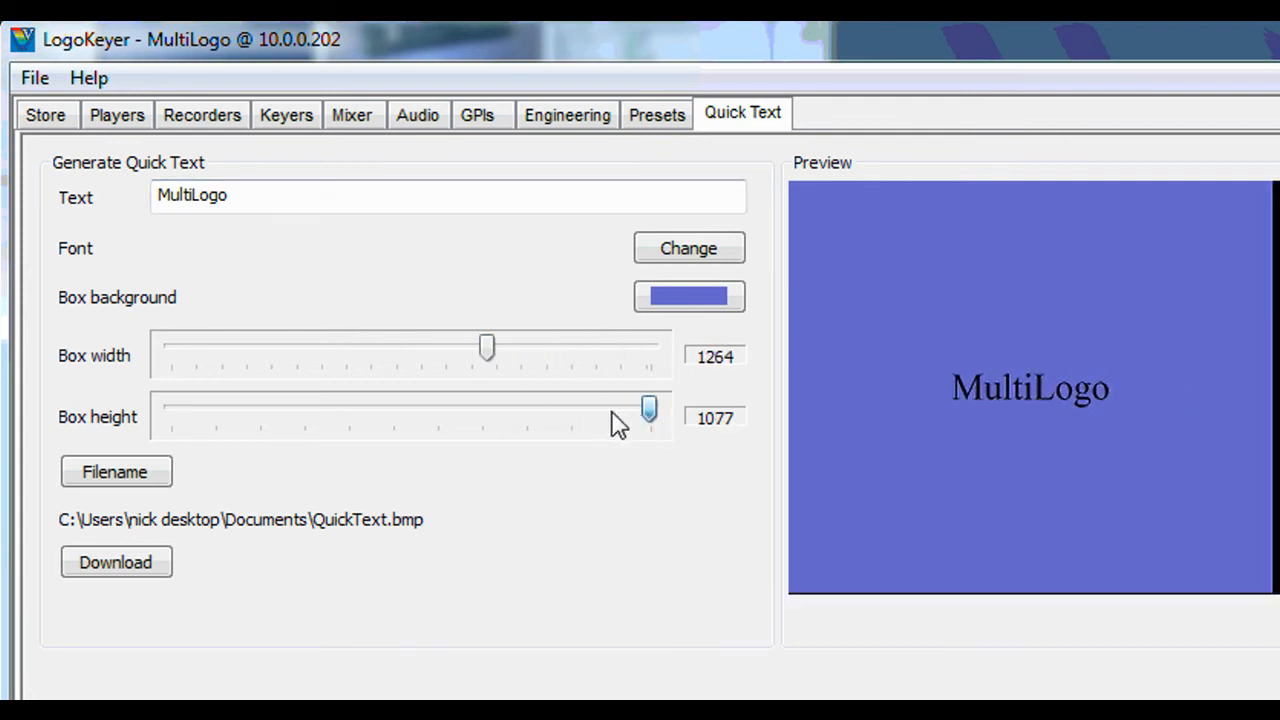
drag(649, 410, 435, 410)
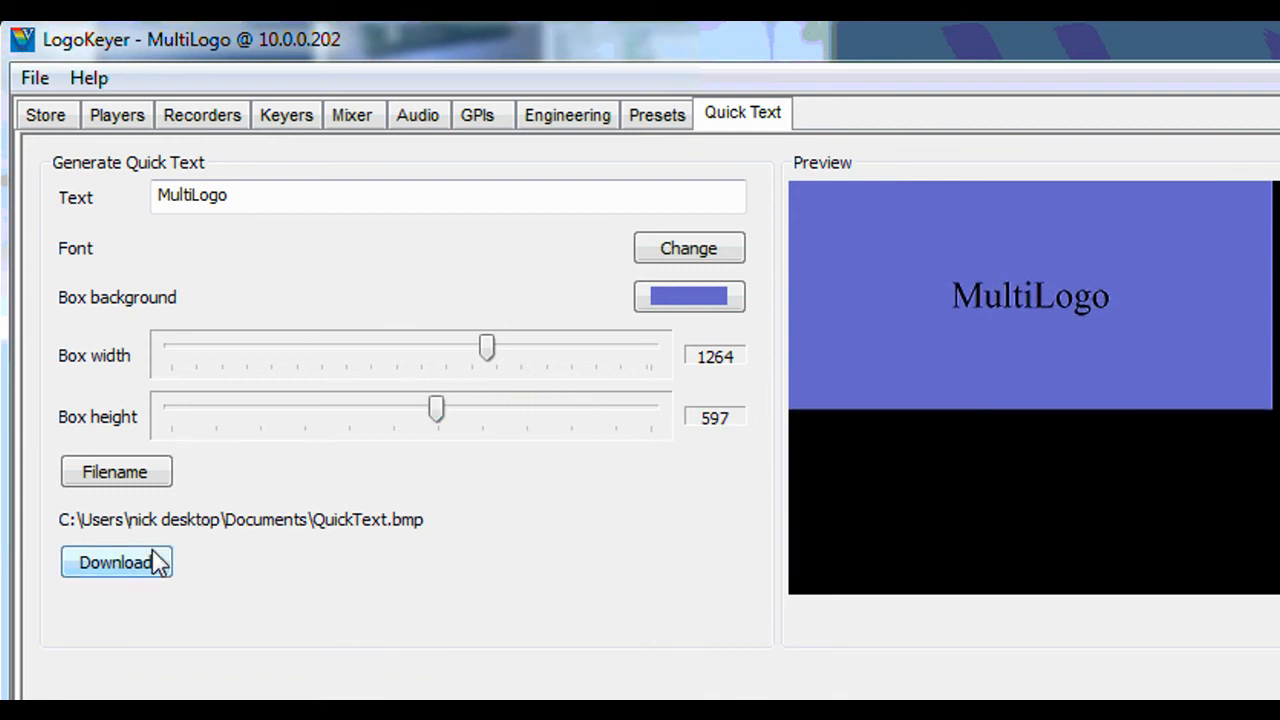
Download the caption to the unit as QuickText.1080i and return to the store list.
click(115, 562)
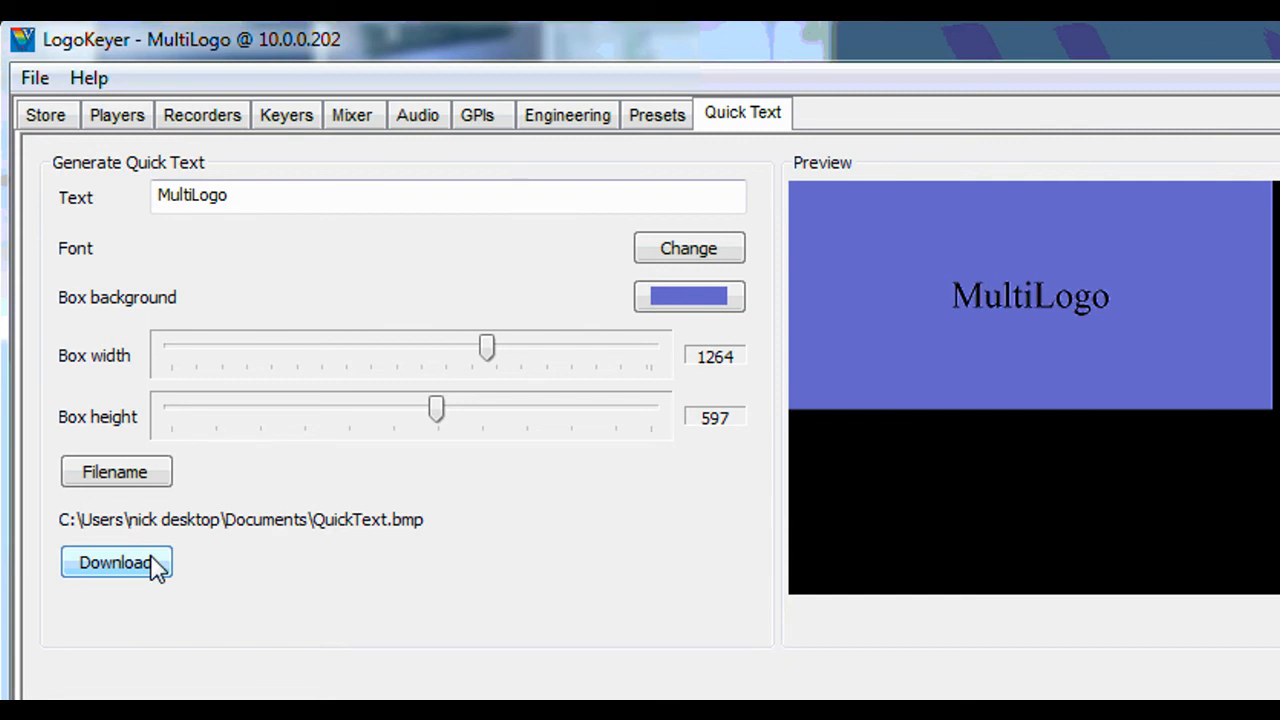
click(115, 562)
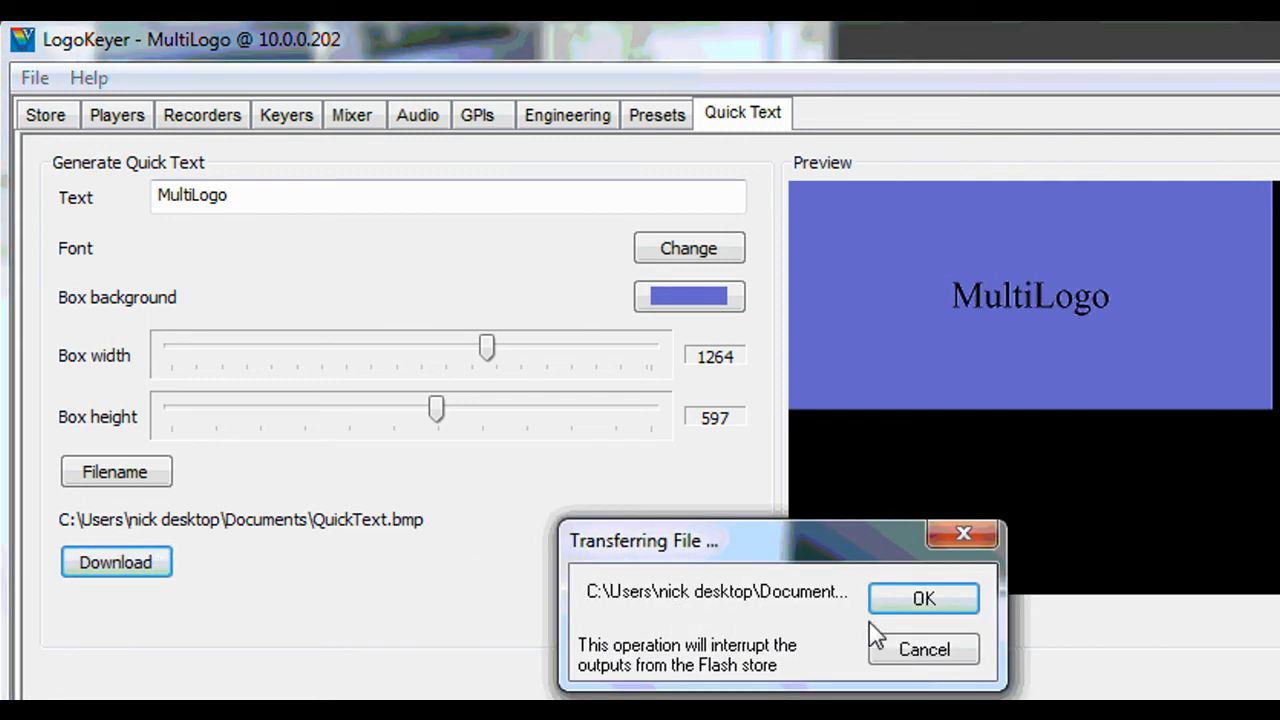
click(923, 598)
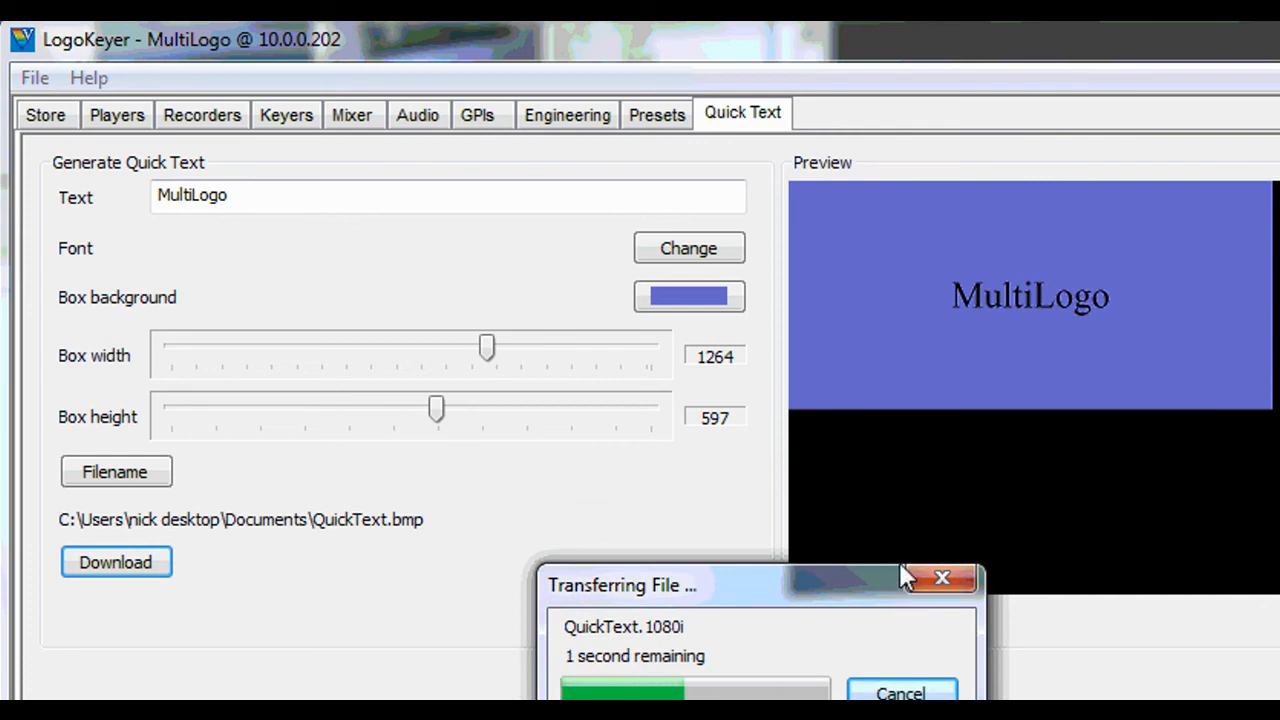
click(941, 578)
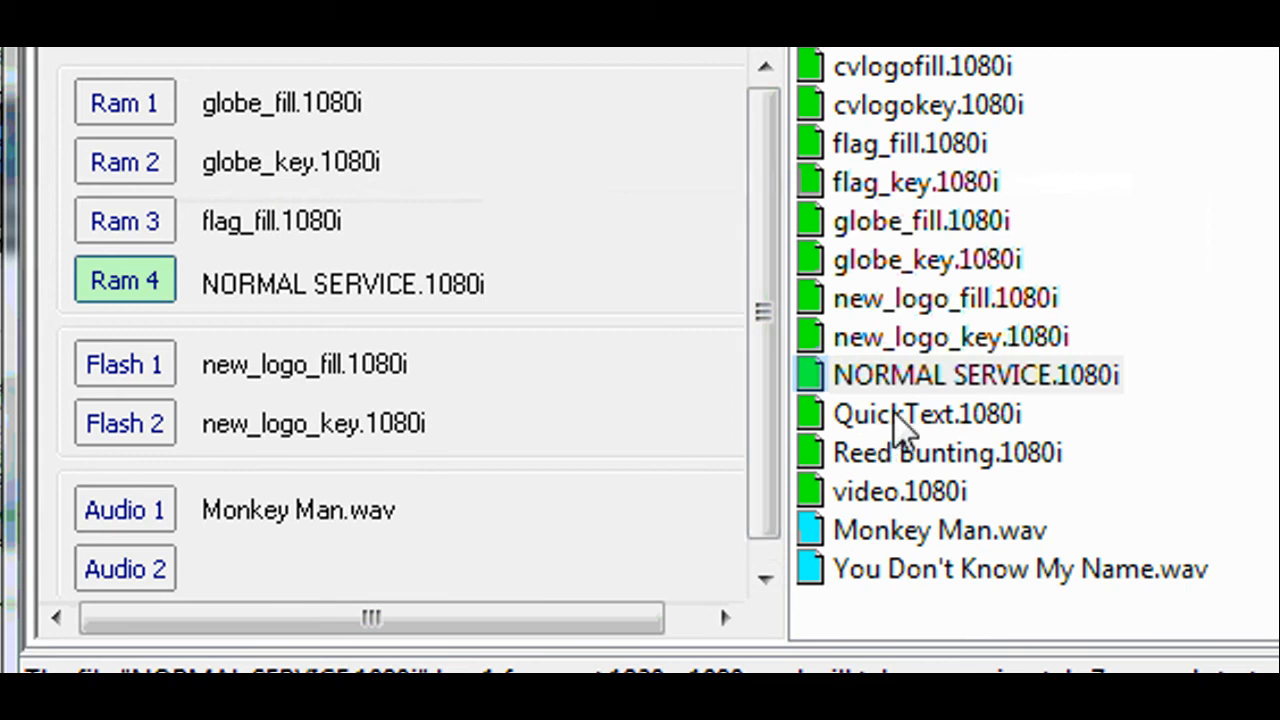
mouse_move(990, 430)
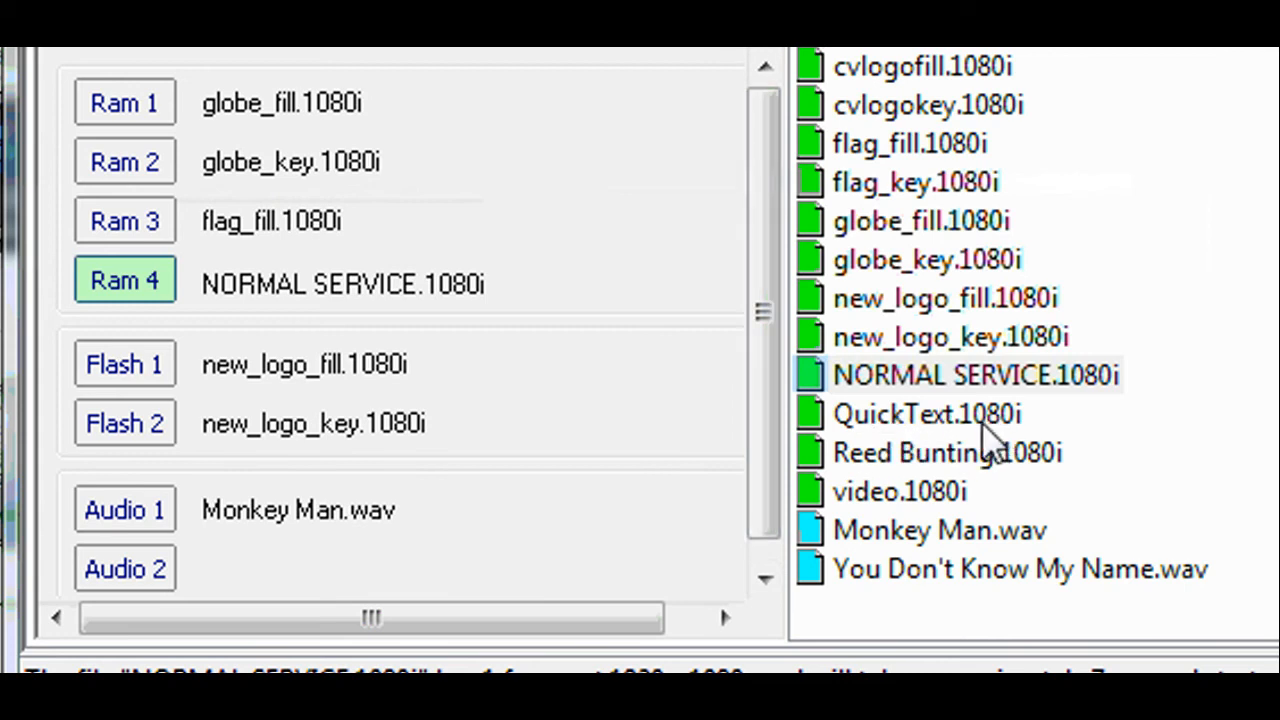
Load QuickText.1080i into RAM 4 and You Don't Know My Name.wav into Audio 2.
click(124, 280)
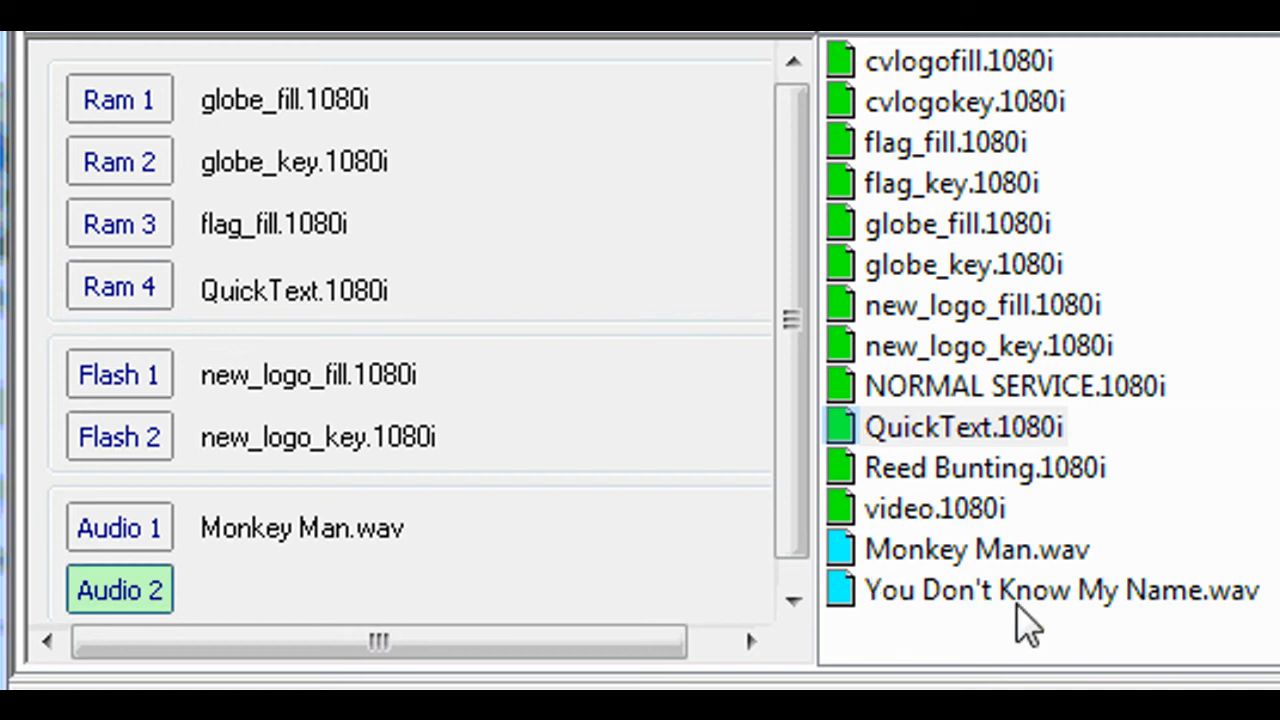
double_click(1060, 589)
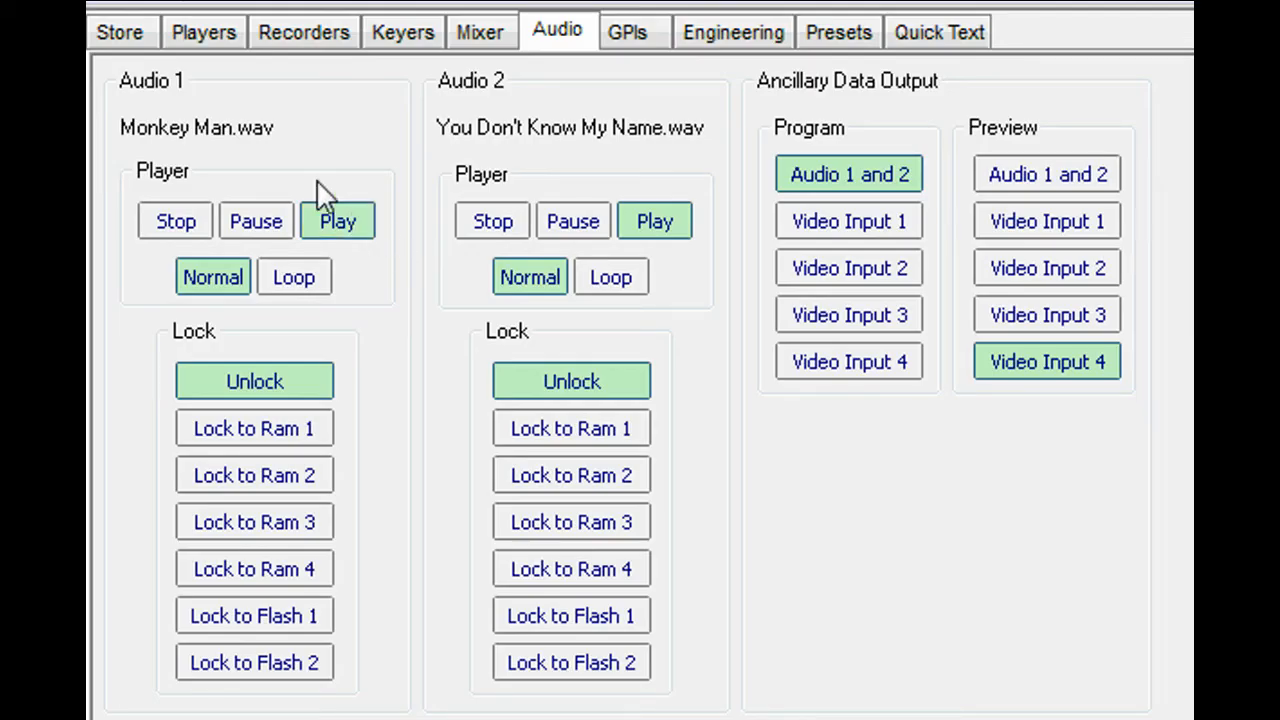
mouse_move(450, 140)
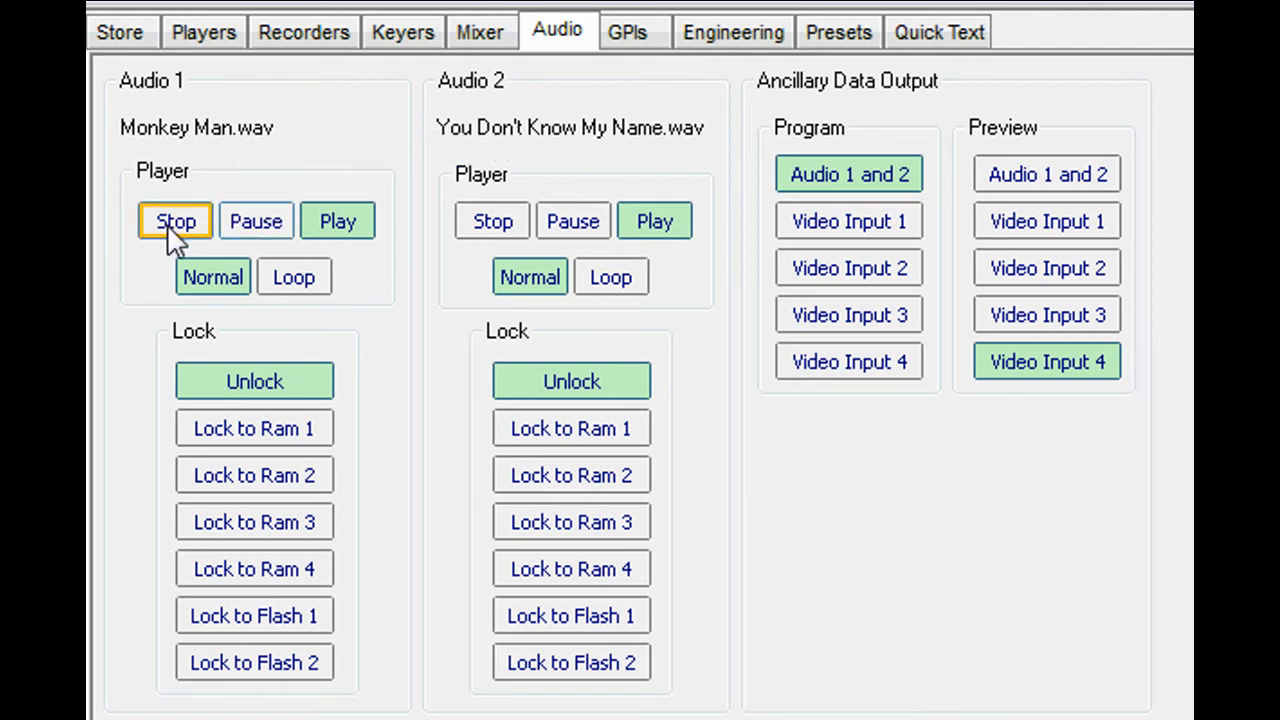
Stop Audio 1, lock it to RAM 1 and route Audio 1 and 2 to the program output.
click(337, 221)
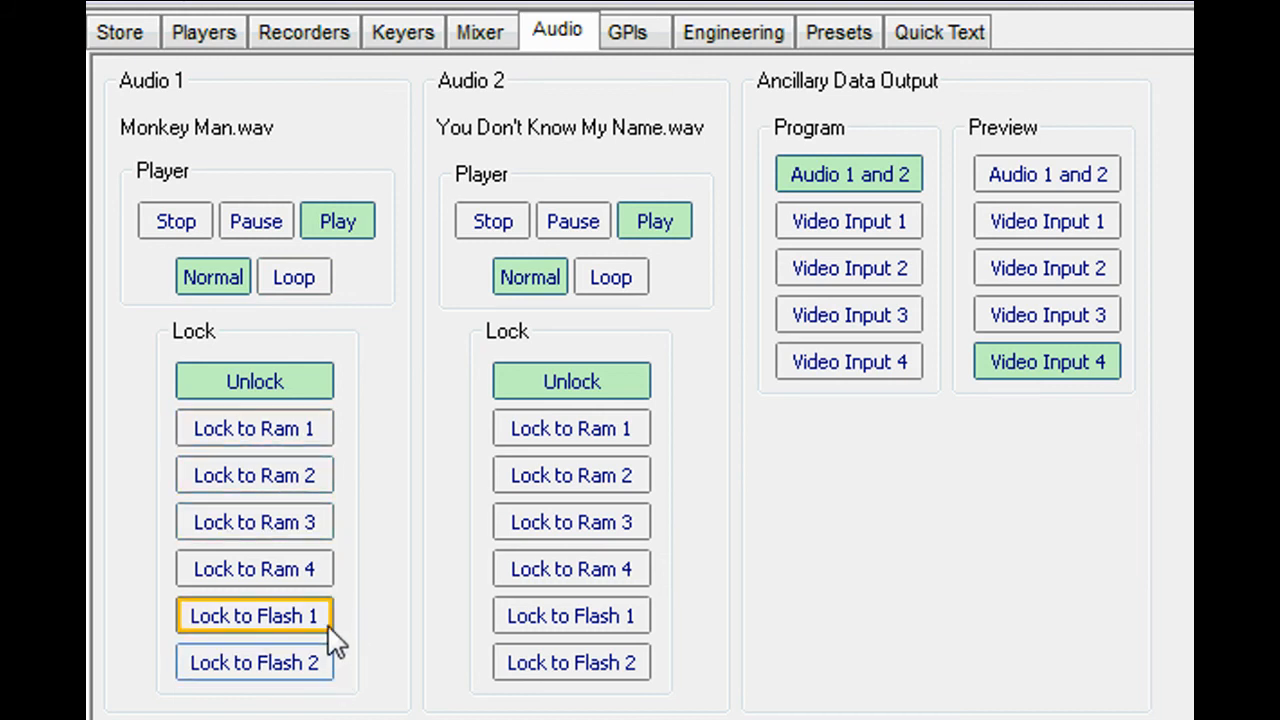
click(254, 428)
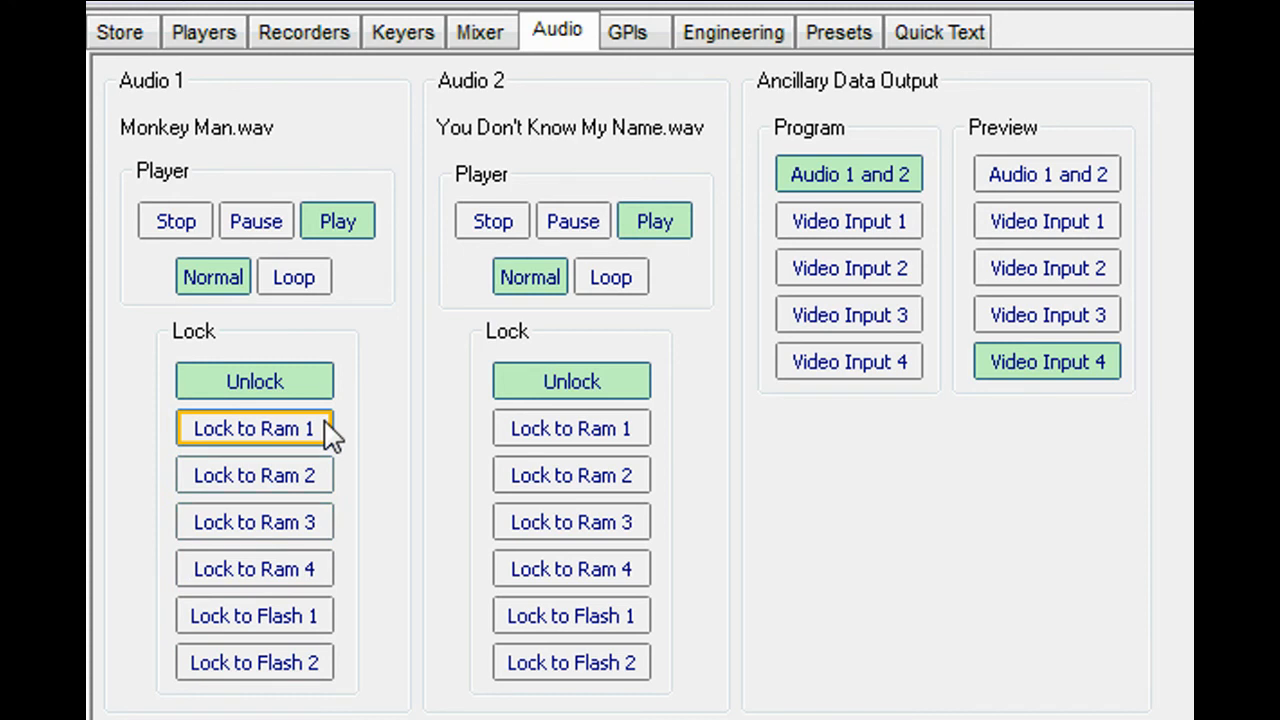
mouse_move(793, 108)
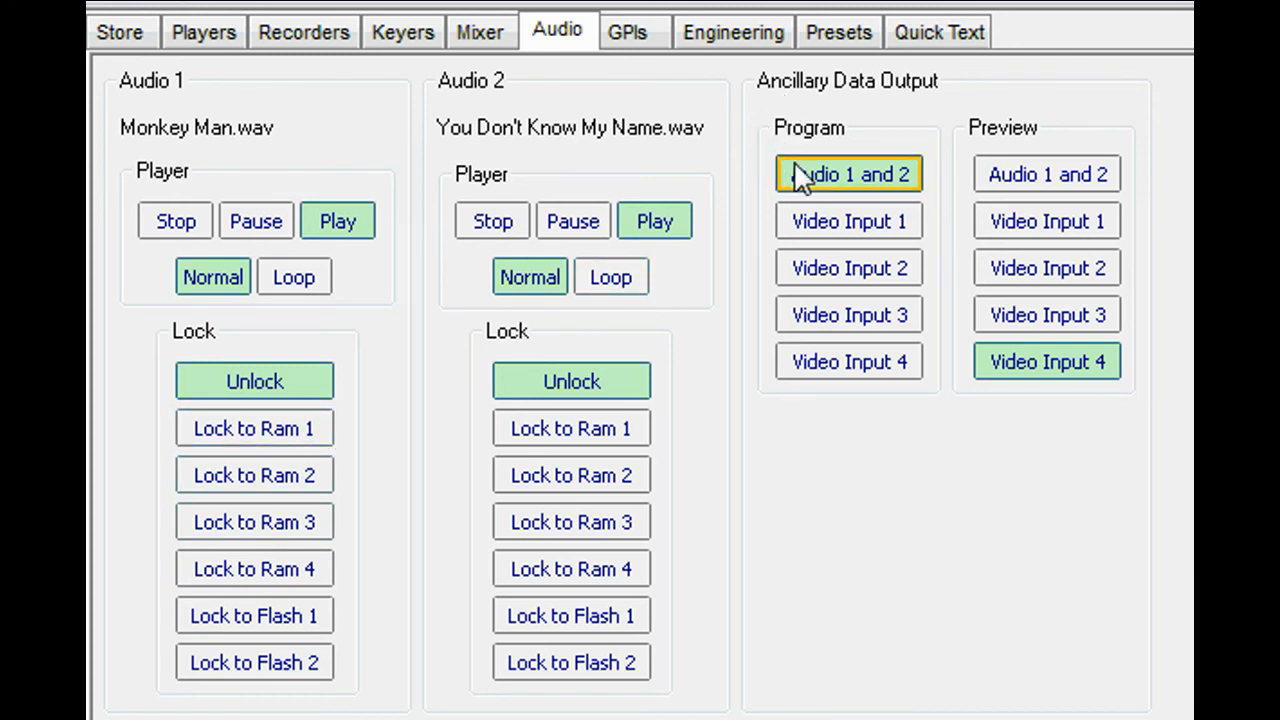
click(849, 174)
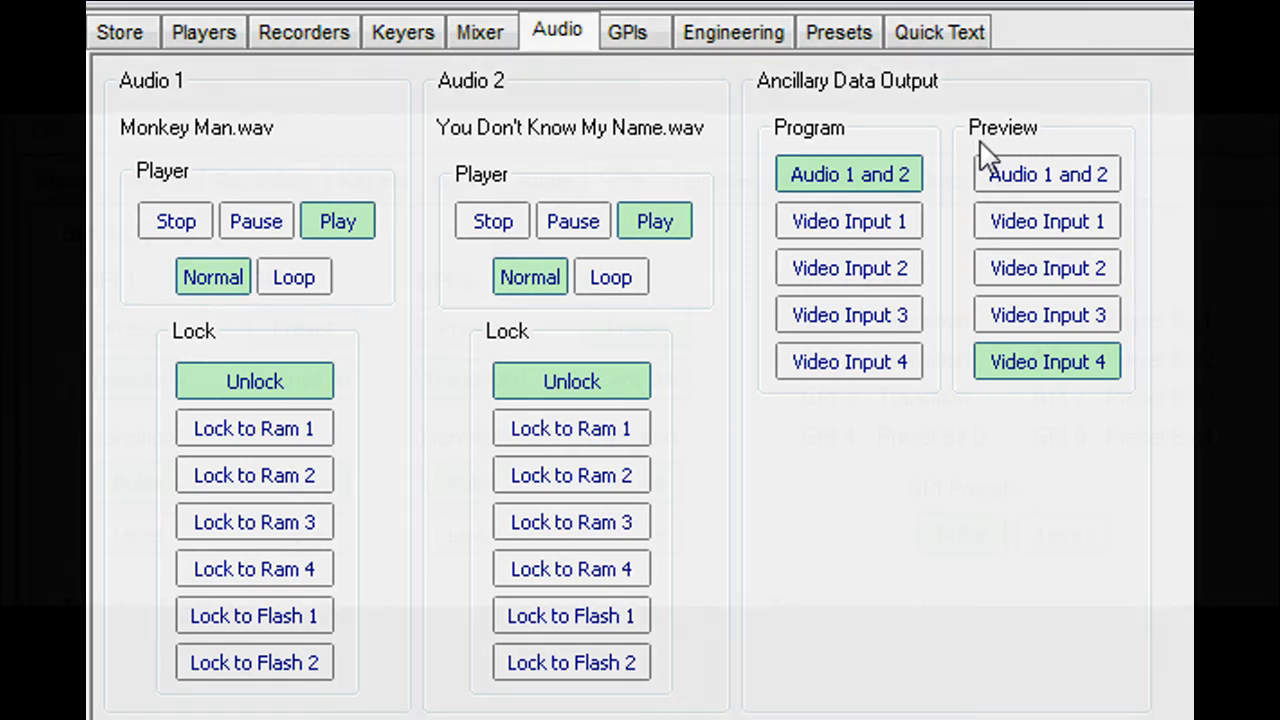
click(627, 31)
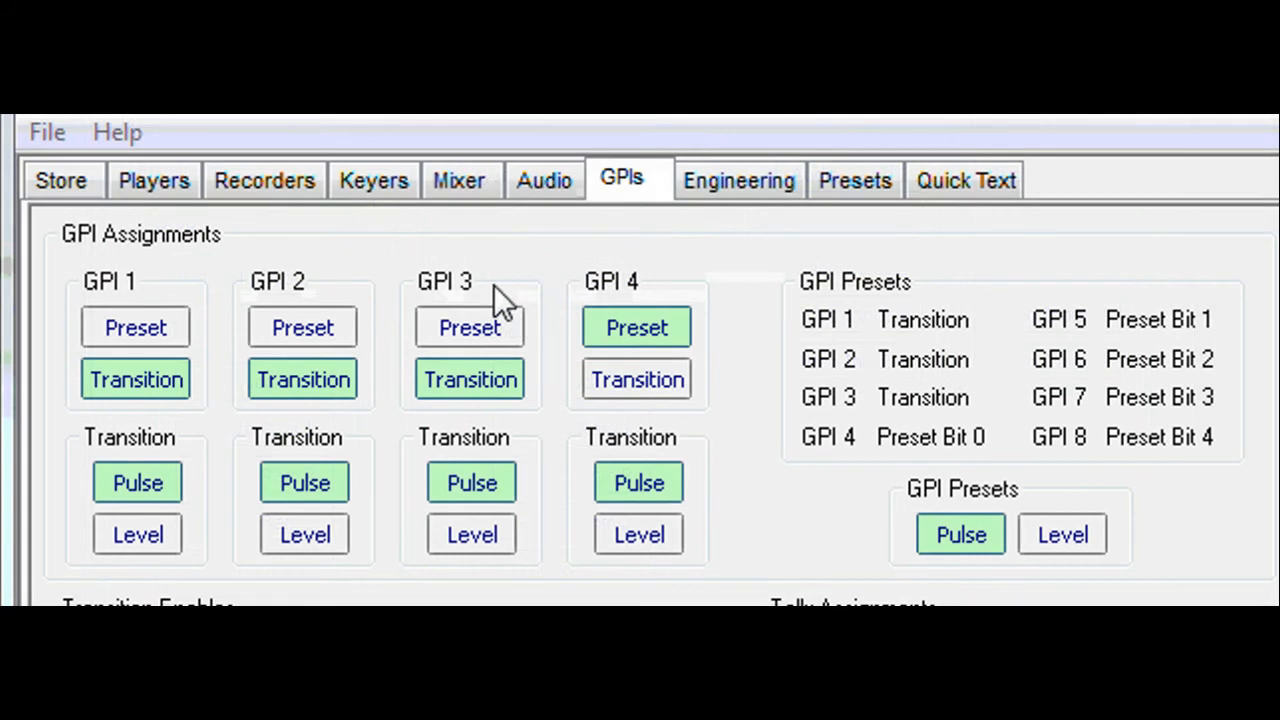
click(636, 328)
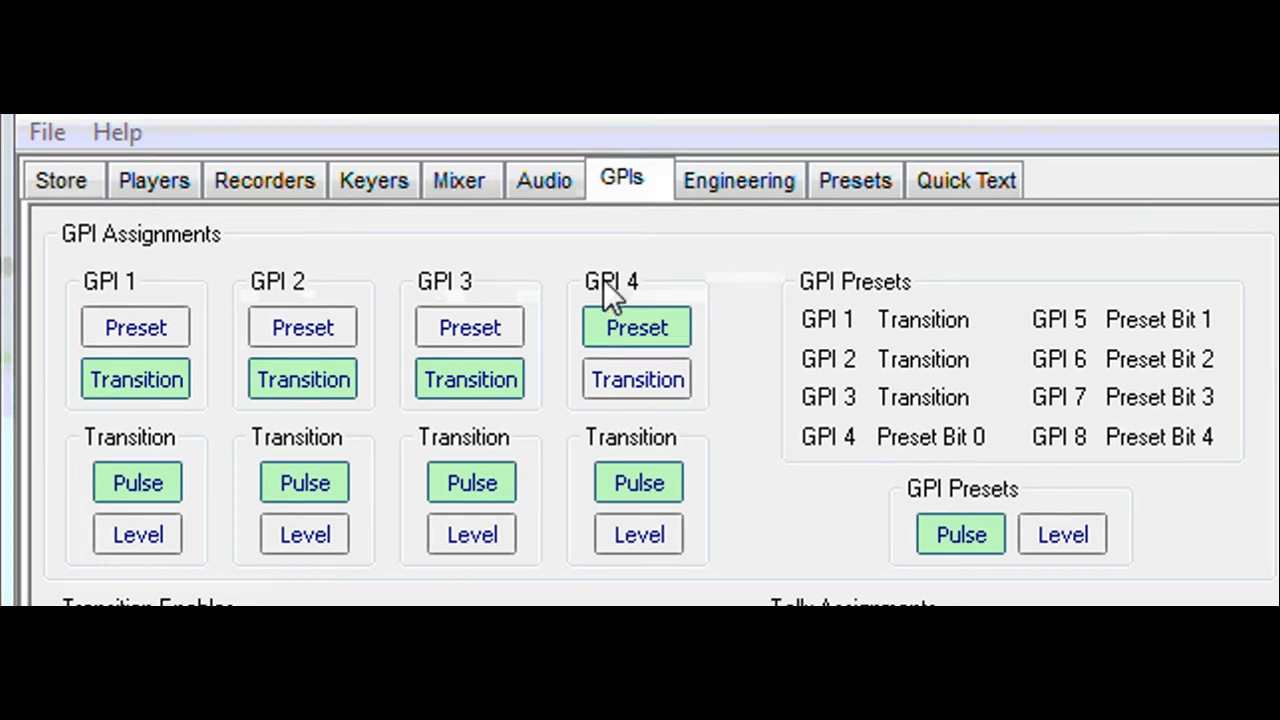
click(135, 328)
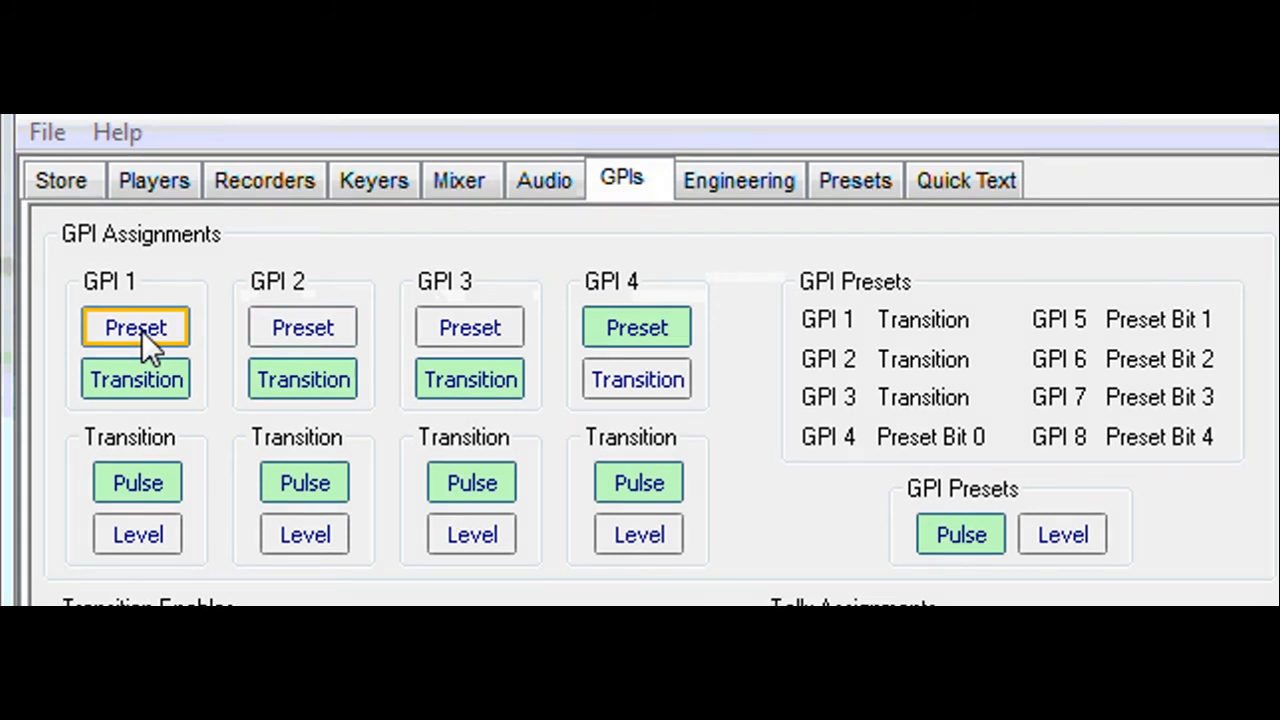
click(136, 379)
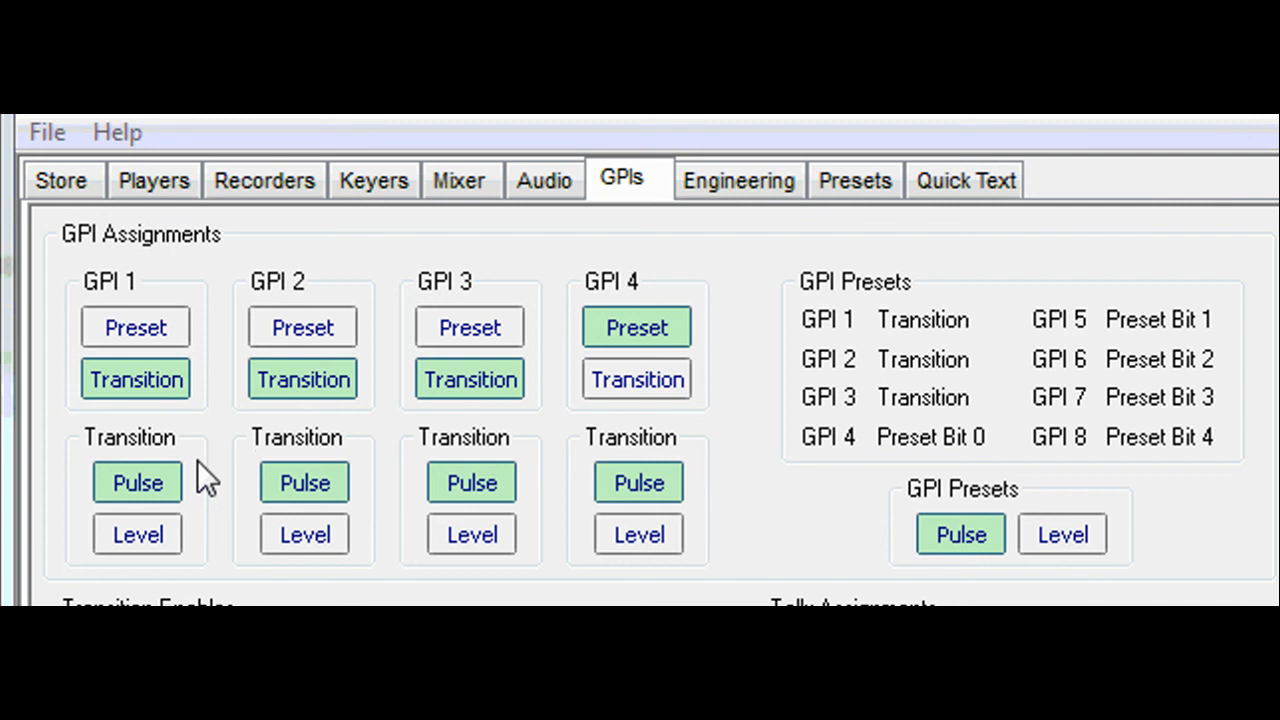
click(137, 534)
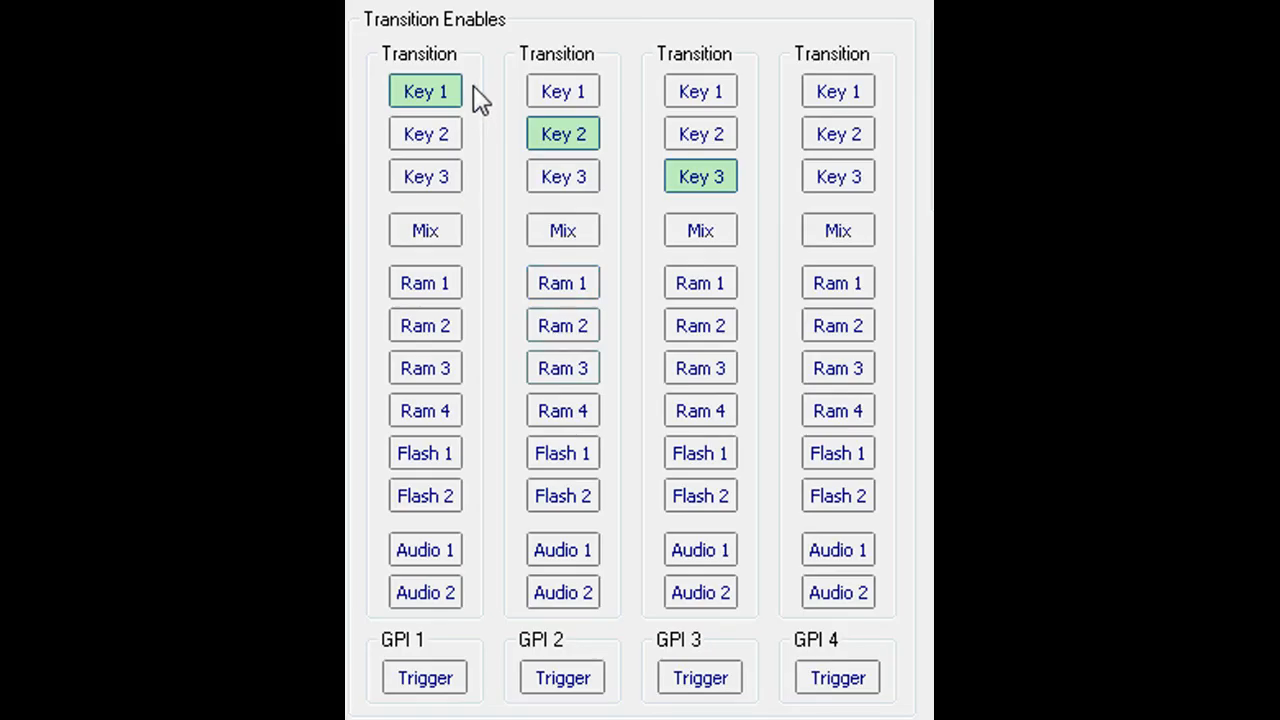
mouse_move(478, 192)
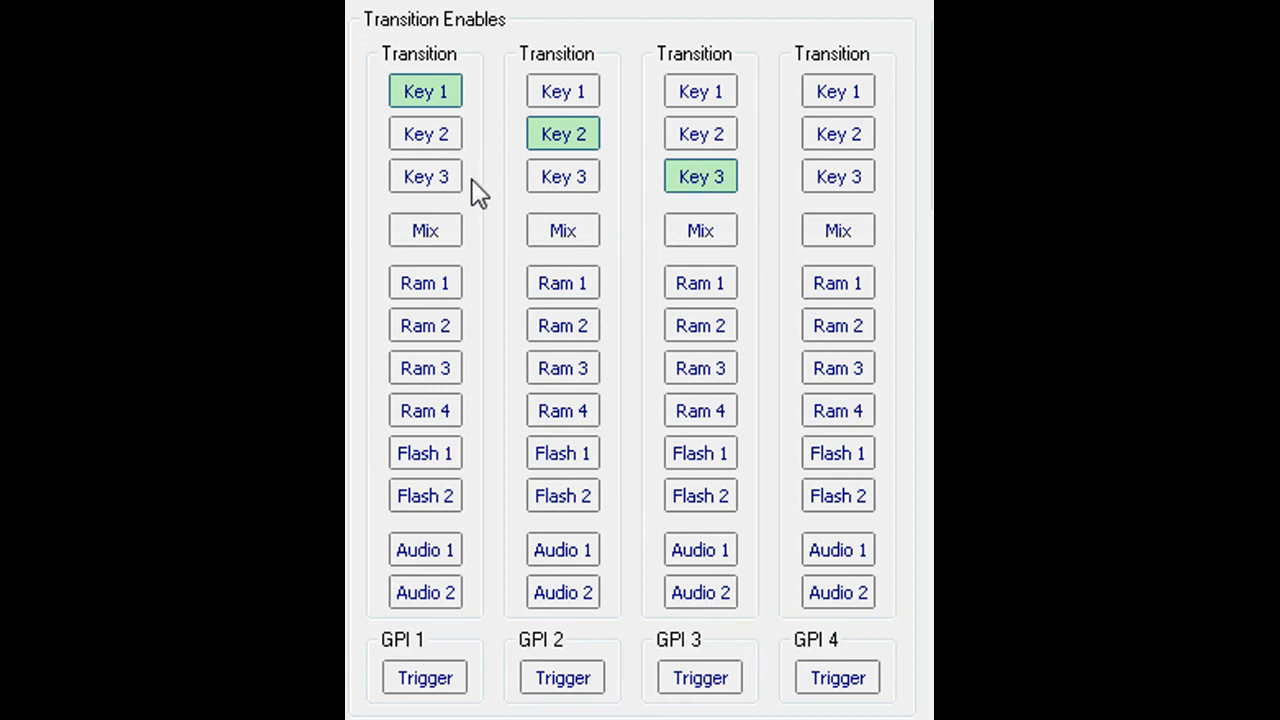
click(425, 176)
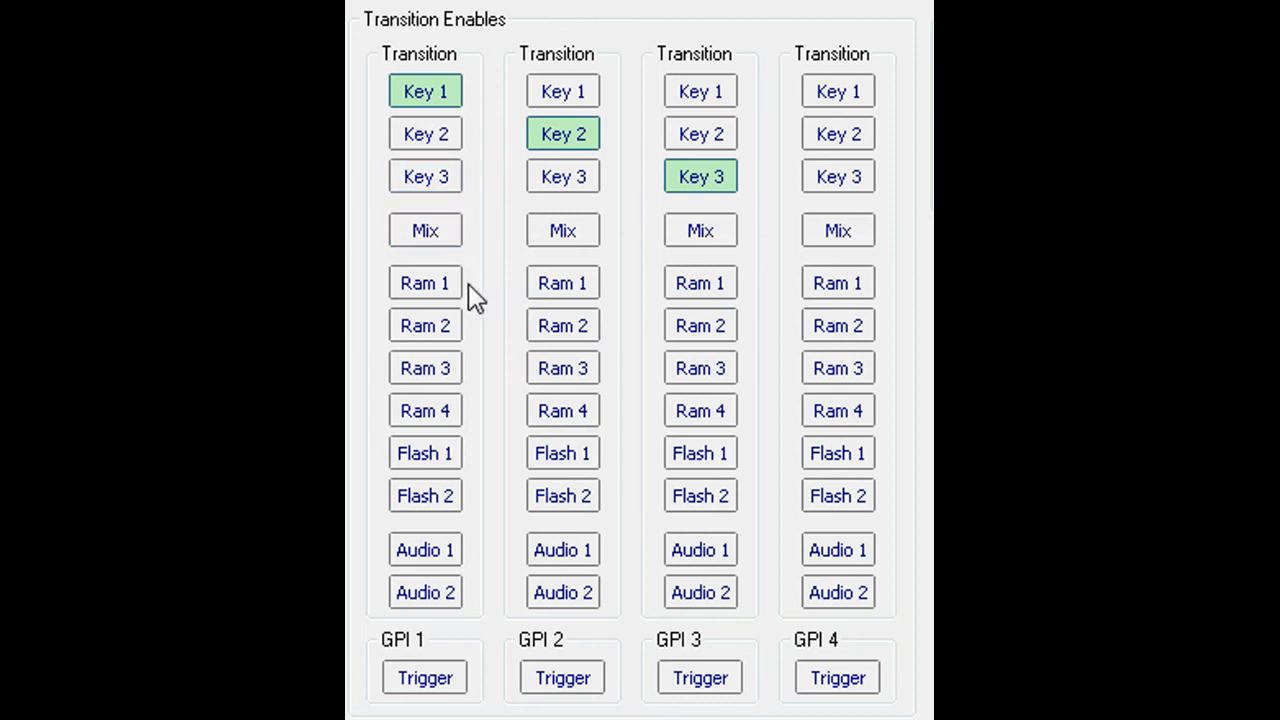
mouse_move(485, 478)
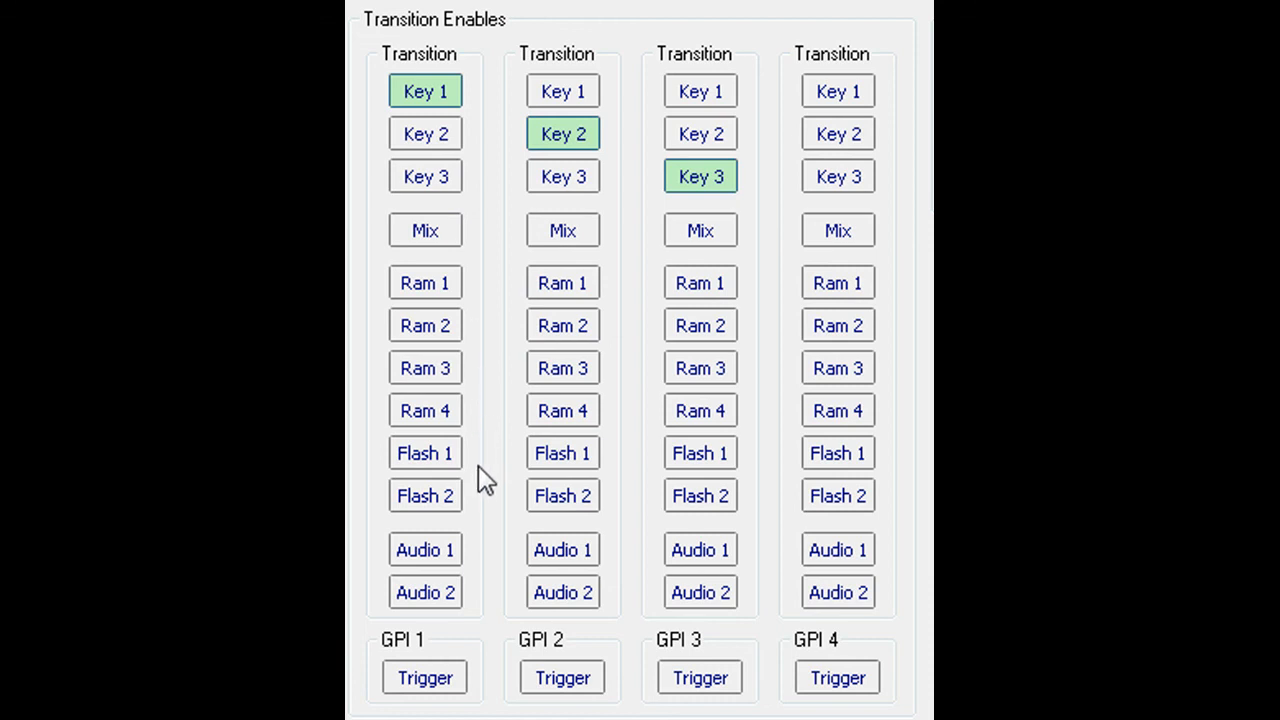
mouse_move(485, 519)
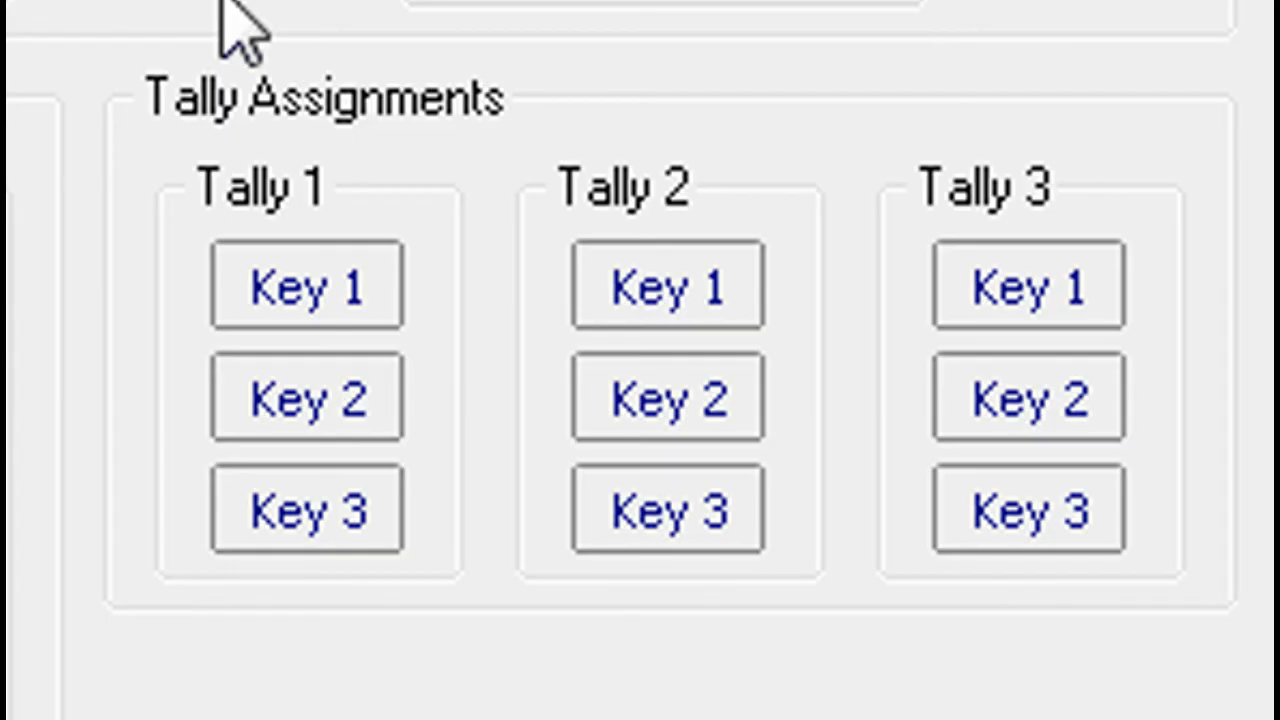
mouse_move(290, 145)
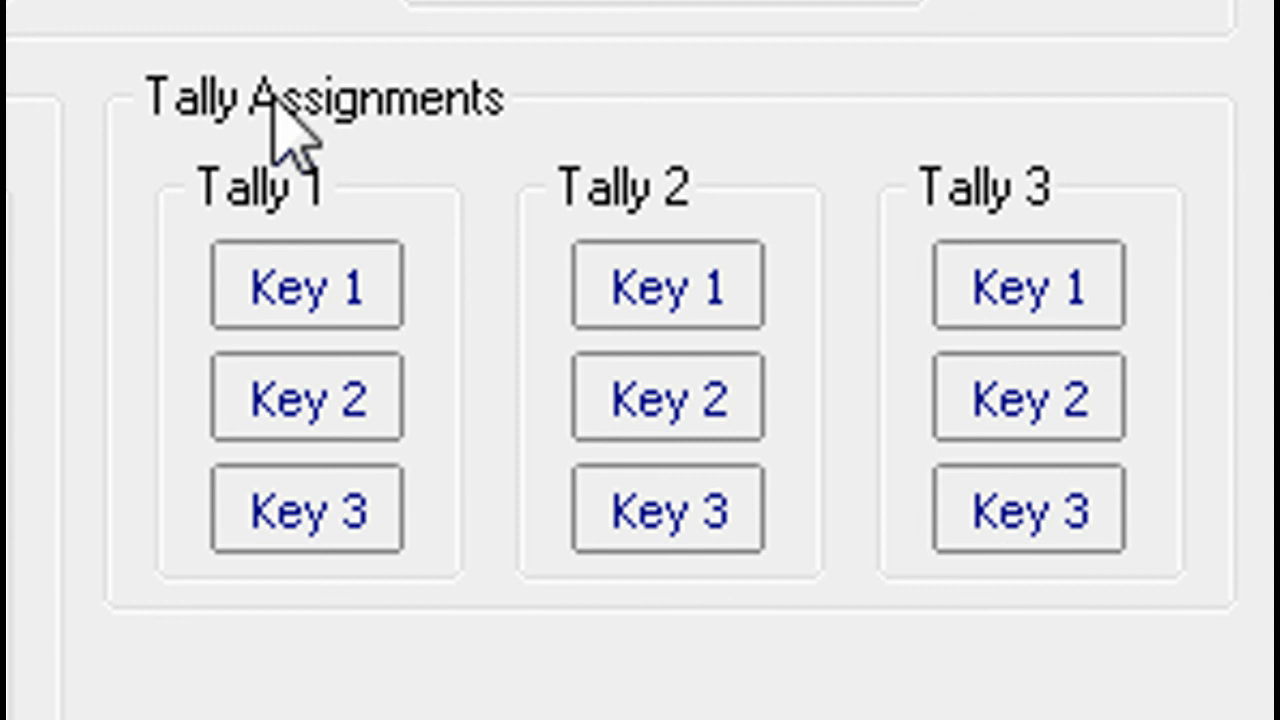
mouse_move(790, 225)
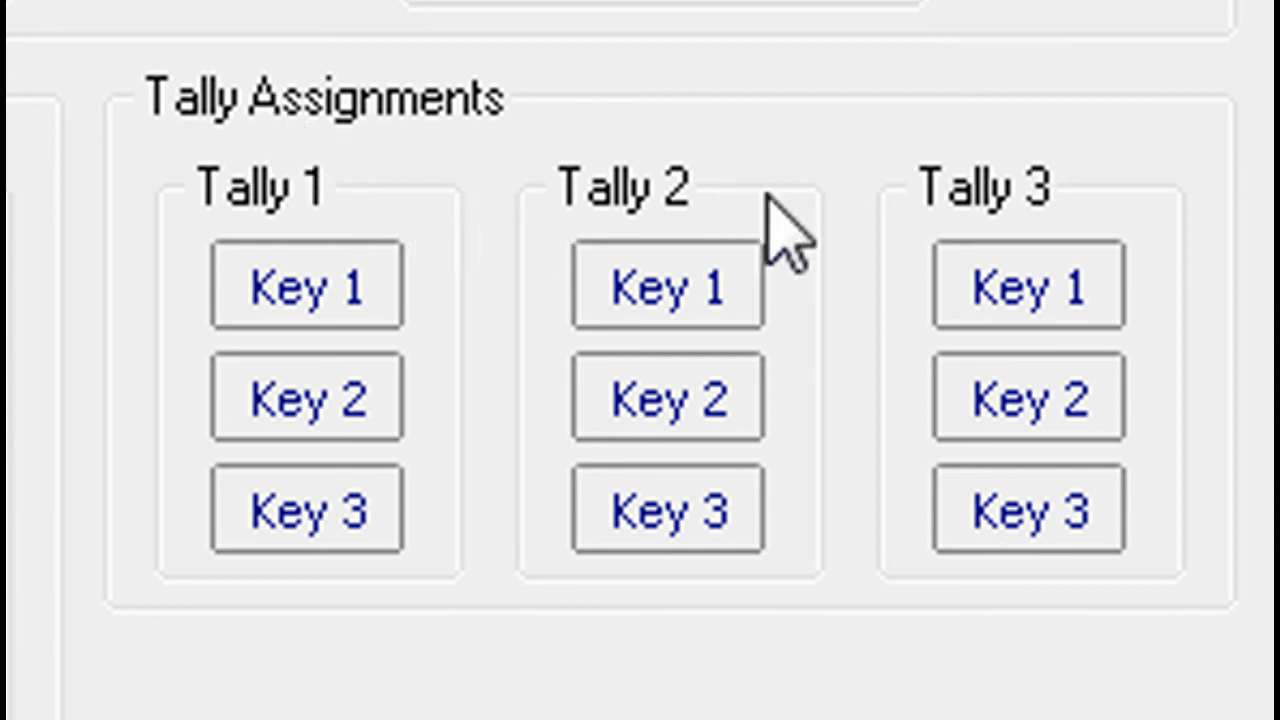
Assign Tally 1 to Key 1 and move on to the preset states.
click(306, 285)
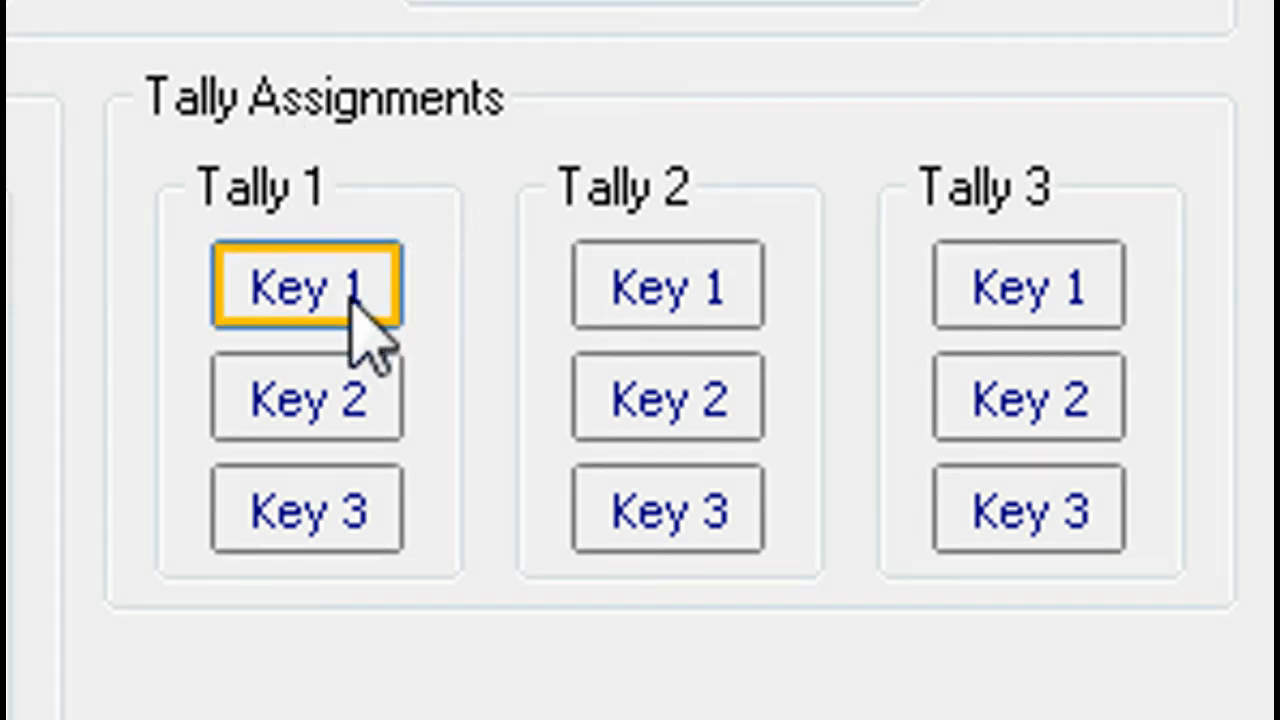
click(306, 508)
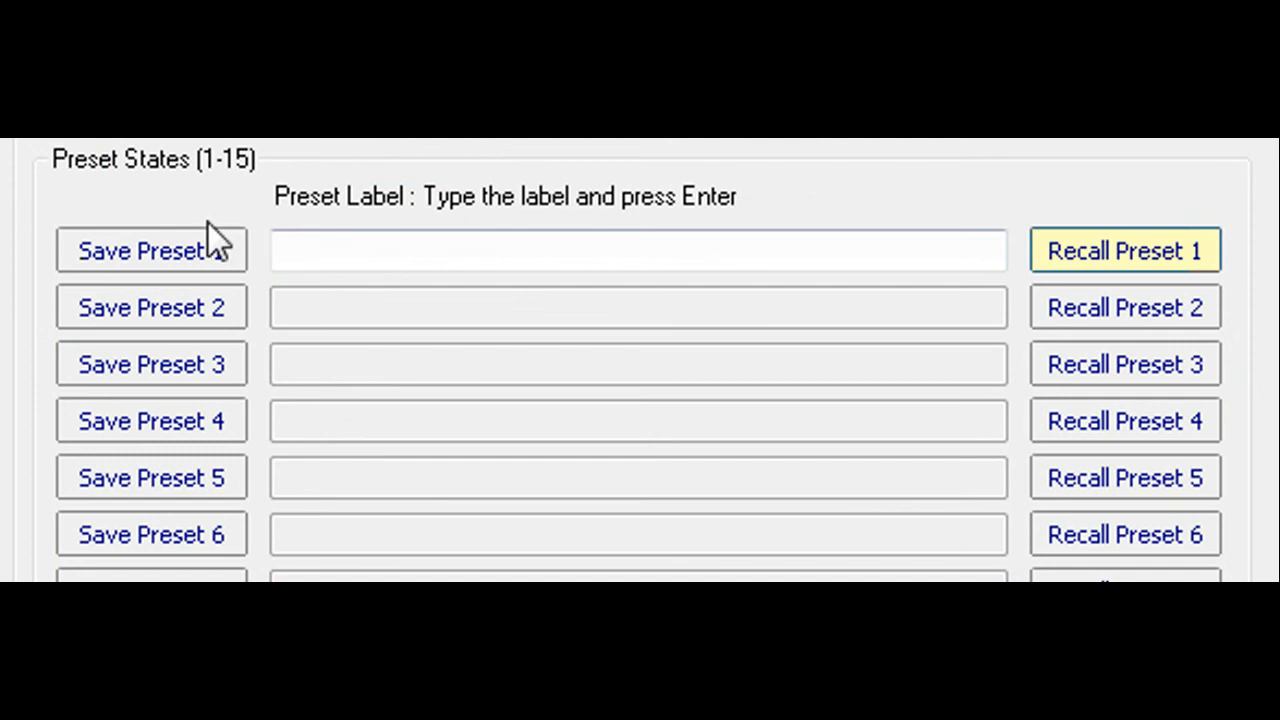
Save preset 1 and label it 'Main video feed fail'.
click(151, 249)
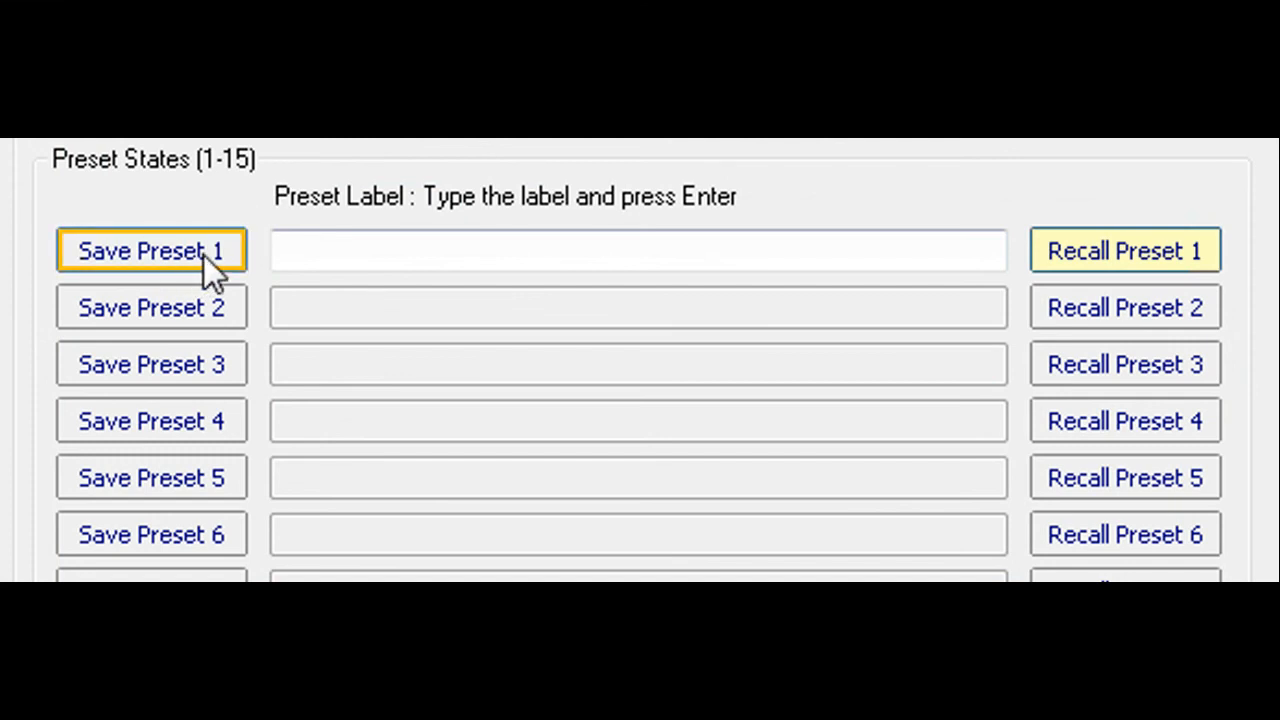
click(637, 250)
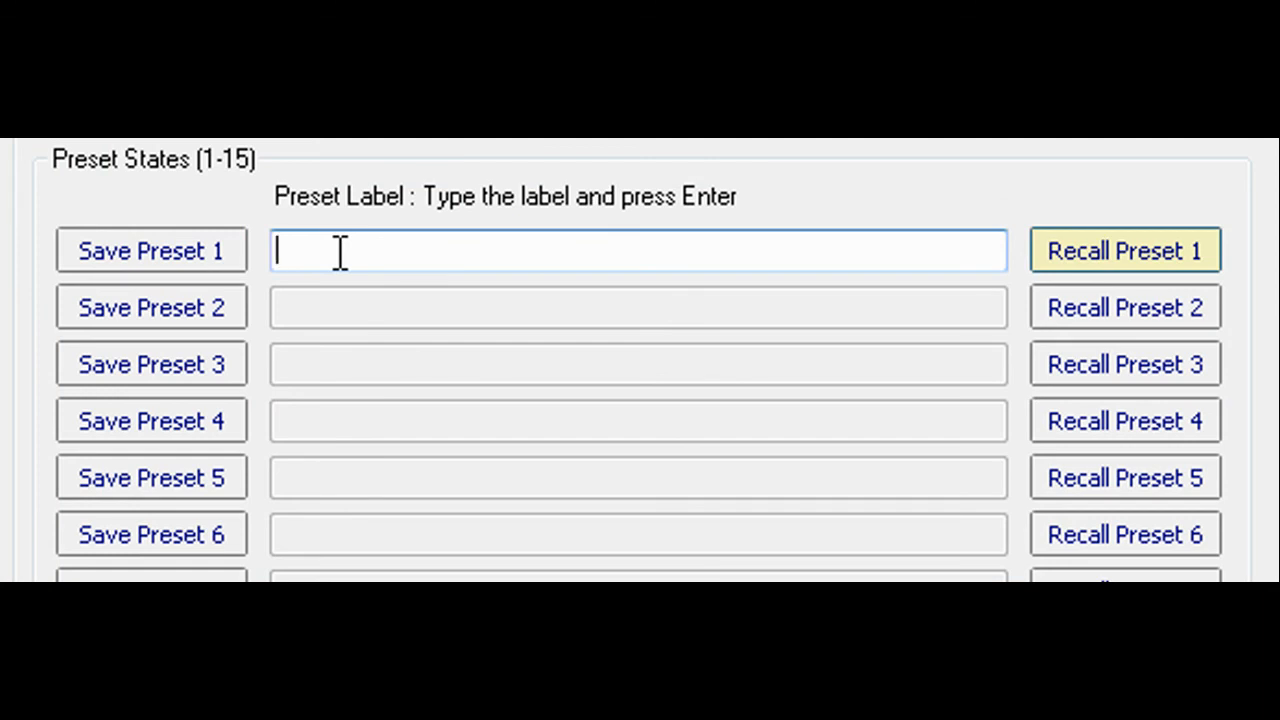
text(Main video feed fai)
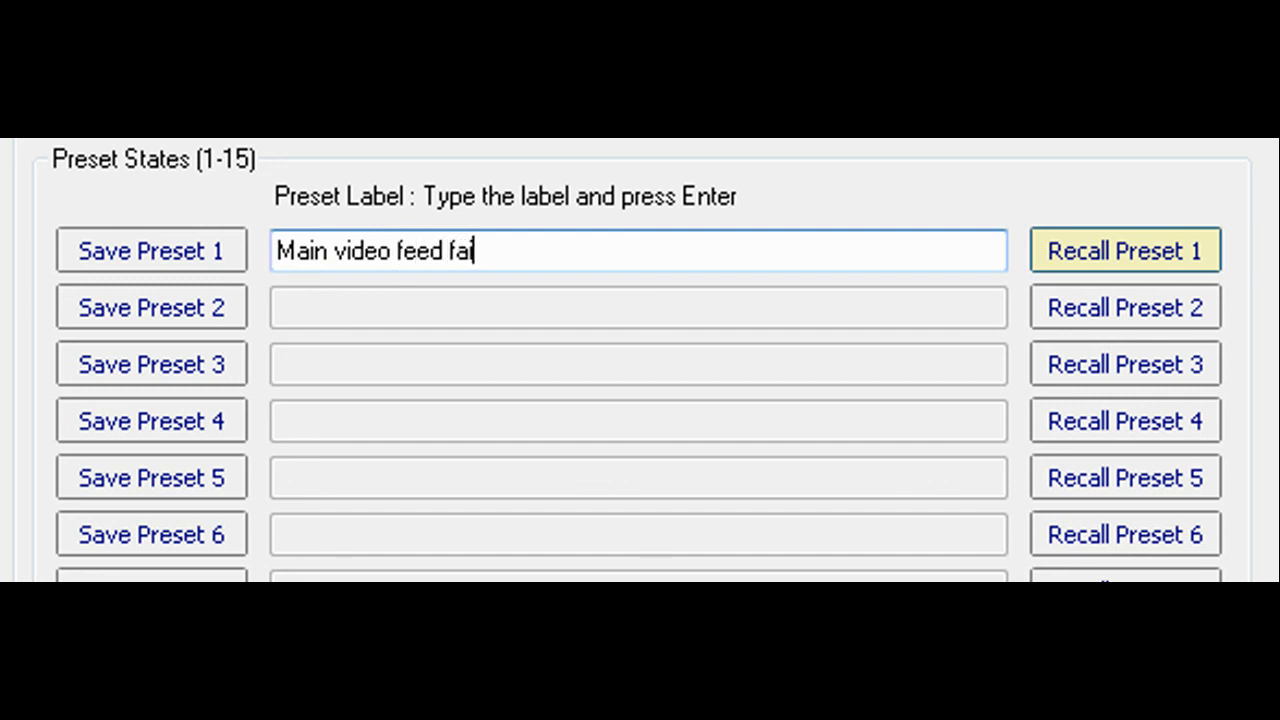
text(l)
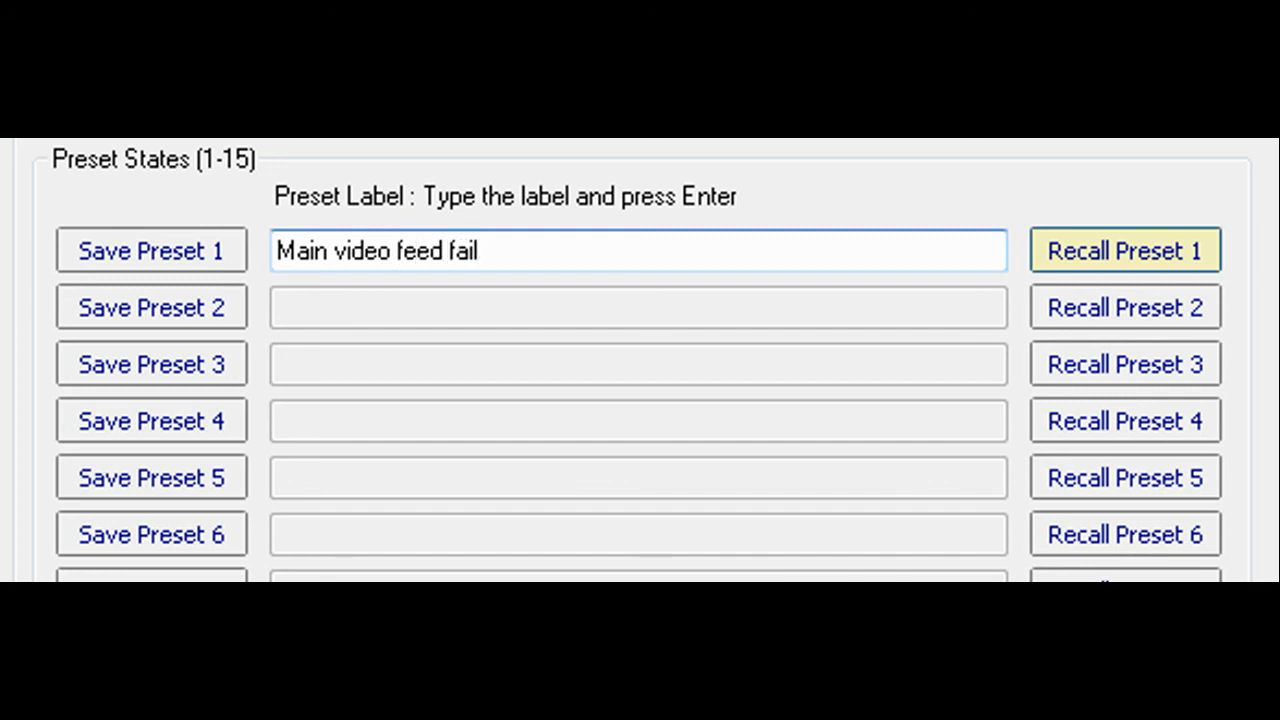